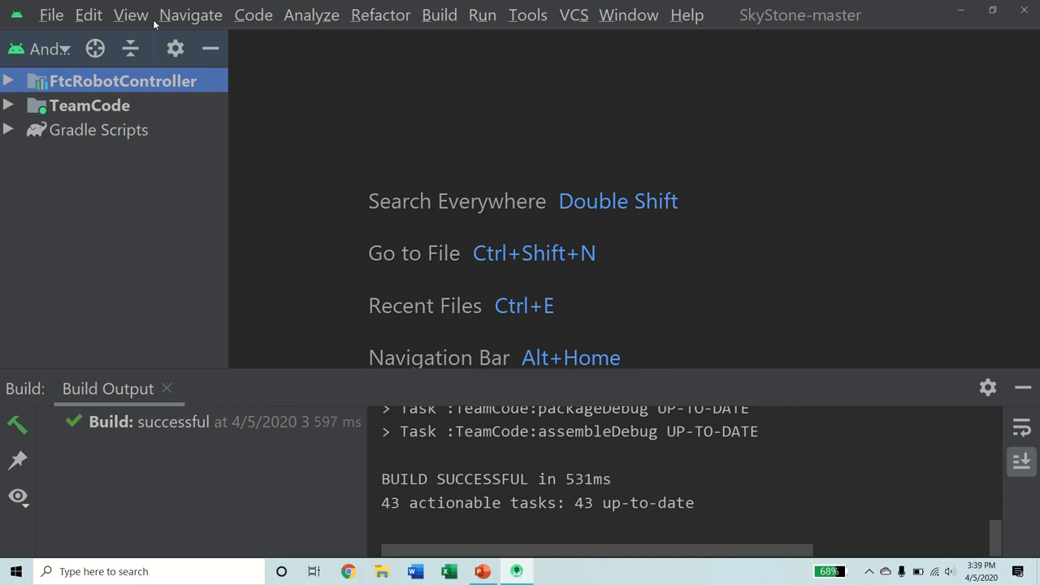
# Switch Android Studio into full-screen mode via View > Appearance
pyautogui.click(130, 15)
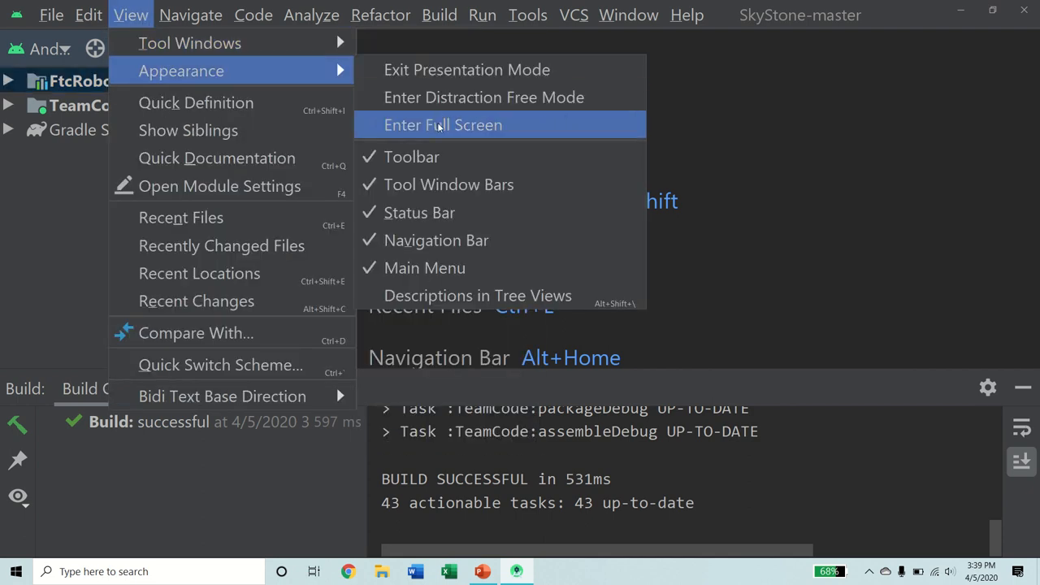
pyautogui.click(442, 123)
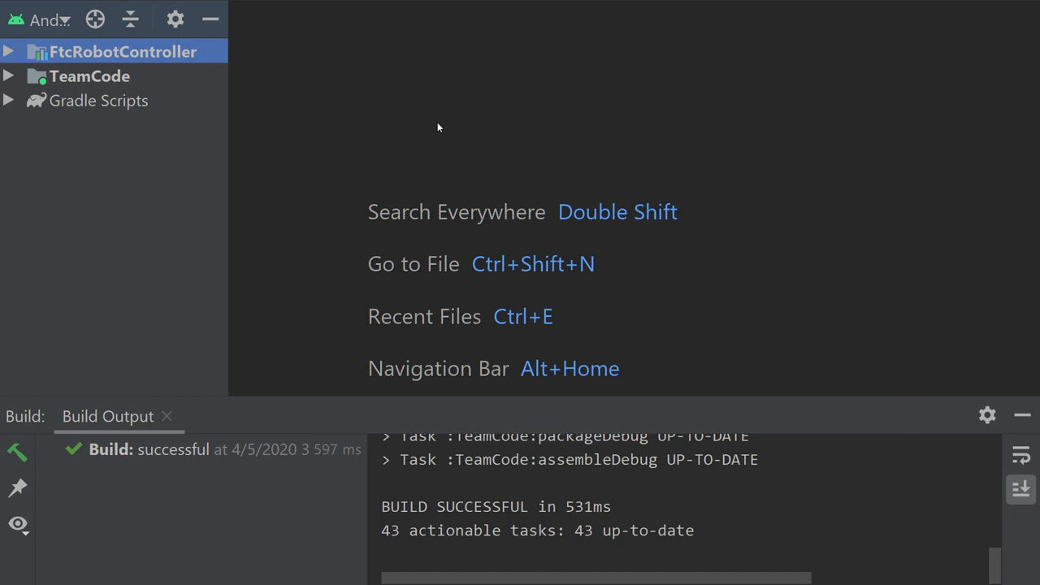
pyautogui.moveTo(338, 143)
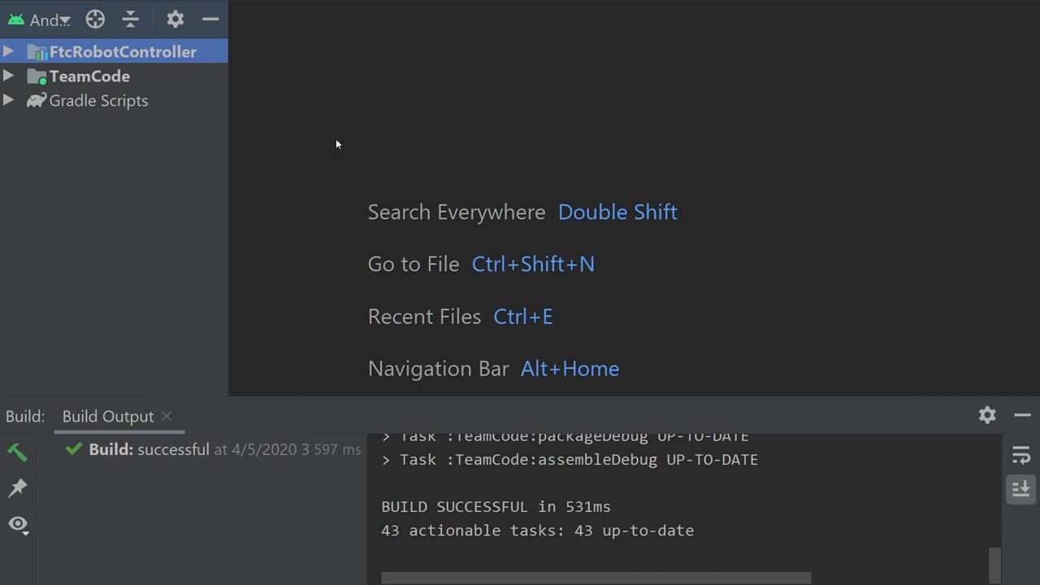
pyautogui.moveTo(200, 254)
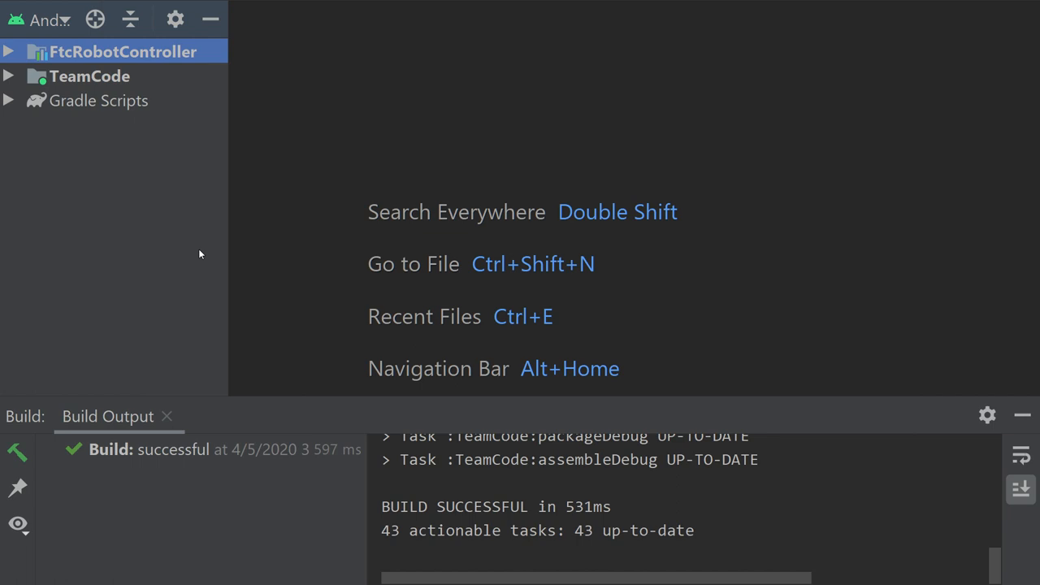
pyautogui.moveTo(199, 250)
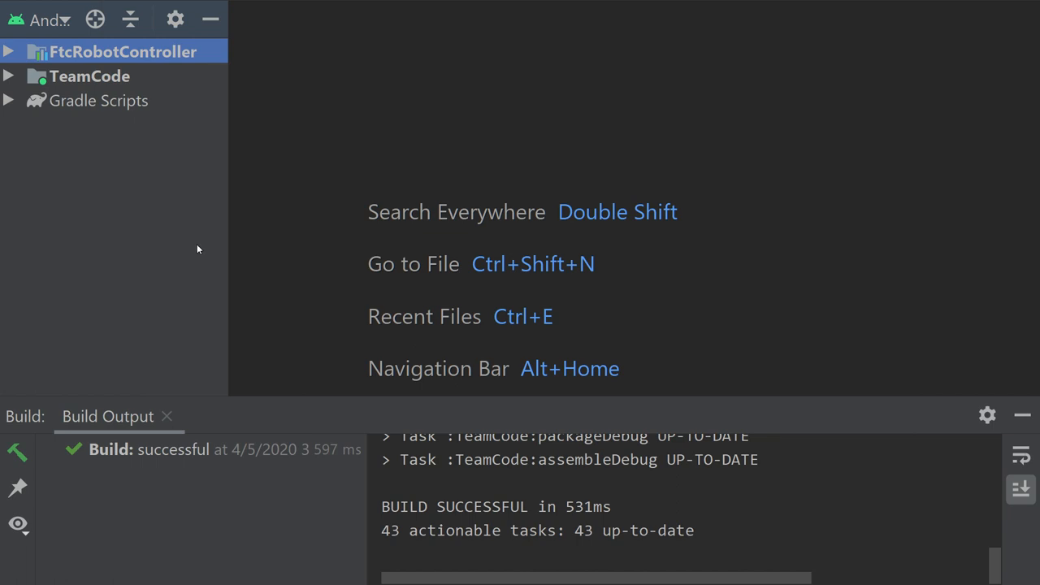
pyautogui.moveTo(6, 81)
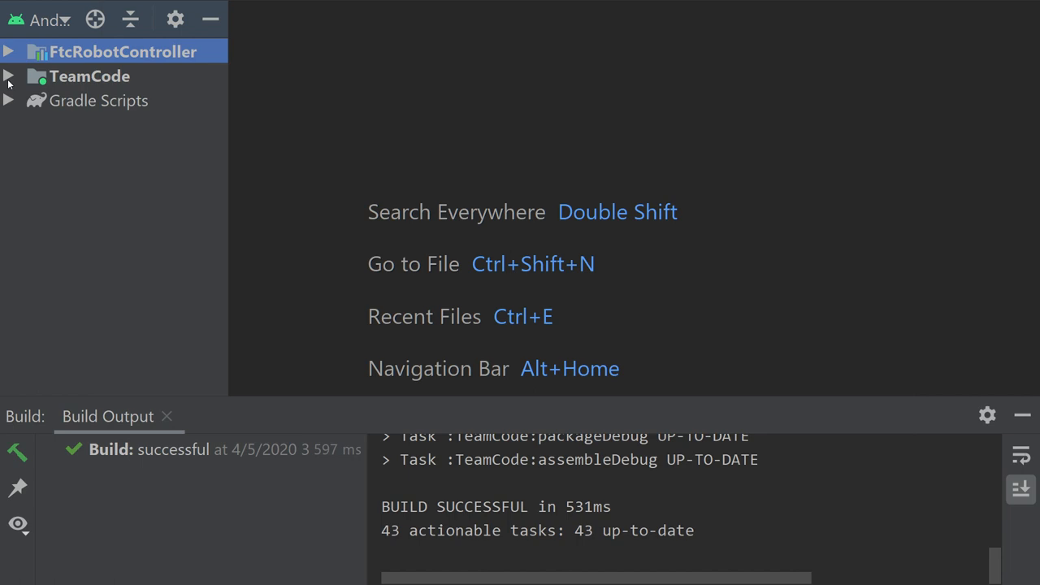
# Create a new Java class named IterativeOpModeTutorial in the teamcode package
pyautogui.click(8, 76)
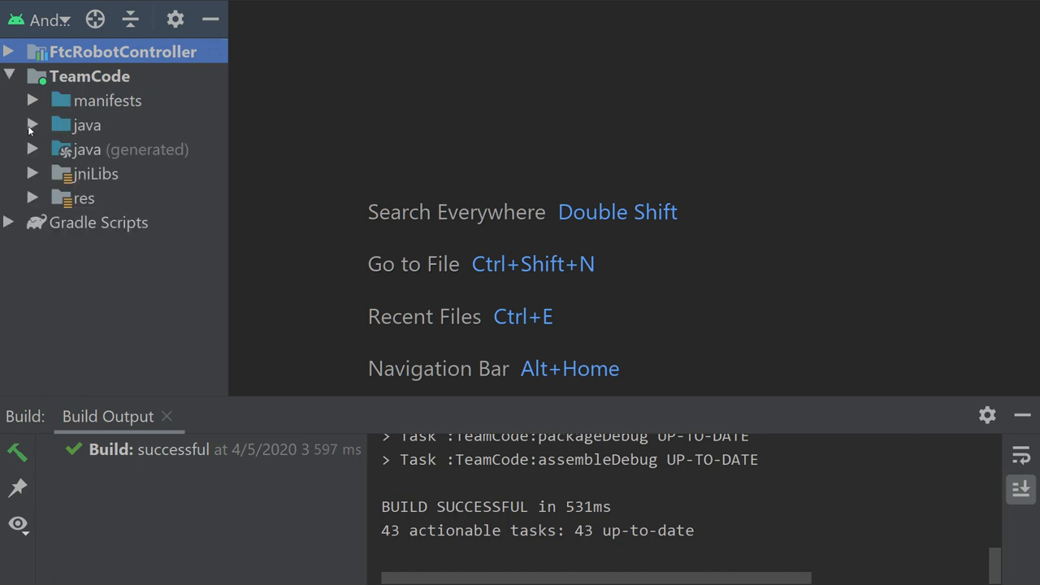
pyautogui.click(34, 124)
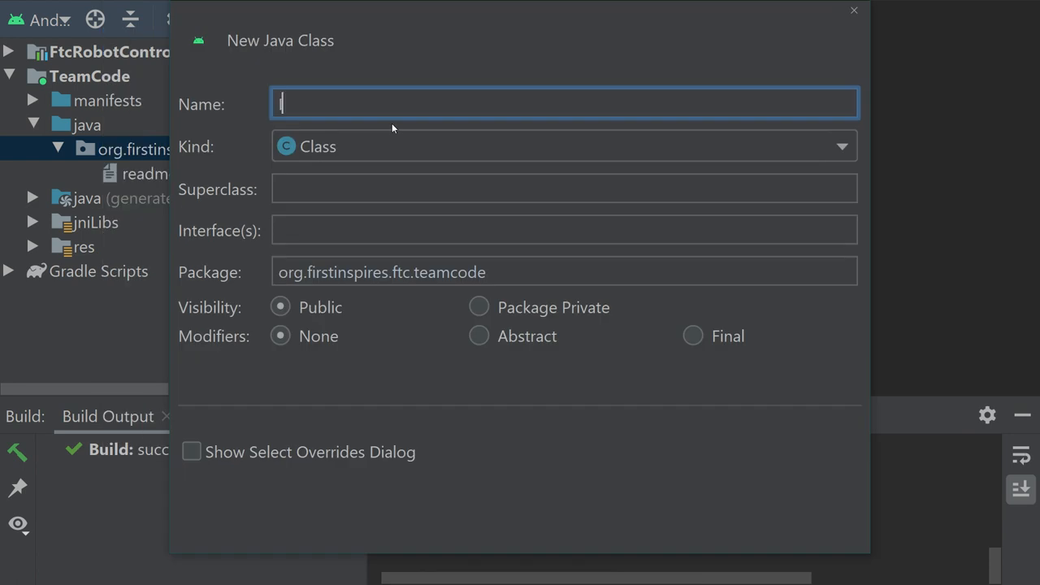
pyautogui.write('IterativeO')
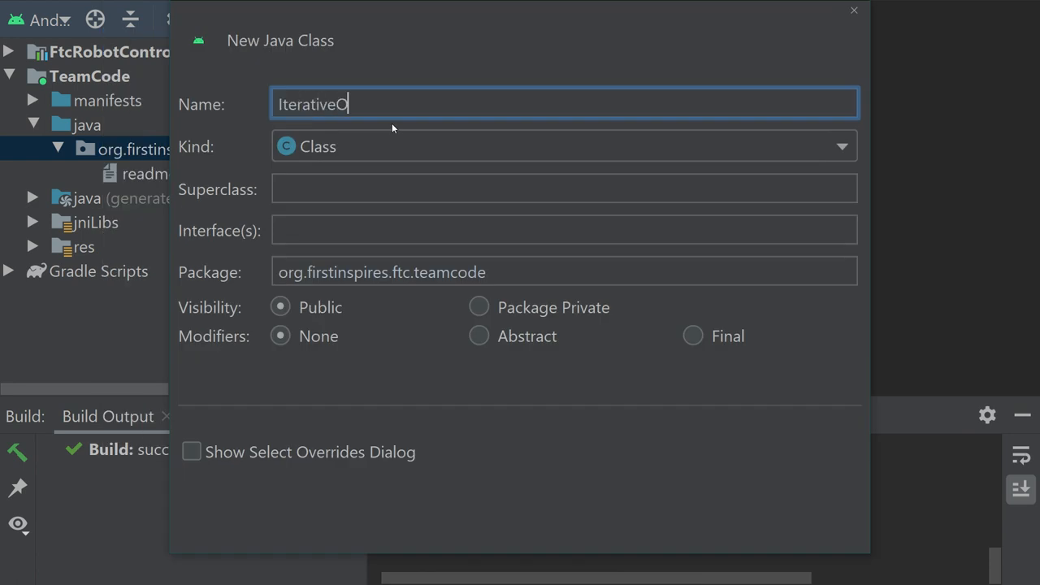
pyautogui.write('pModeT')
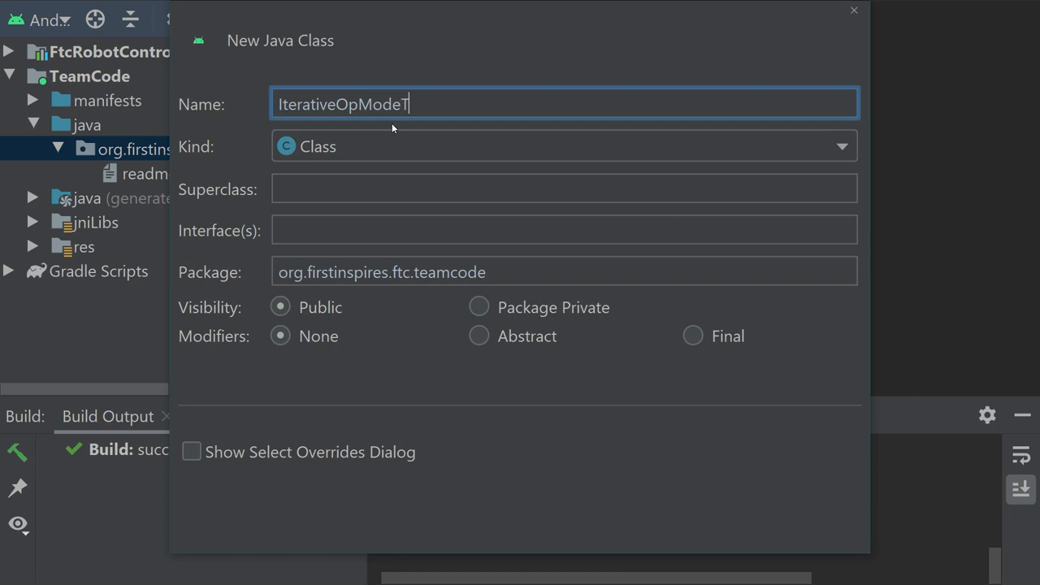
pyautogui.write('utopria')
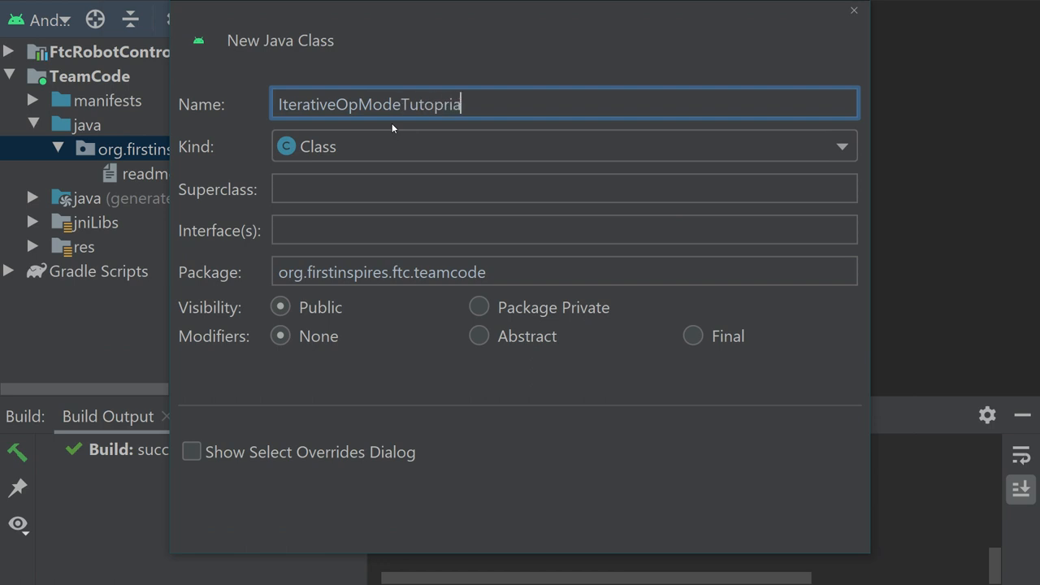
pyautogui.write('l')
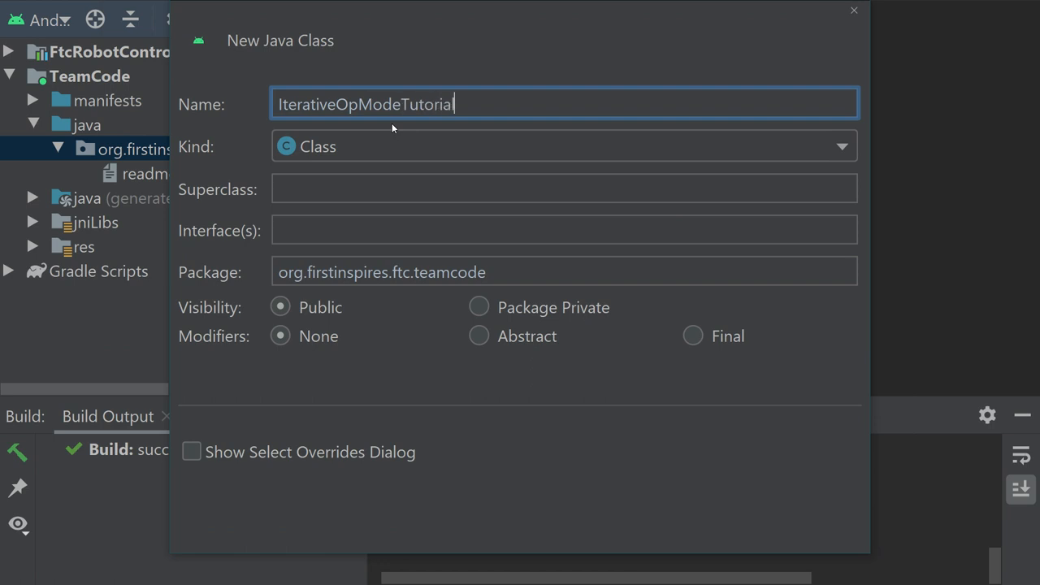
pyautogui.press('Enter')
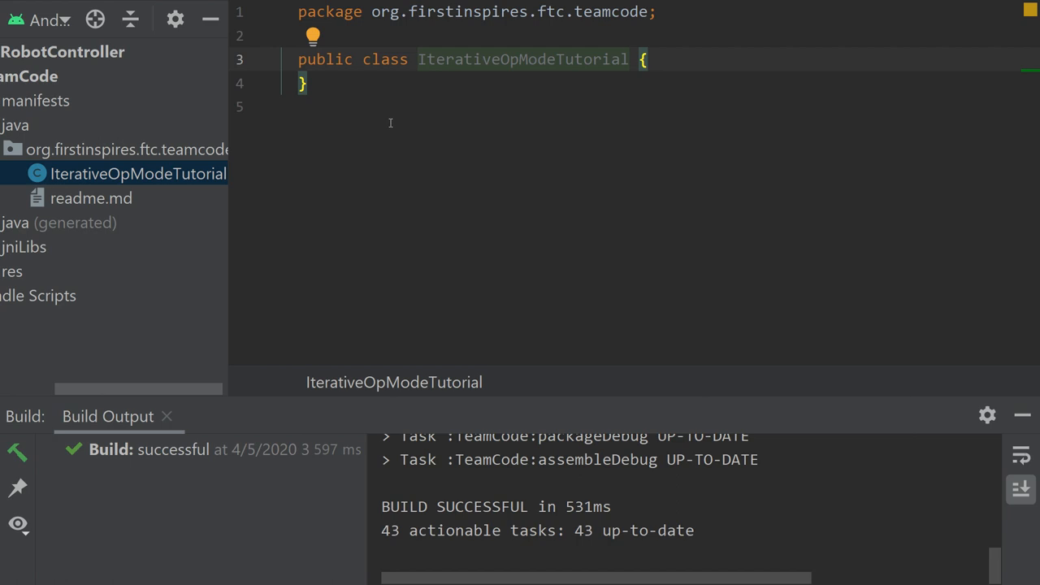
pyautogui.moveTo(381, 117)
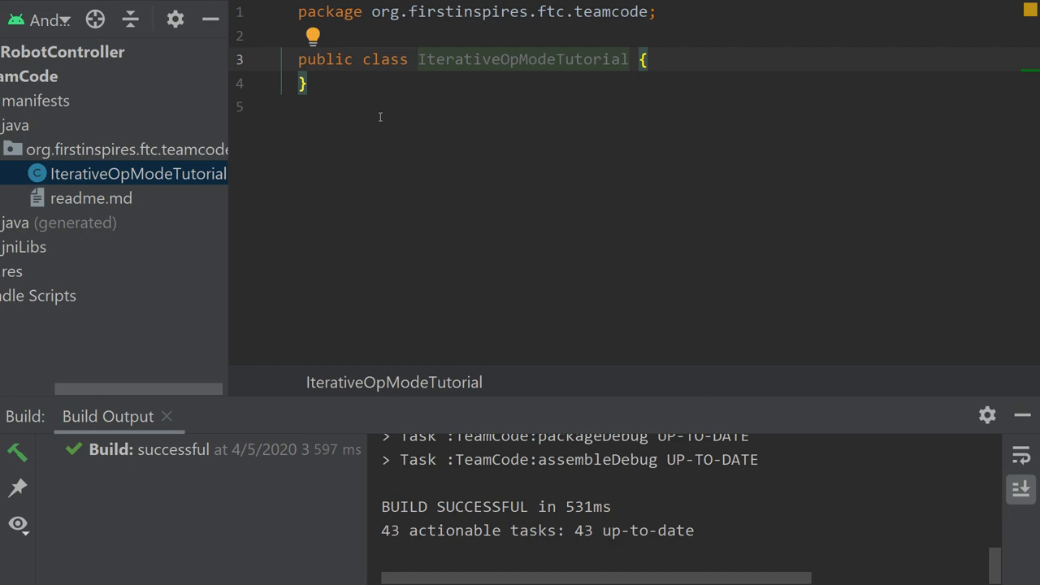
pyautogui.moveTo(328, 58)
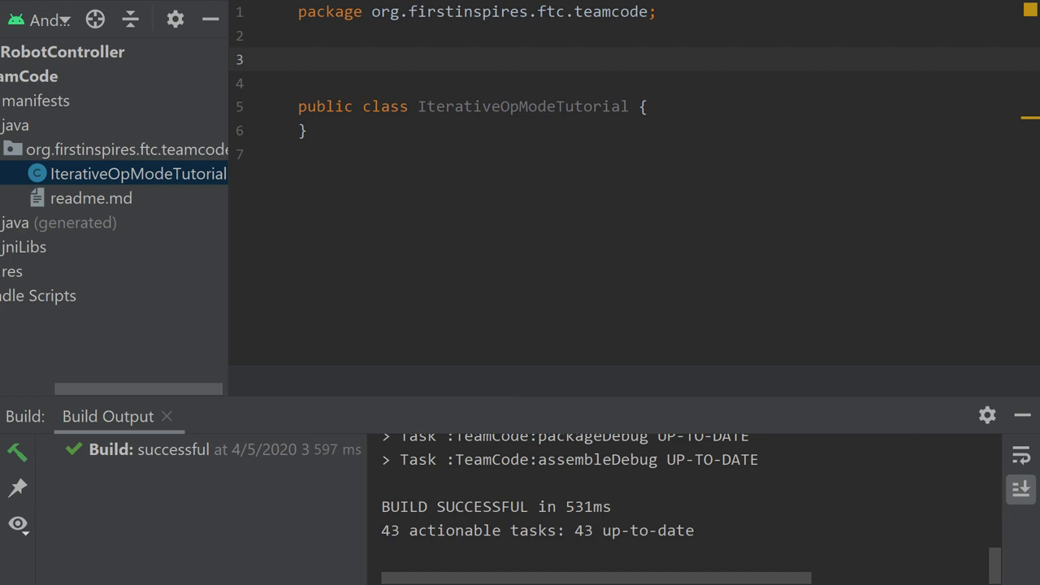
pyautogui.click(299, 59)
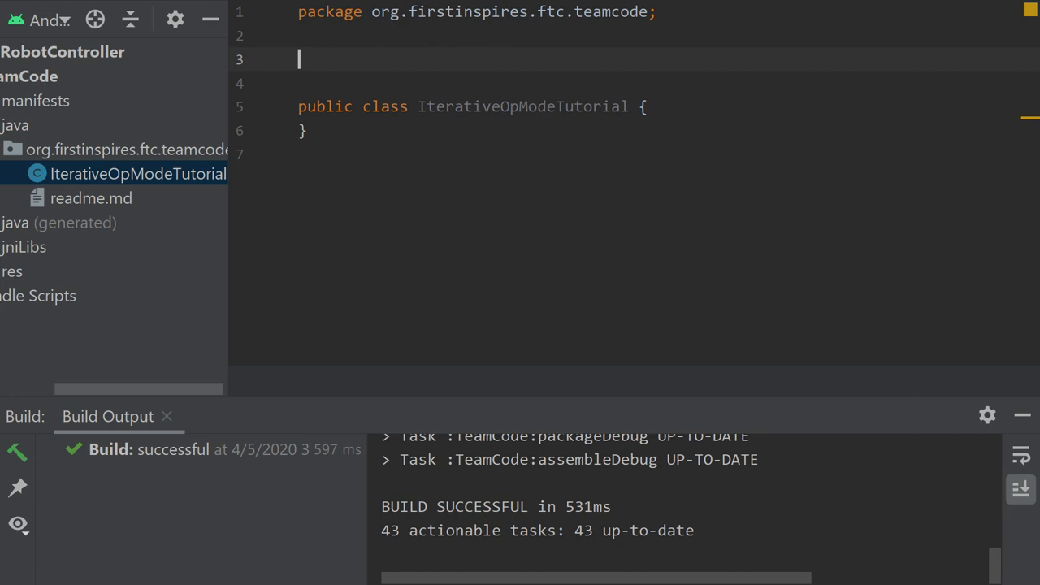
pyautogui.write('@')
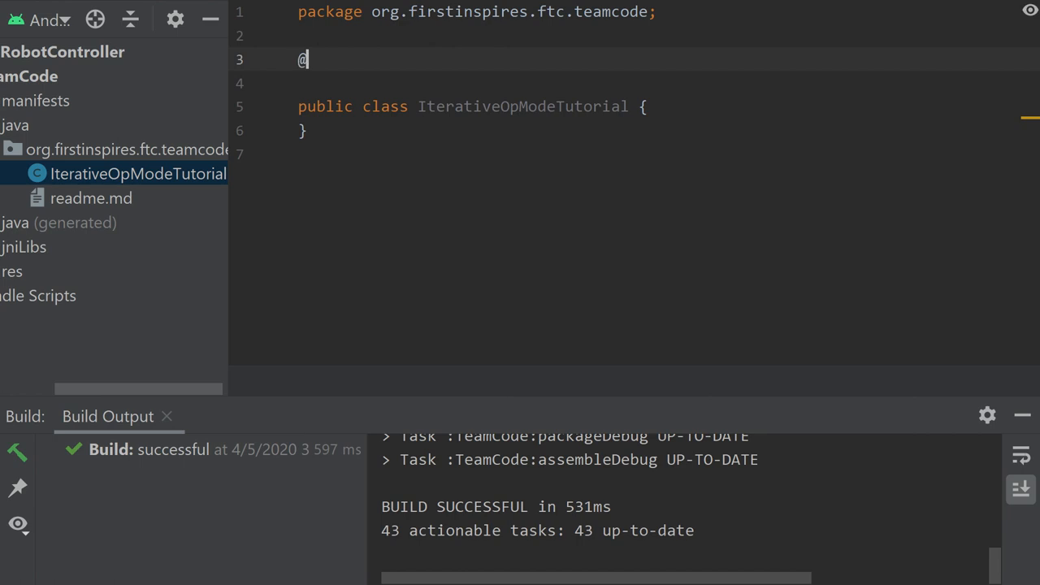
pyautogui.write('Autonomous')
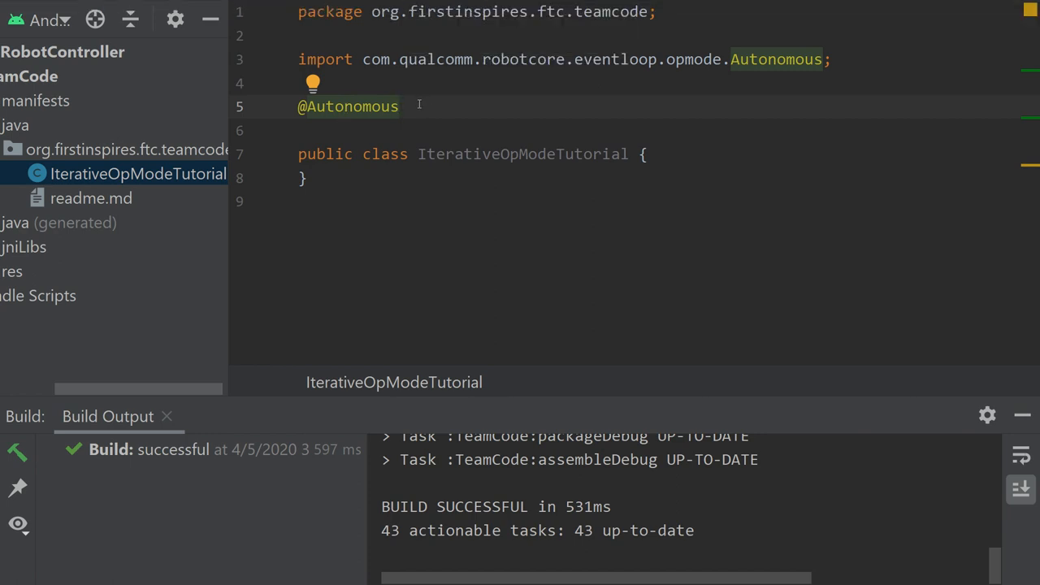
pyautogui.write('()')
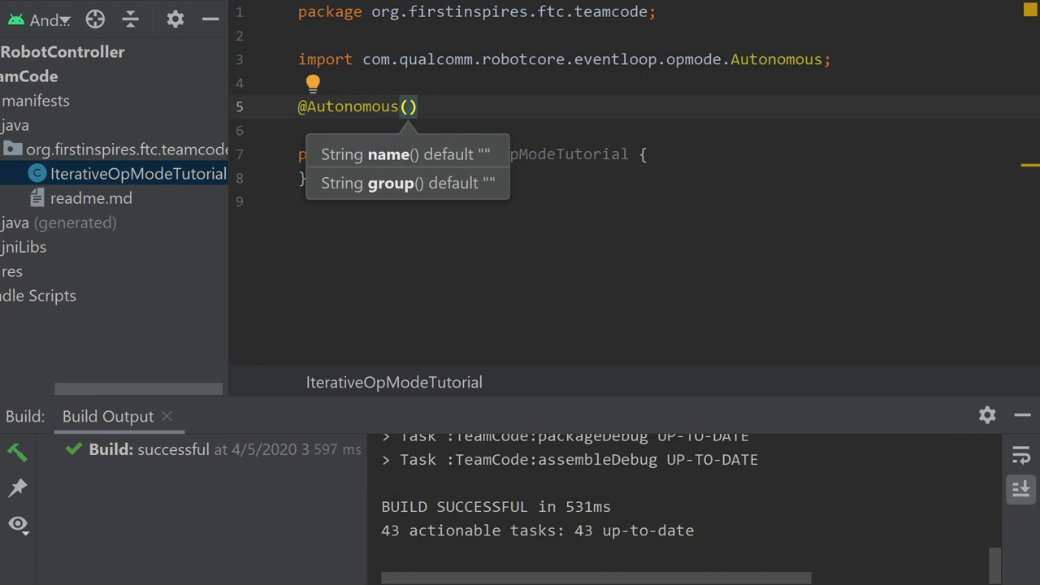
pyautogui.write('name =')
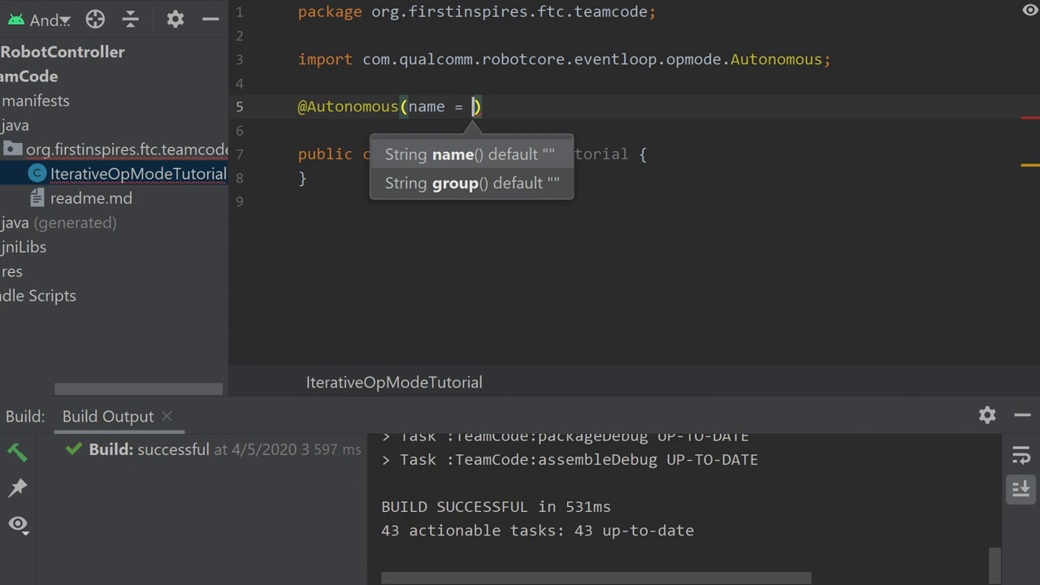
pyautogui.write('""')
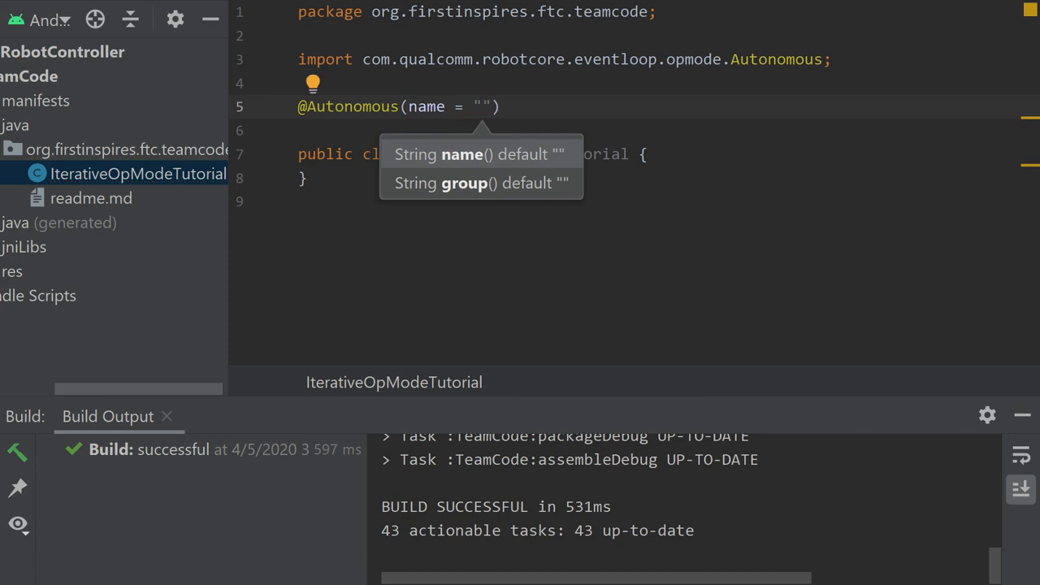
pyautogui.write('red')
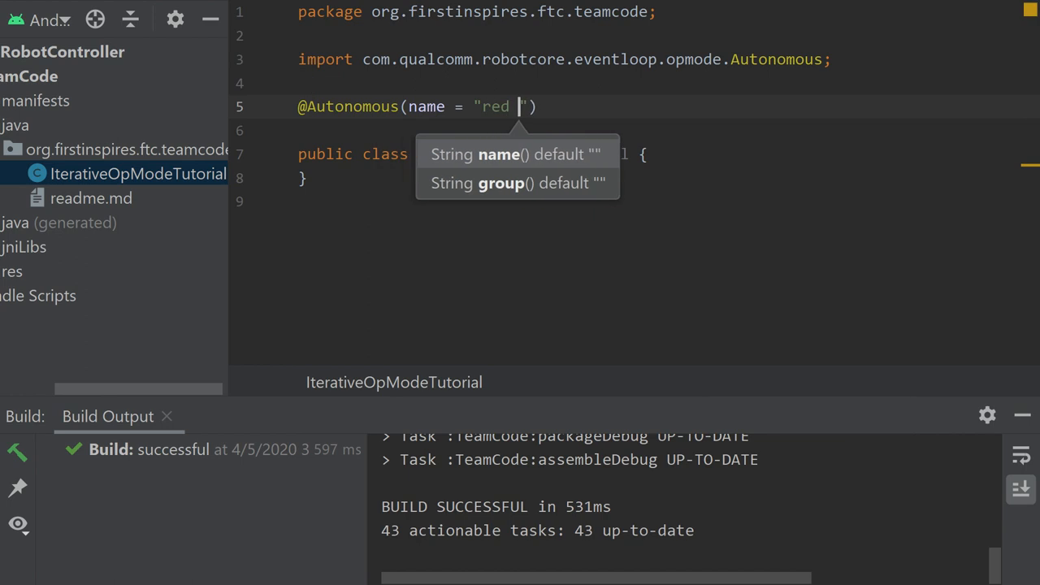
pyautogui.write('side m')
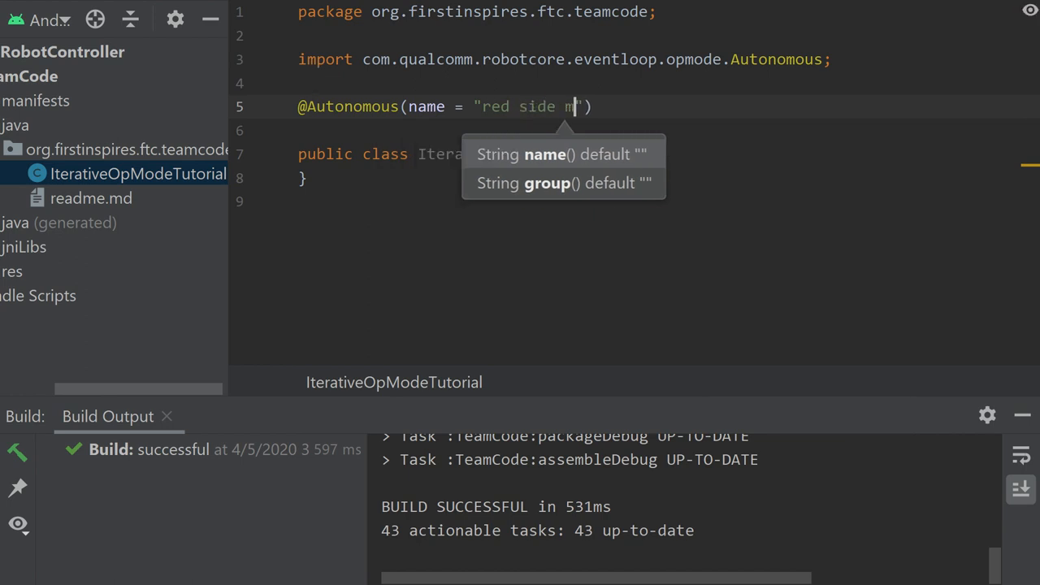
pyautogui.write('ove platform')
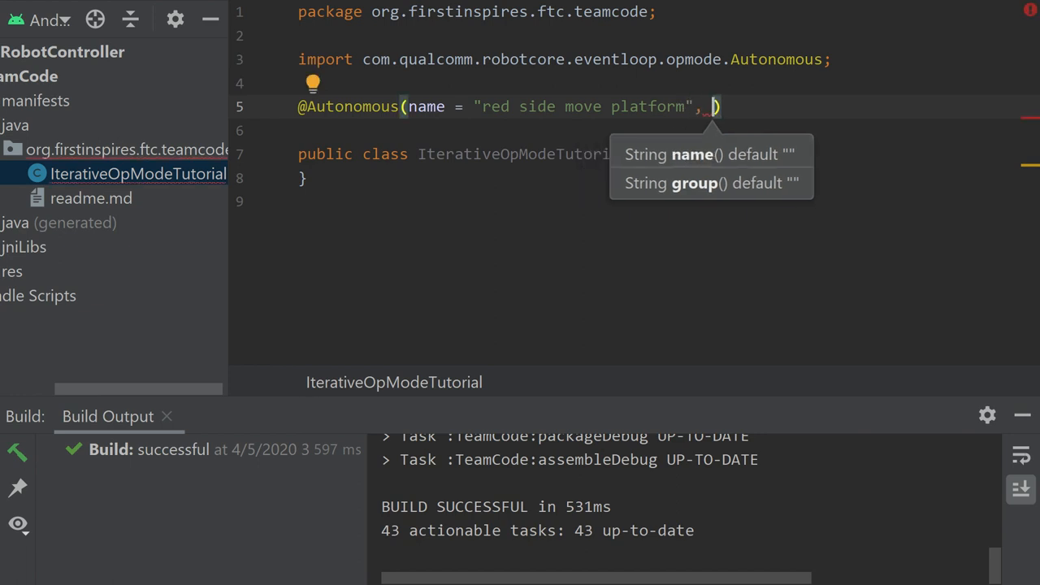
pyautogui.write('go')
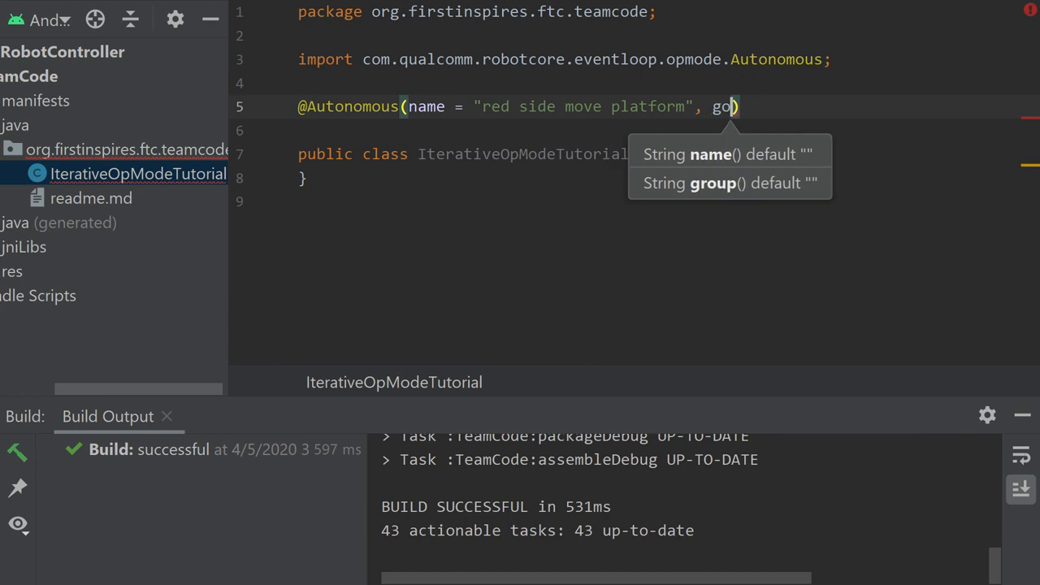
pyautogui.press('Backspace')
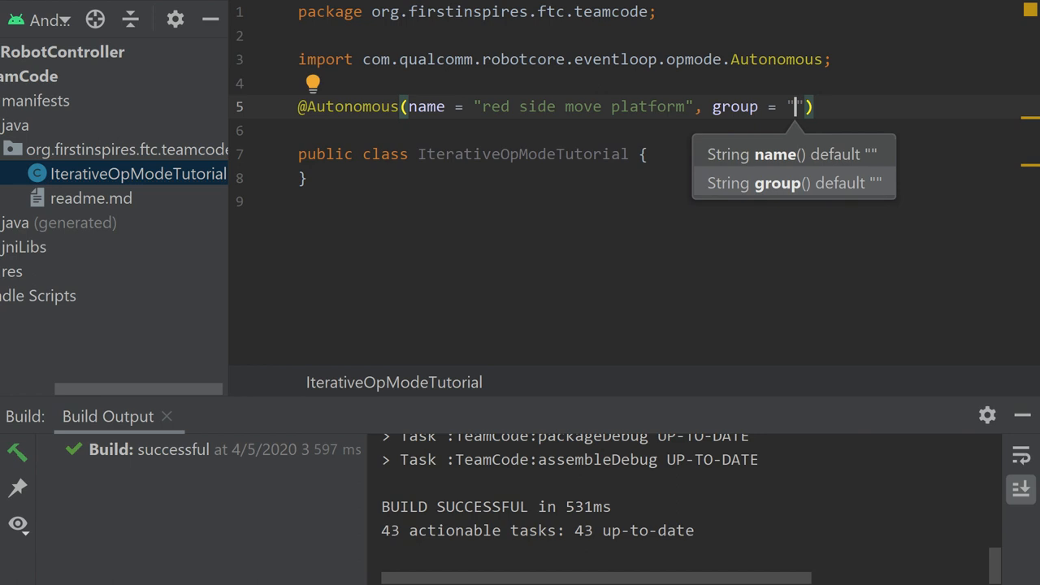
pyautogui.write('Red')
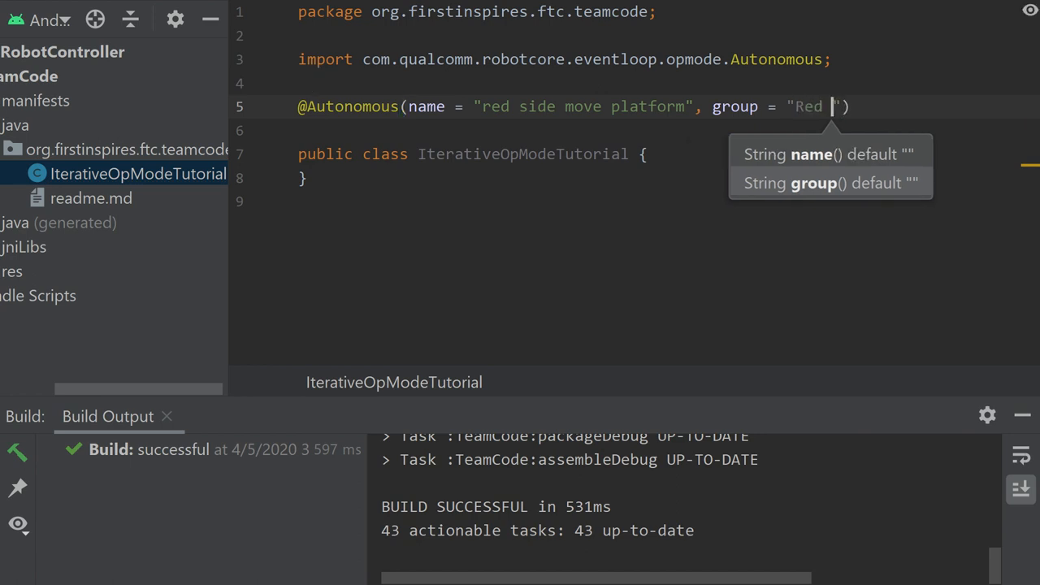
pyautogui.write('Autos')
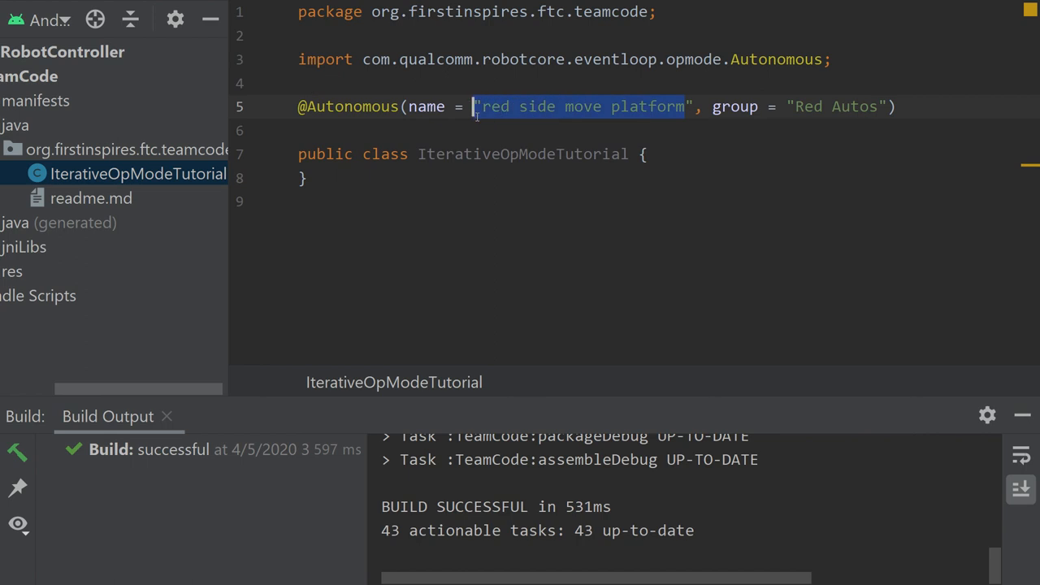
pyautogui.click(407, 129)
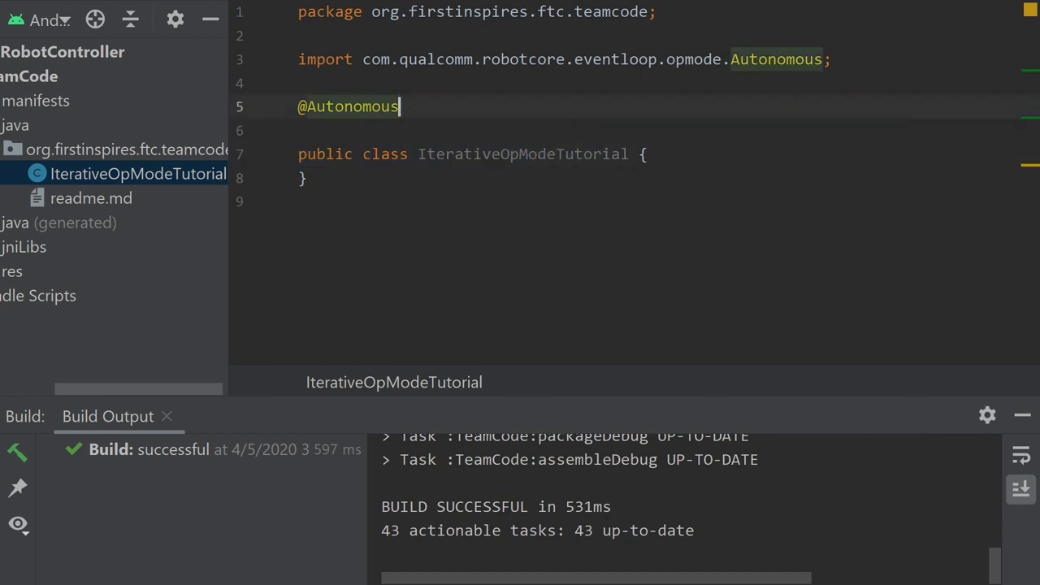
pyautogui.doubleClick(348, 108)
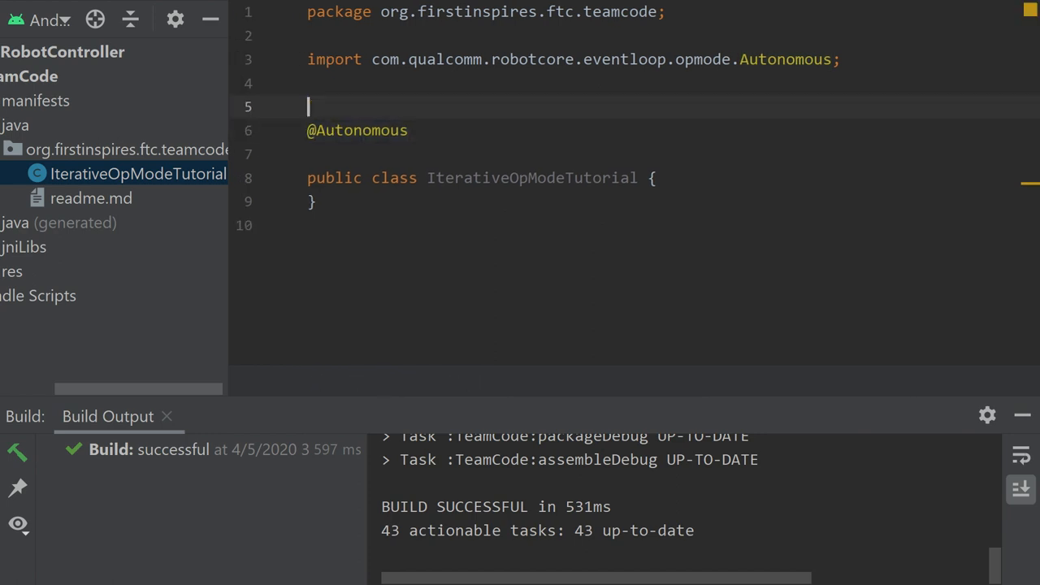
pyautogui.write('@Disabled')
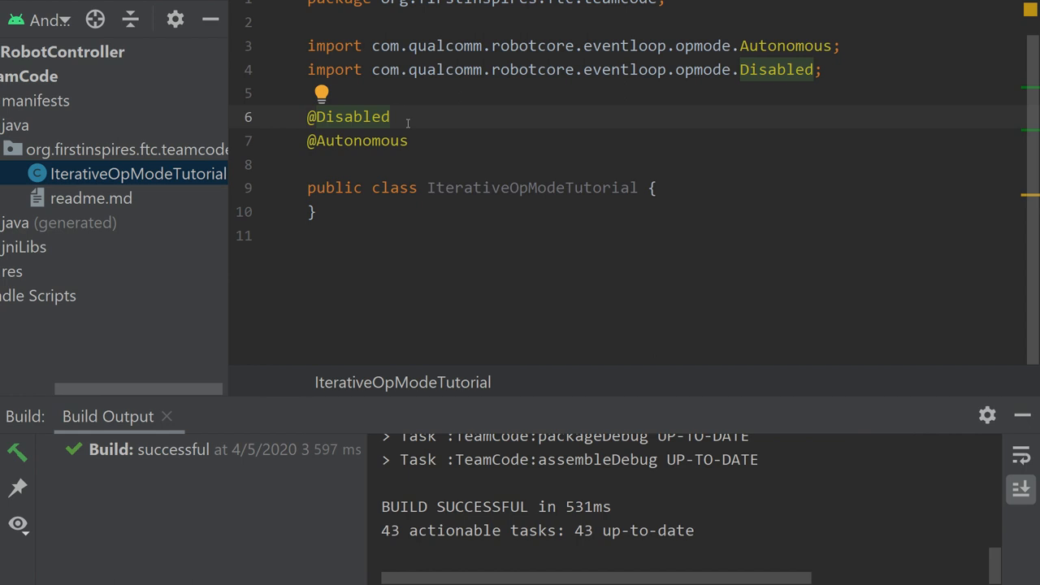
pyautogui.click(389, 117)
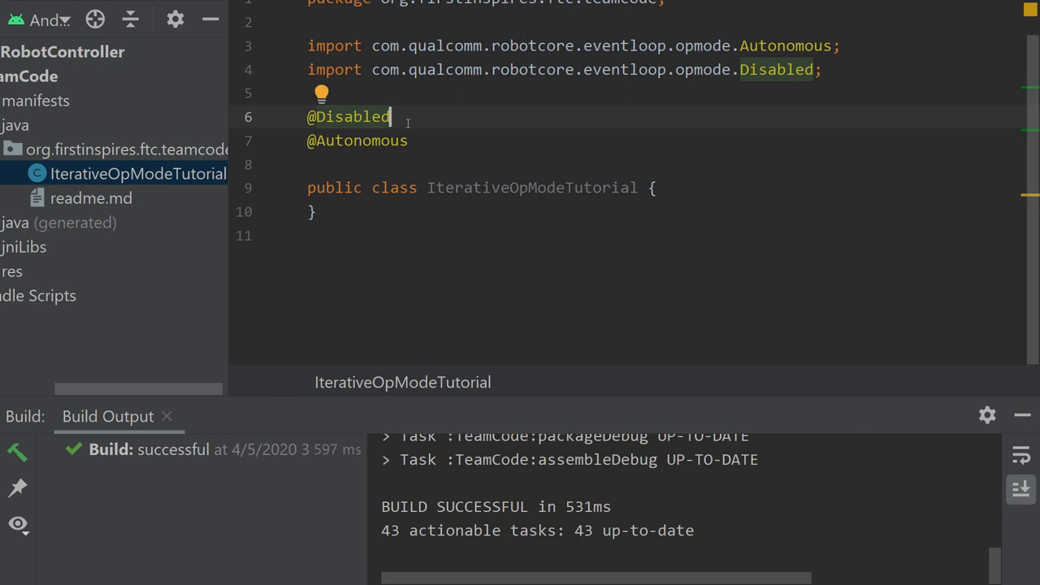
pyautogui.press('Backspace')
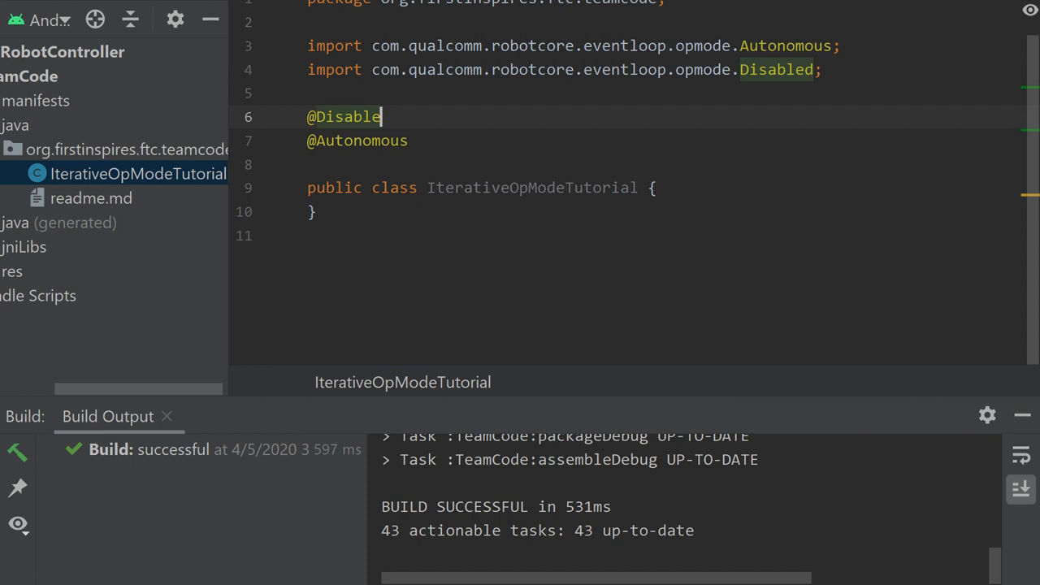
pyautogui.press('Backspace')
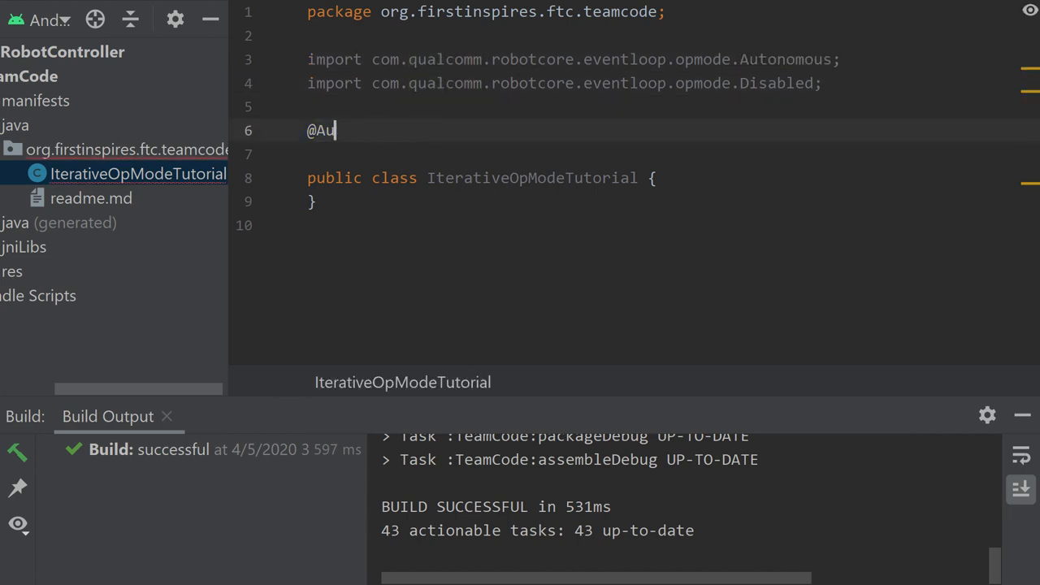
pyautogui.write('Teleo')
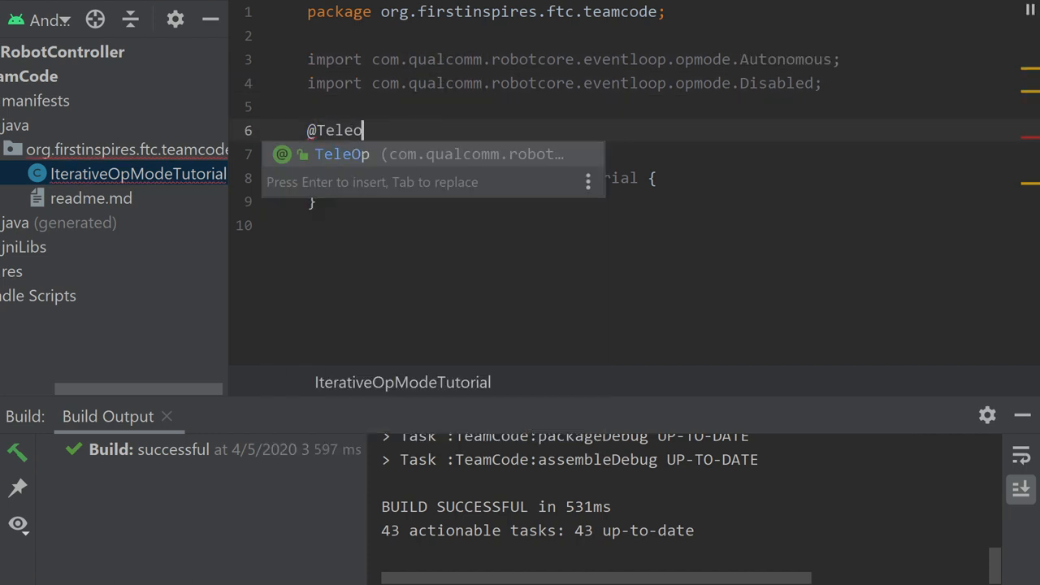
pyautogui.press('Return')
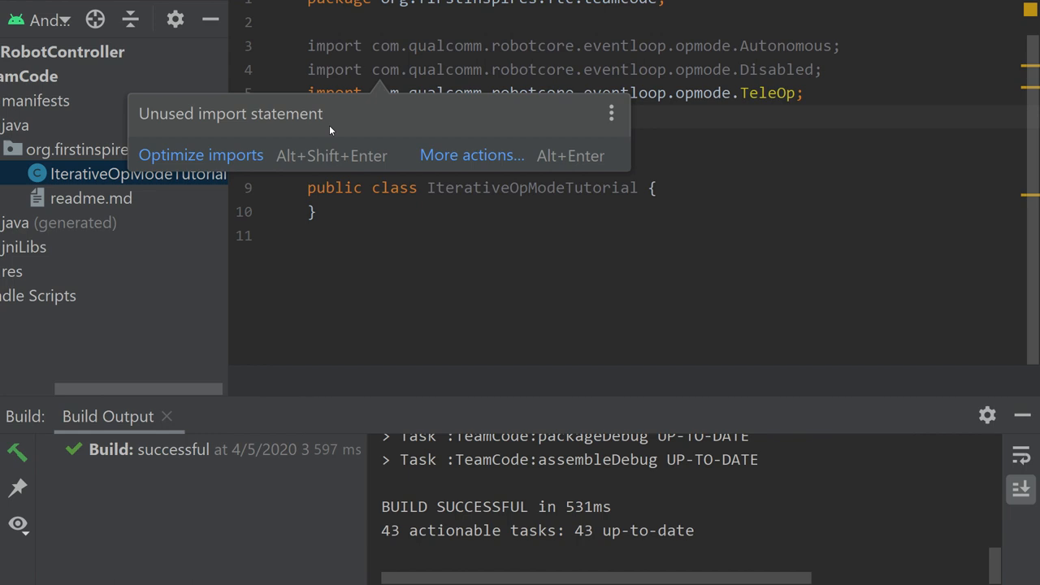
pyautogui.click(201, 156)
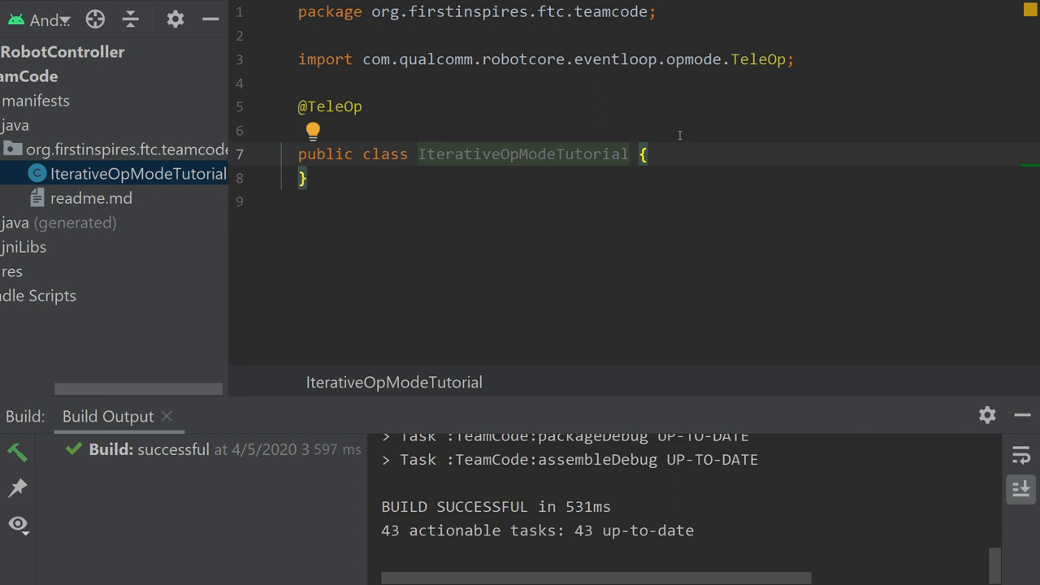
pyautogui.moveTo(654, 172)
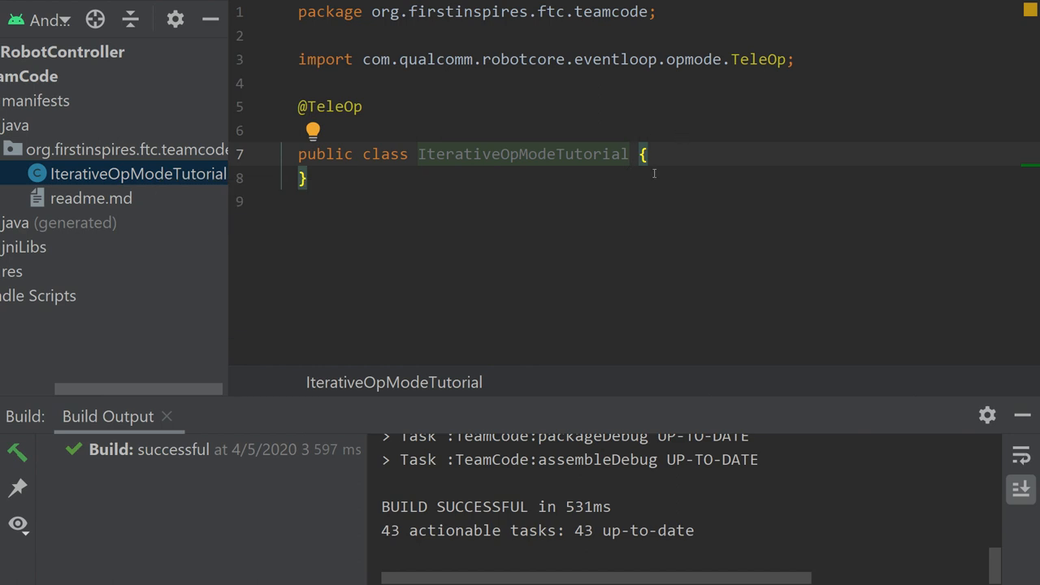
# Make IterativeOpModeTutorial extend OpMode, adding the OpMode import
pyautogui.write('extends')
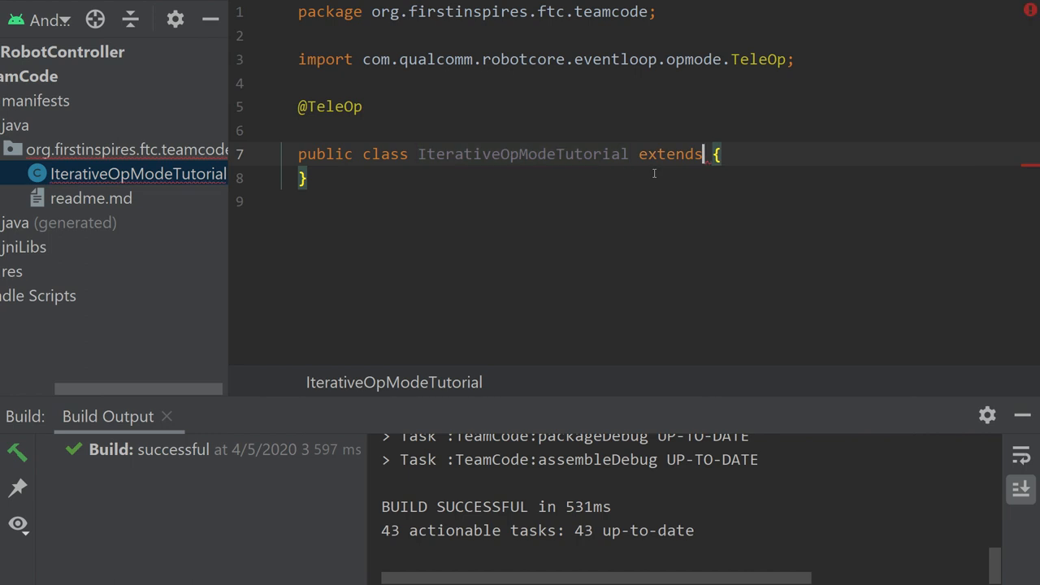
pyautogui.write('OpMode')
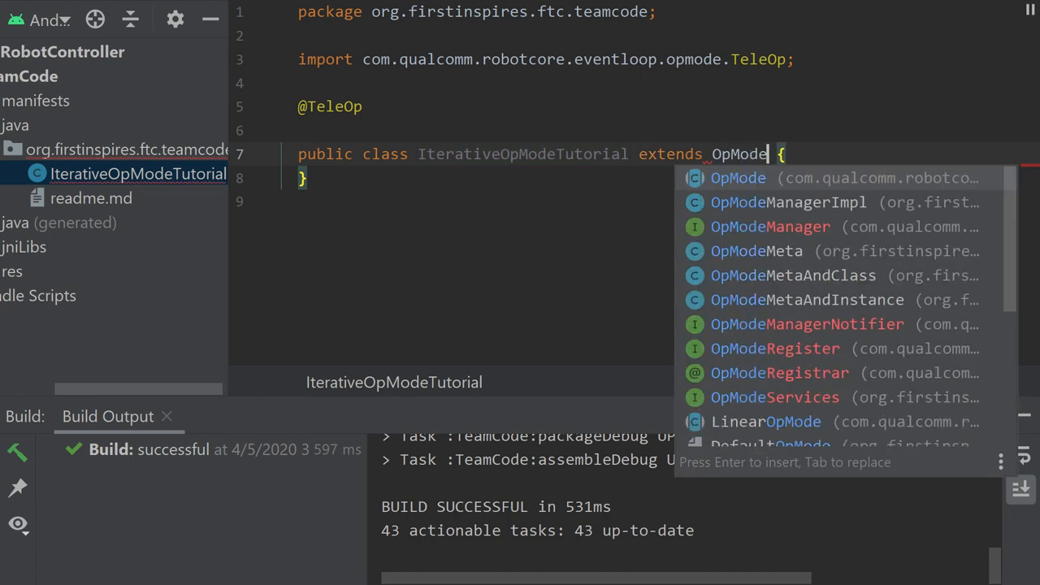
pyautogui.click(738, 177)
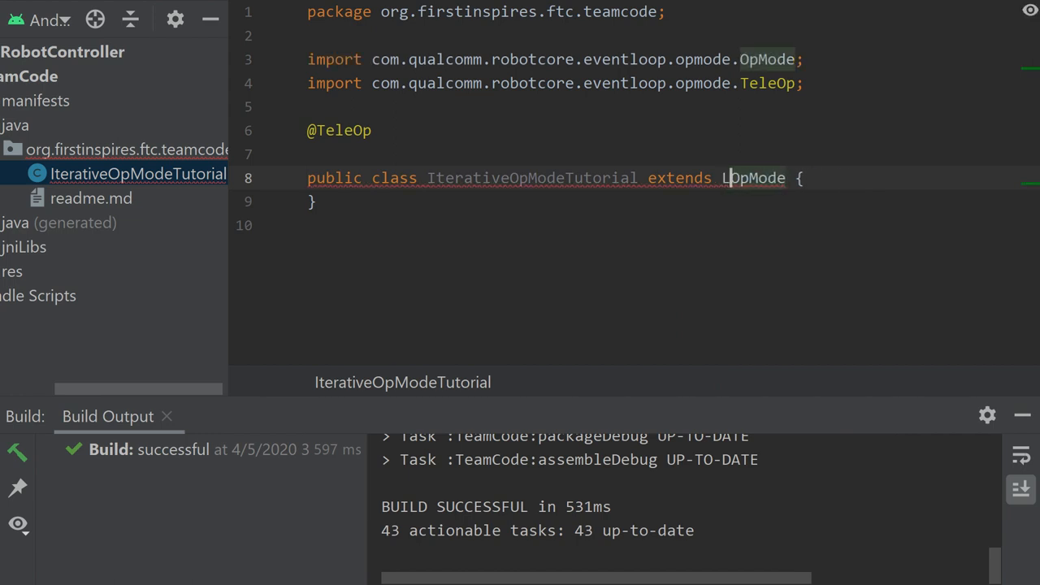
pyautogui.write('inear')
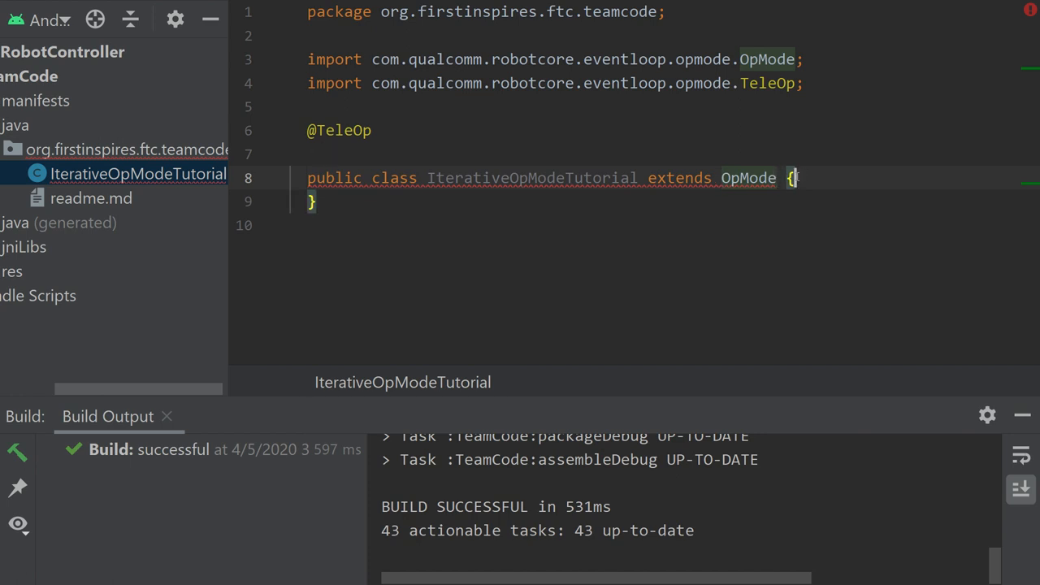
# Add a block comment in the class body: declare all of your variables — hardware, variables
pyautogui.press('Return')
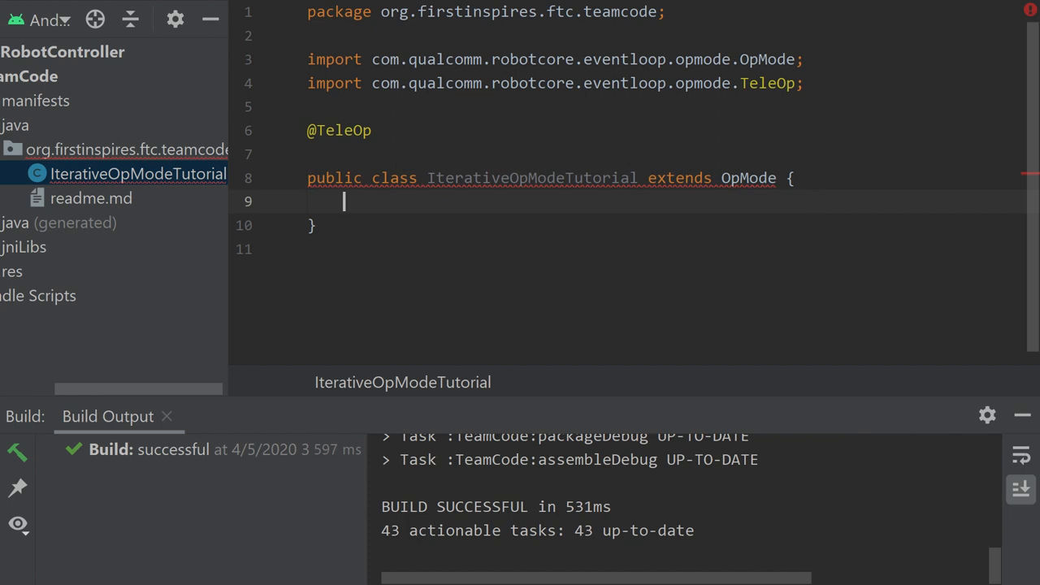
pyautogui.write('//')
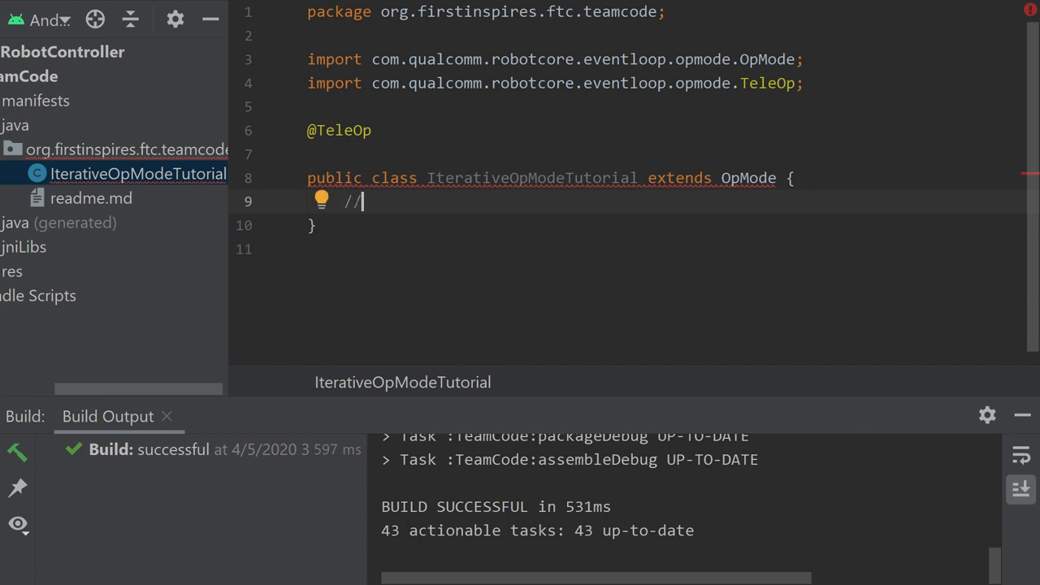
pyautogui.write('delare all')
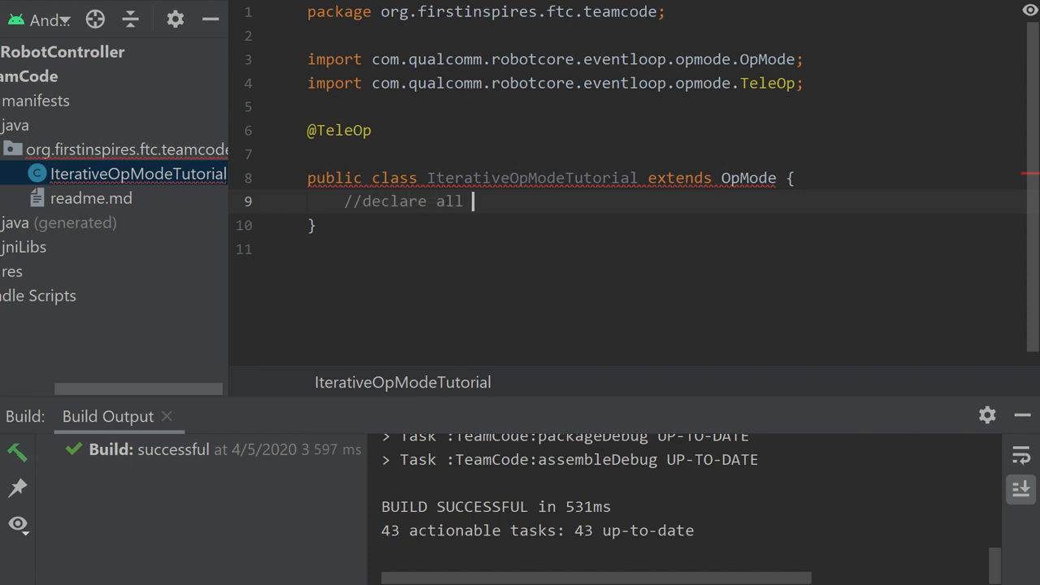
pyautogui.write('of your vari')
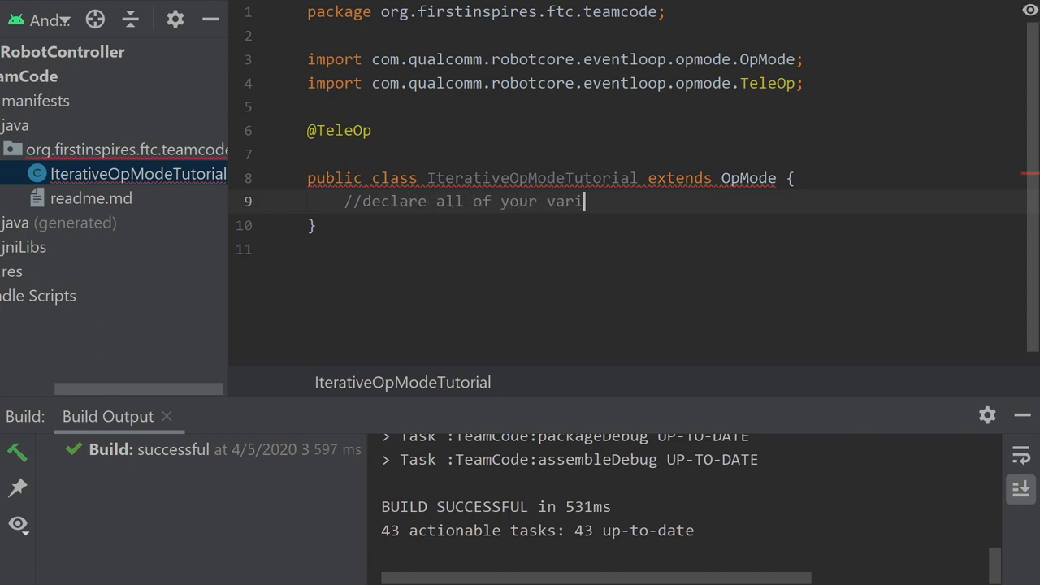
pyautogui.write('ables')
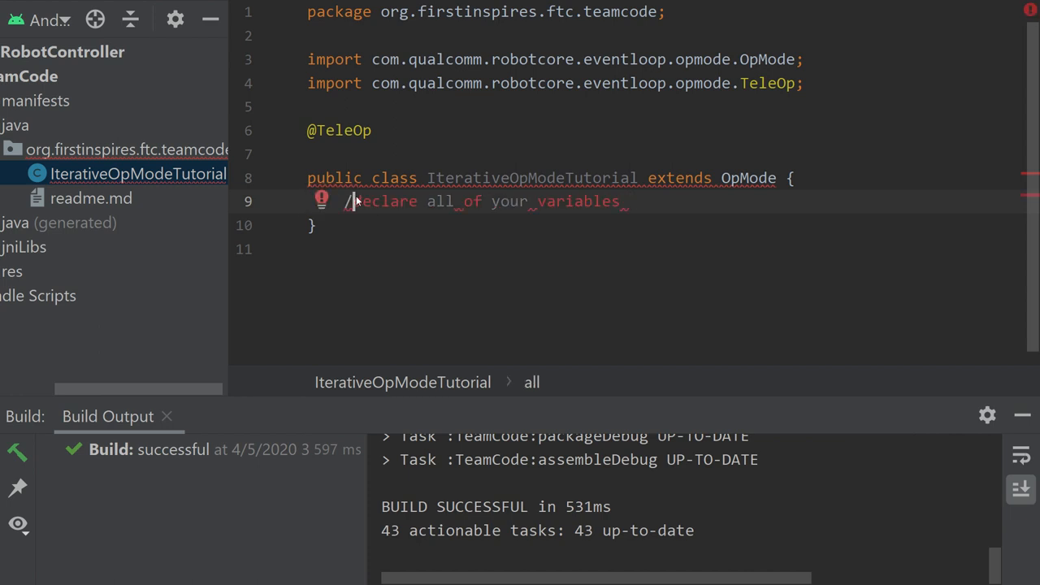
pyautogui.write('*')
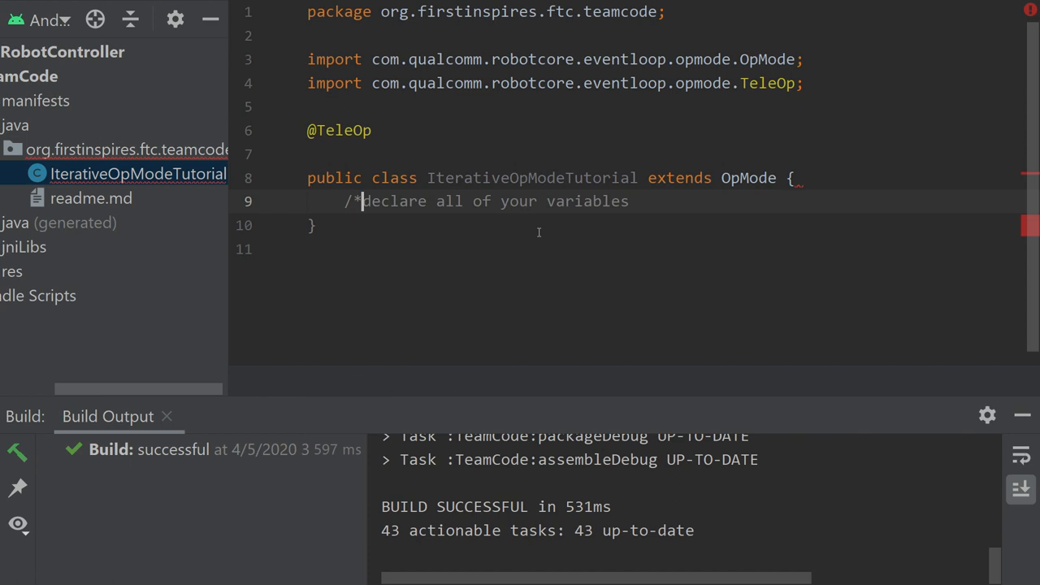
pyautogui.press('enter')
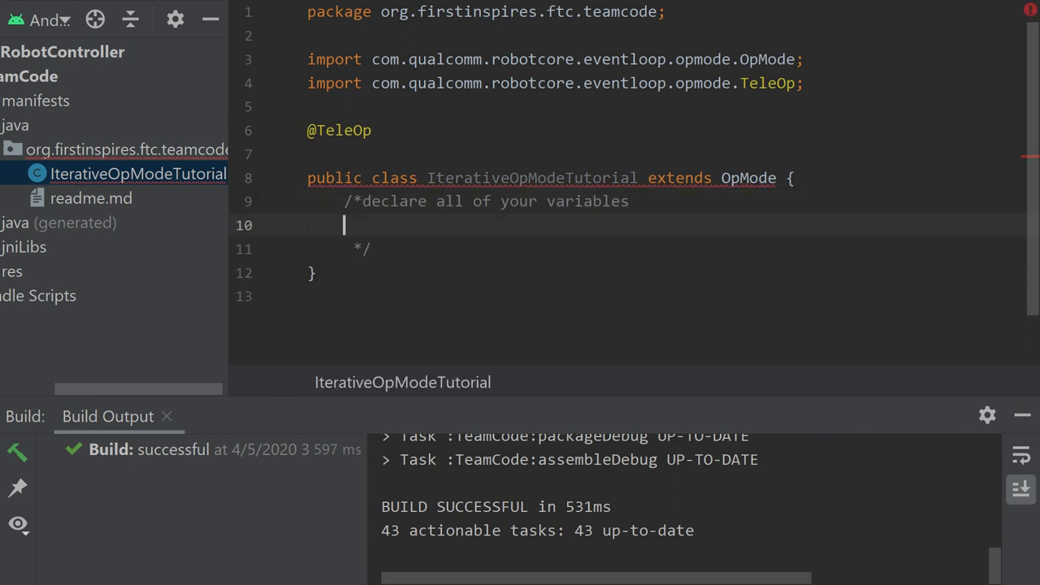
pyautogui.write('- hardware')
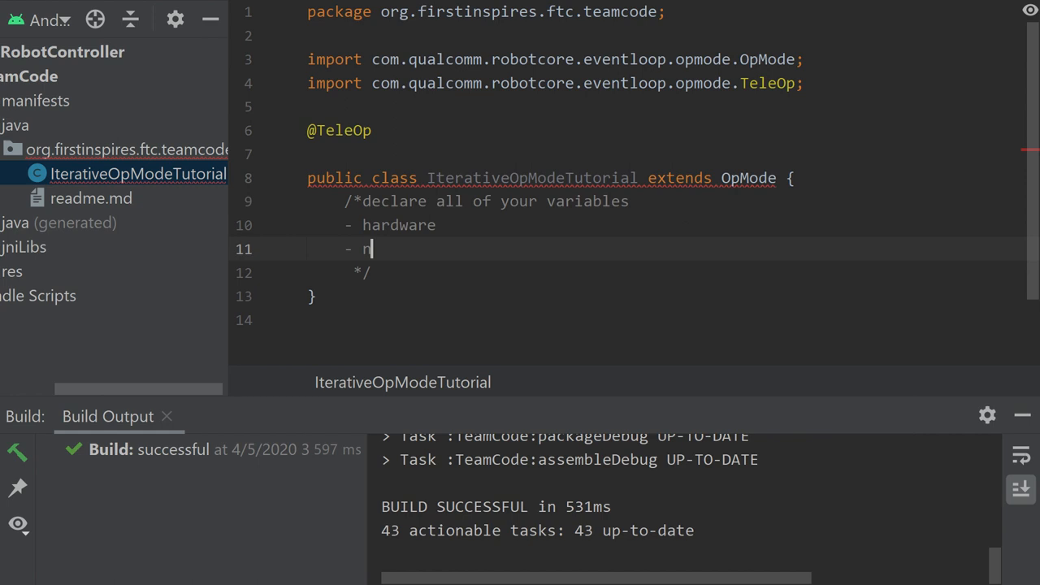
pyautogui.write('variab')
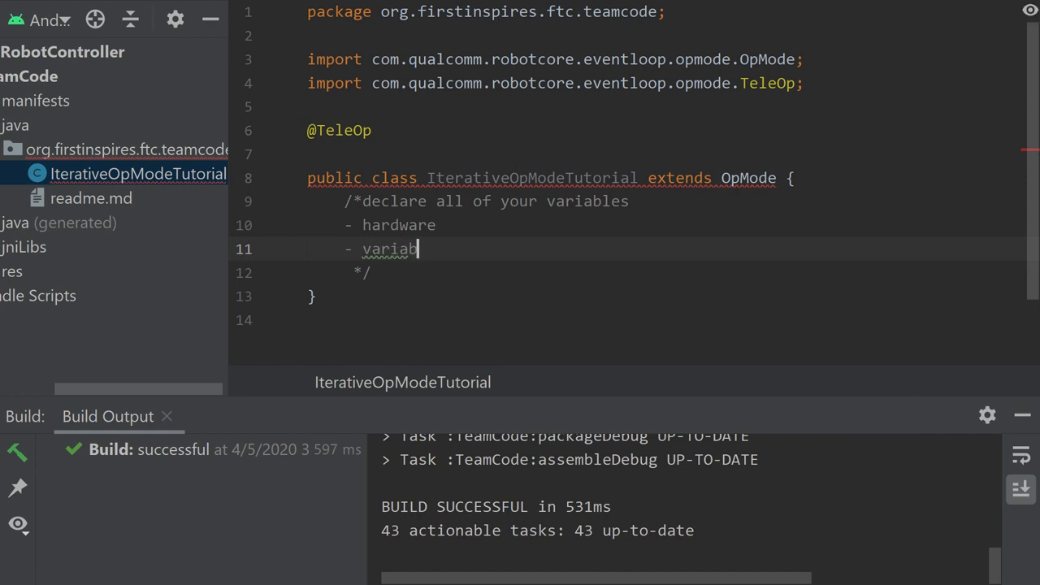
pyautogui.write('les')
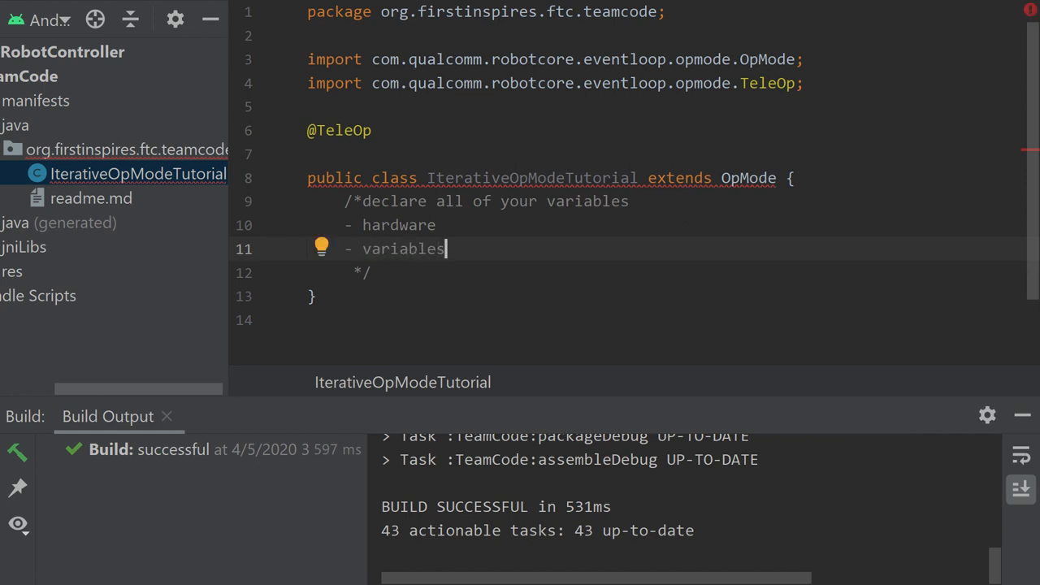
pyautogui.moveTo(442, 279)
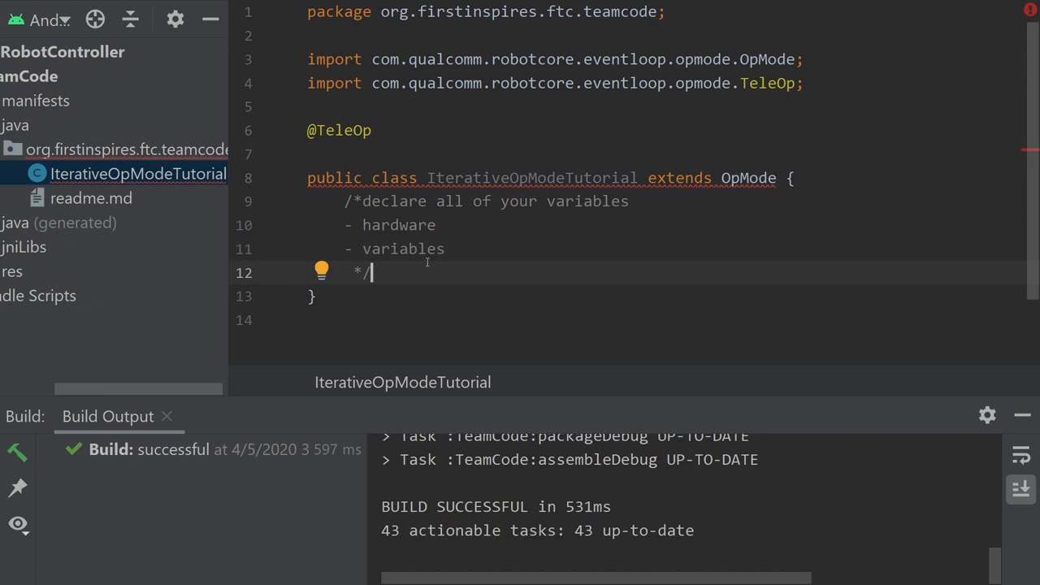
pyautogui.press('enter')
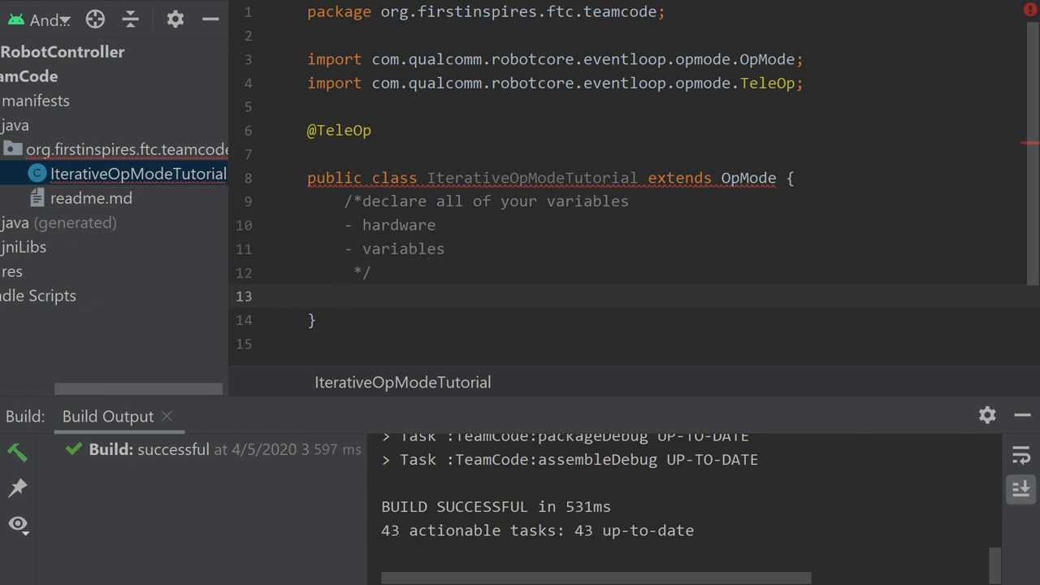
# Declare the field int test_int = 1; below the comment
pyautogui.click(343, 295)
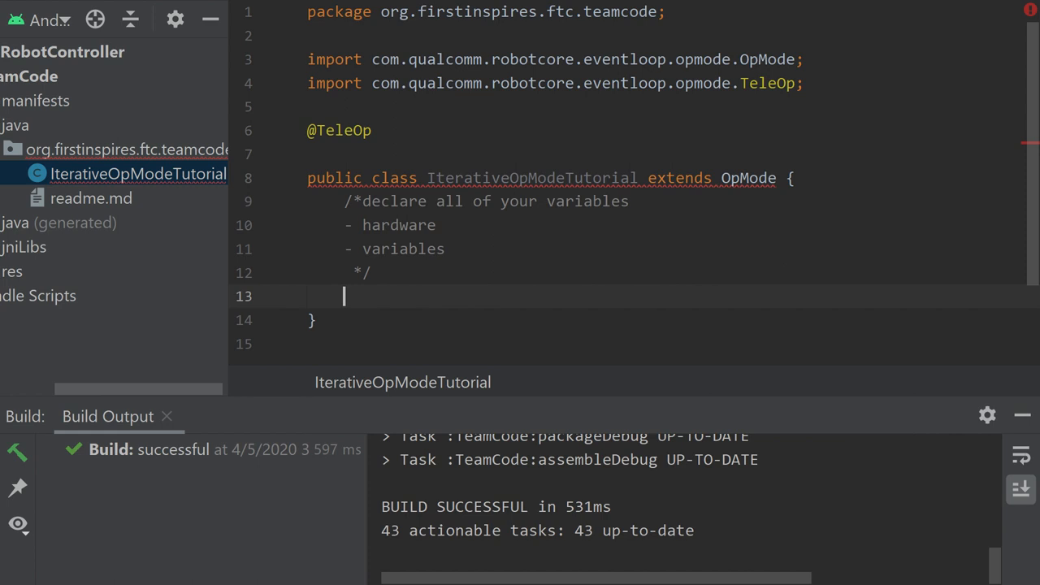
pyautogui.write('double')
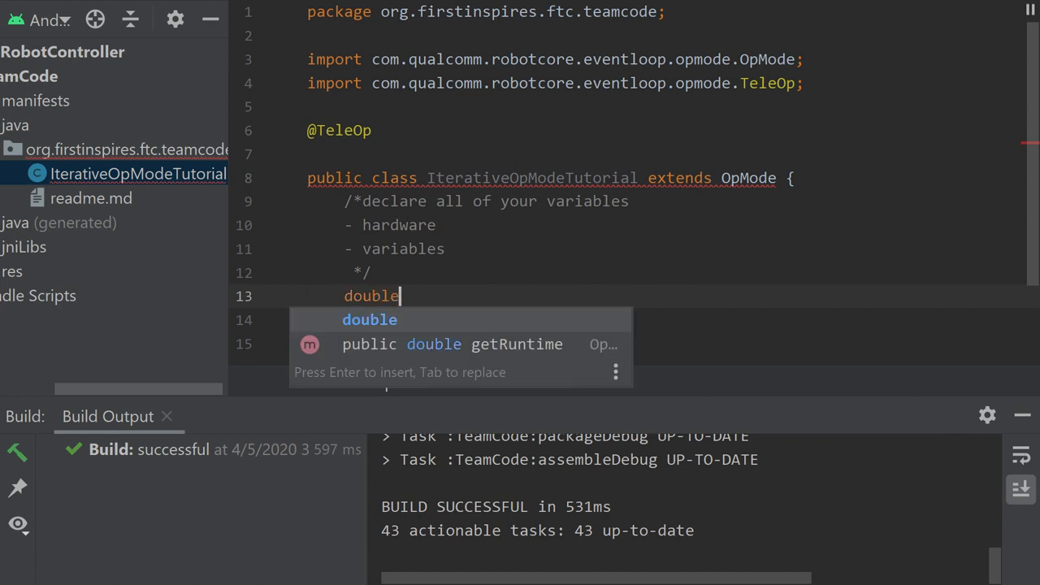
pyautogui.press('Escape')
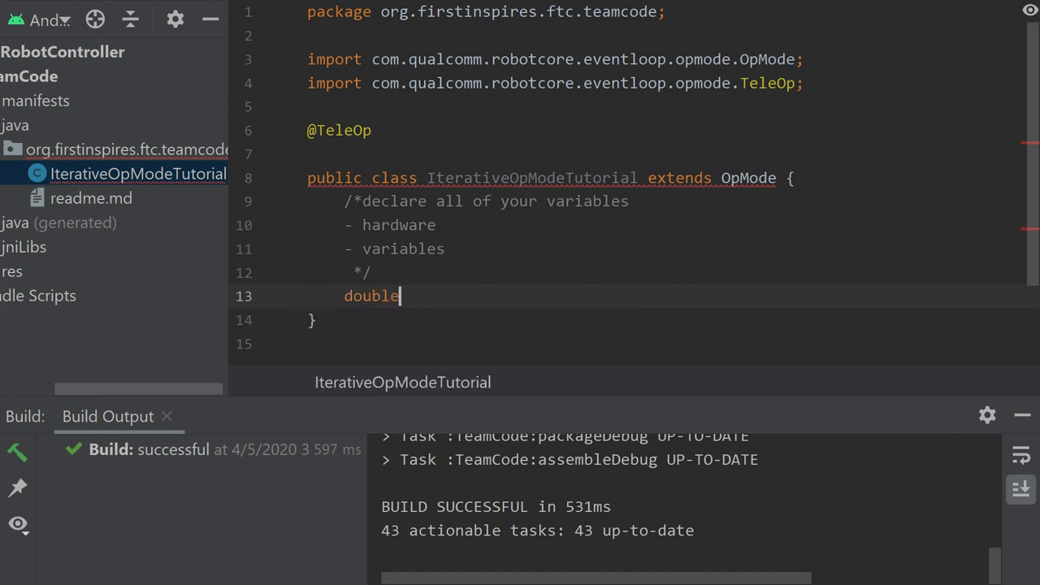
pyautogui.write('int')
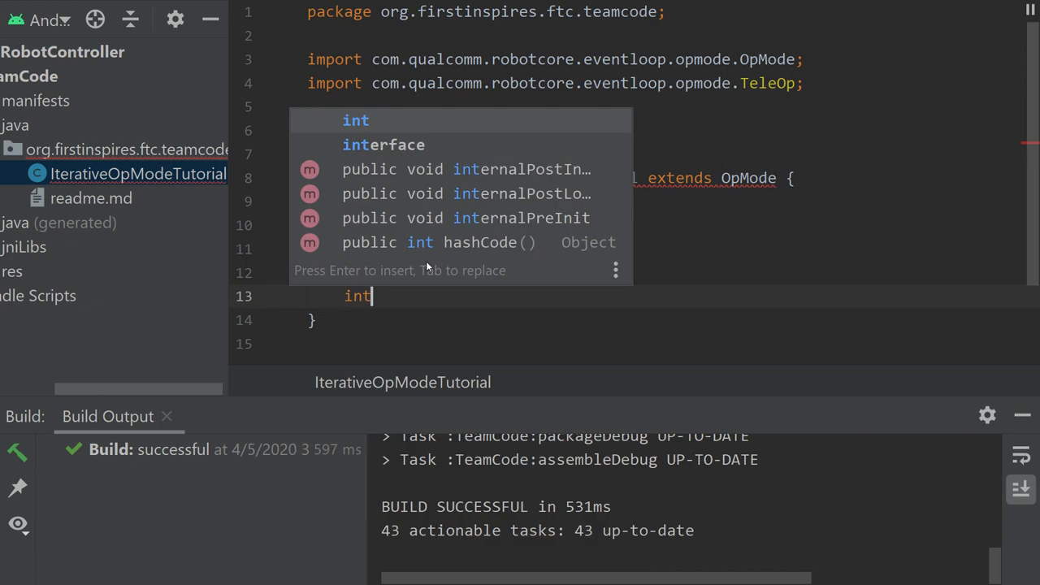
pyautogui.press('Escape')
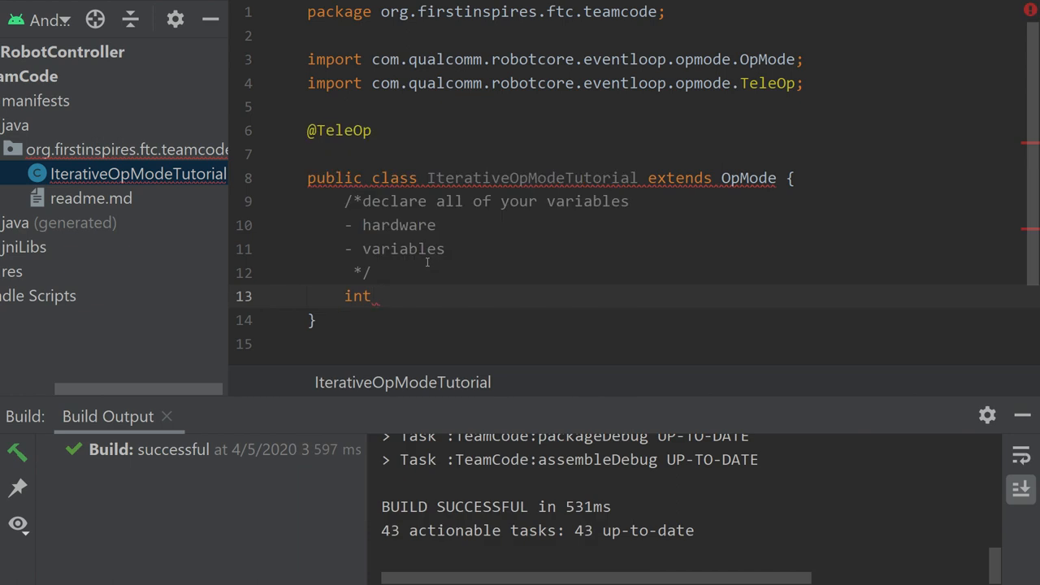
pyautogui.write('test')
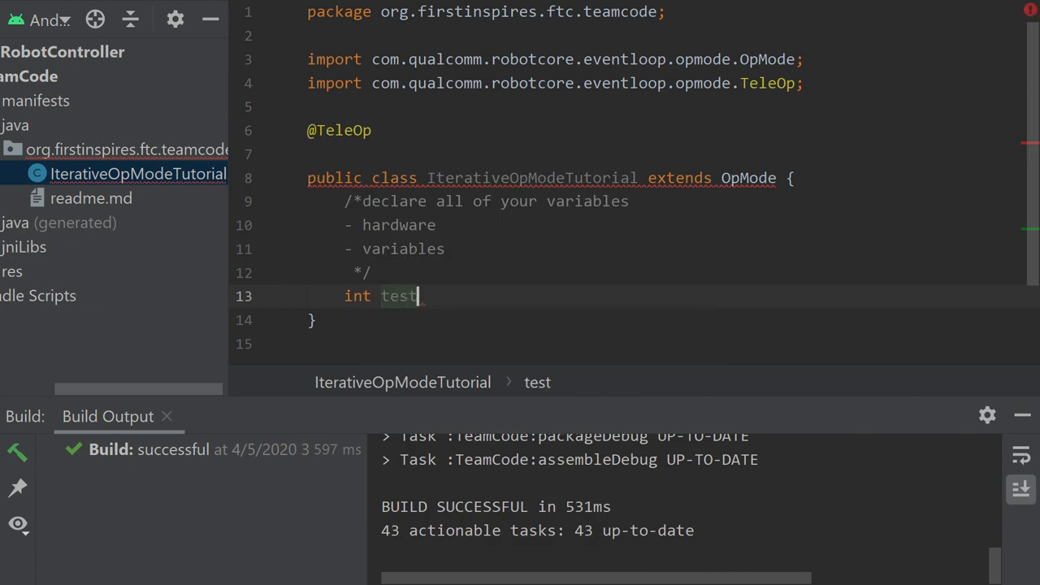
pyautogui.write('_int =')
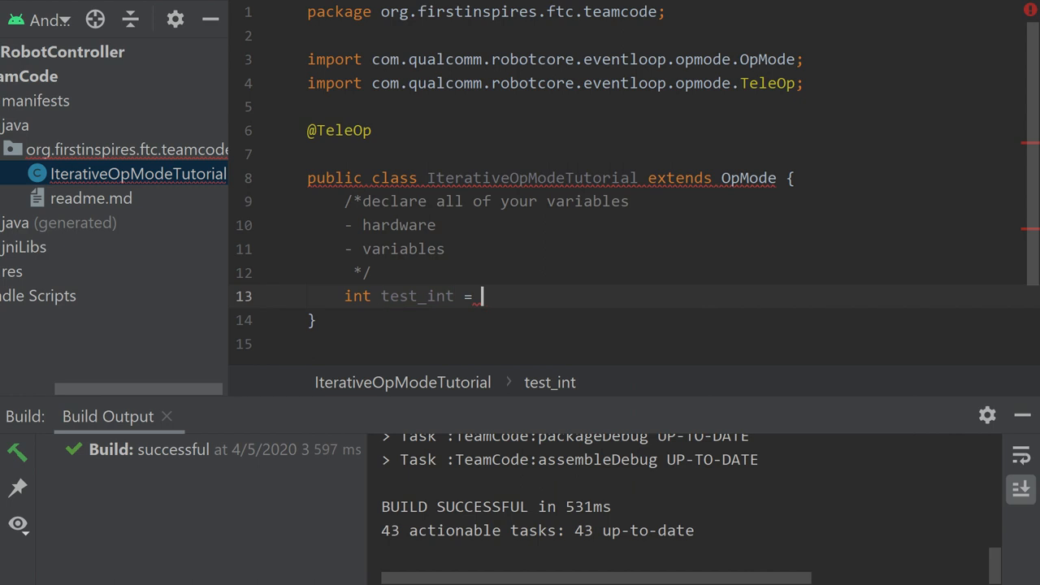
pyautogui.write('1;')
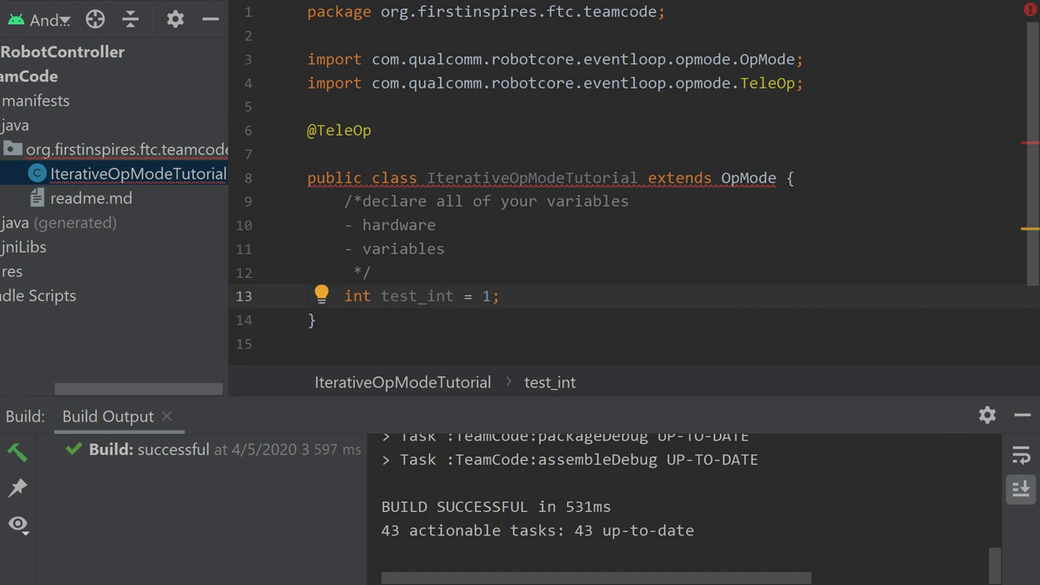
pyautogui.moveTo(510, 296)
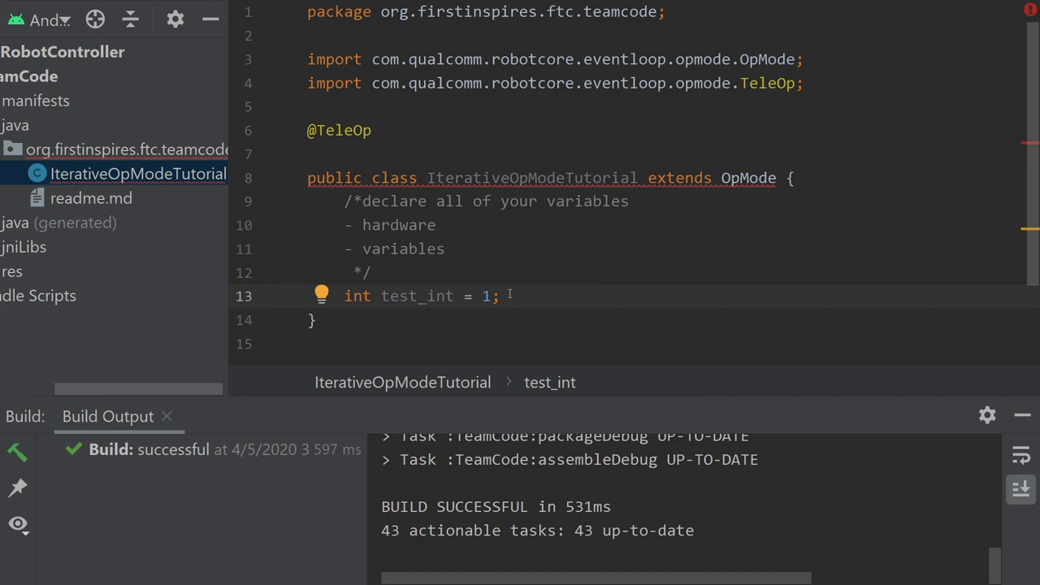
pyautogui.click(500, 296)
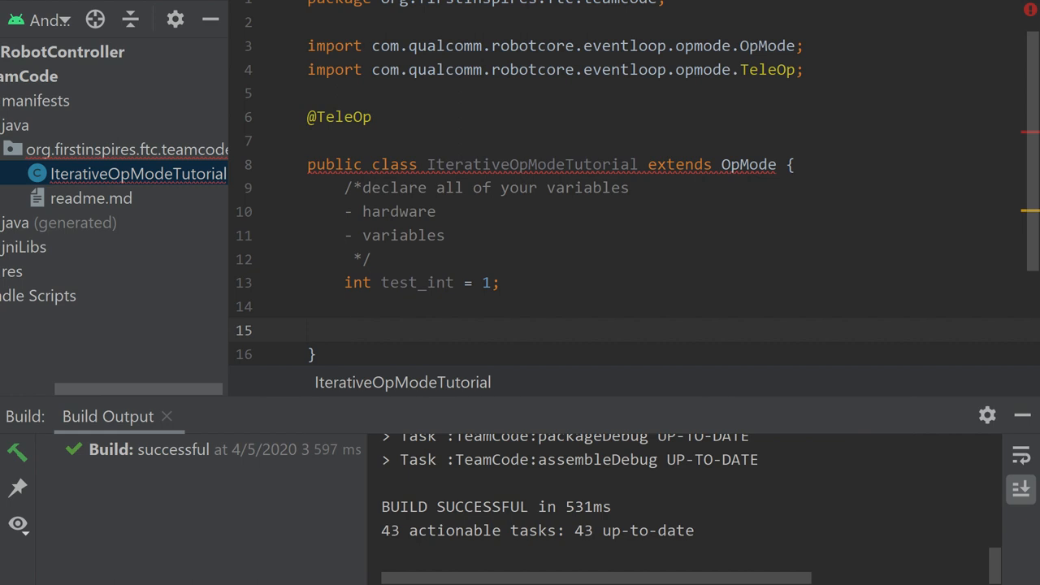
# Add a public void init() method with a comment: initialize all hardware
pyautogui.write('p')
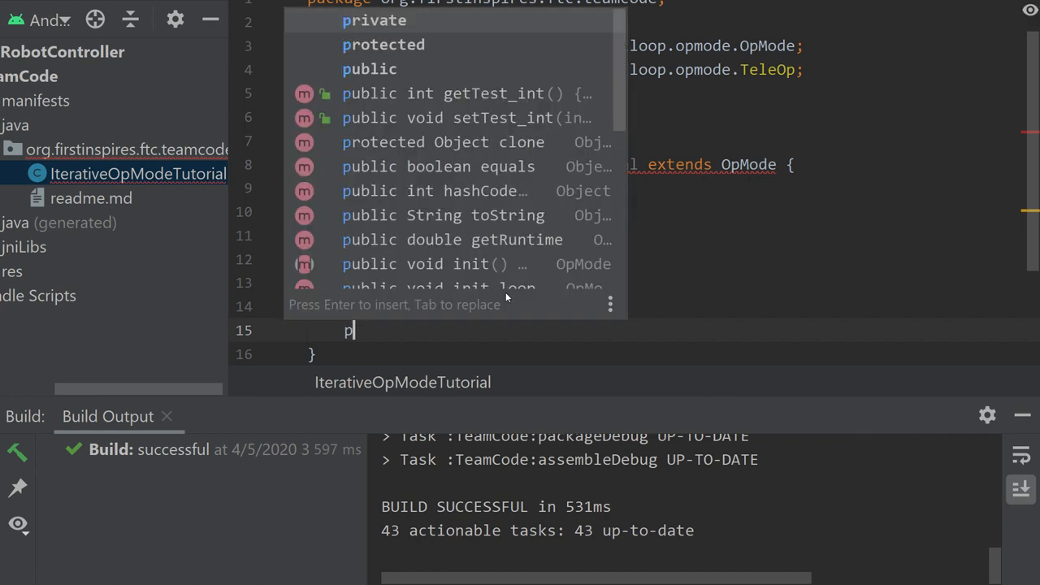
pyautogui.write('ublic void init(')
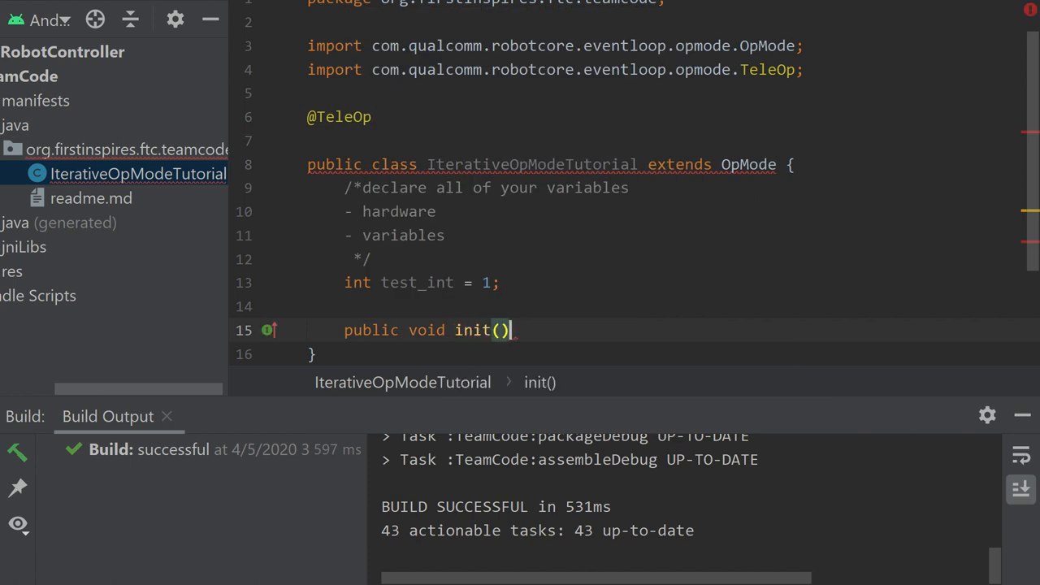
pyautogui.write('{')
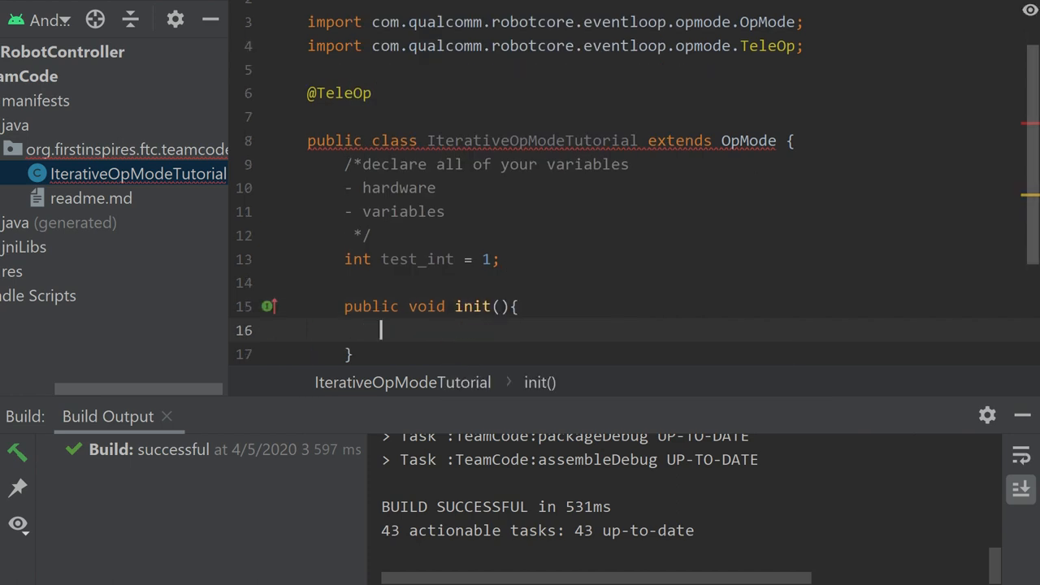
pyautogui.write('//')
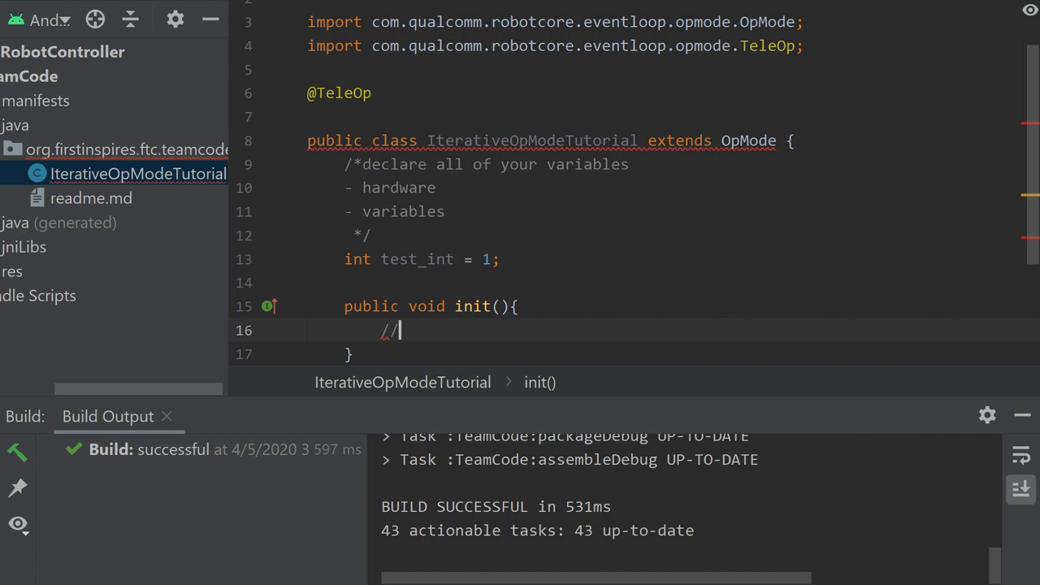
pyautogui.write('initiali')
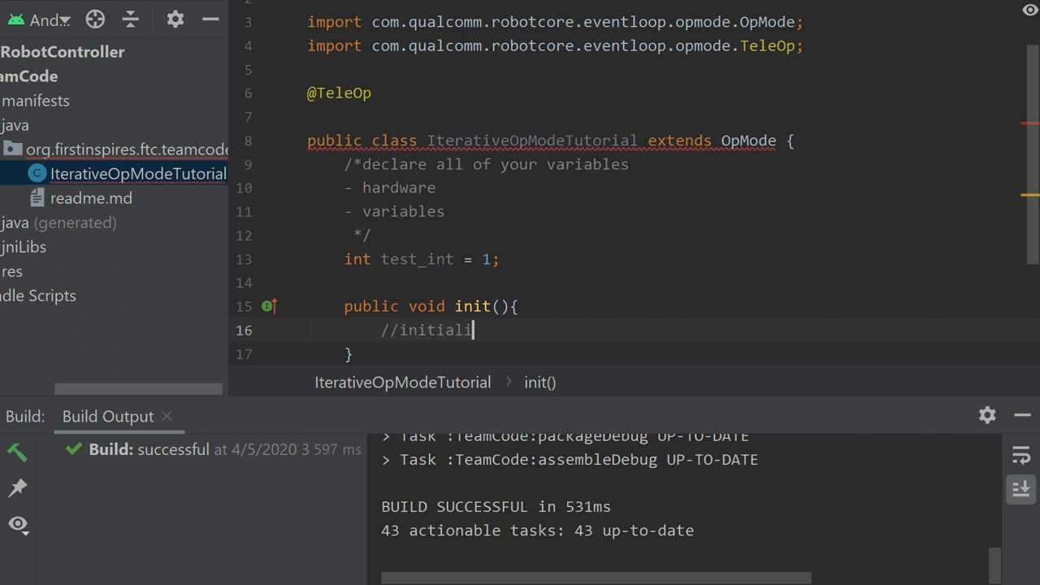
pyautogui.write('ze all')
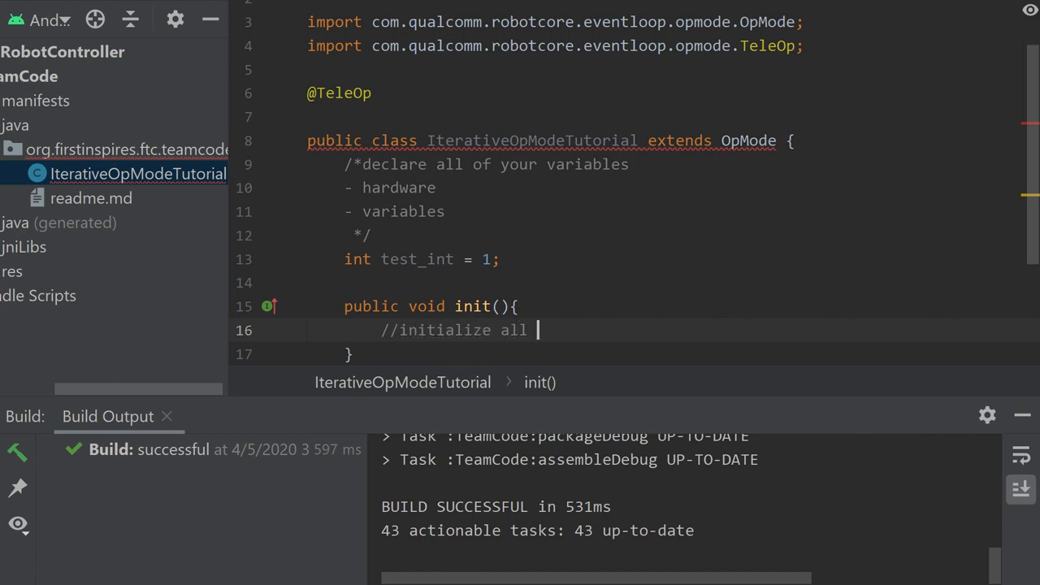
pyautogui.write('hardware')
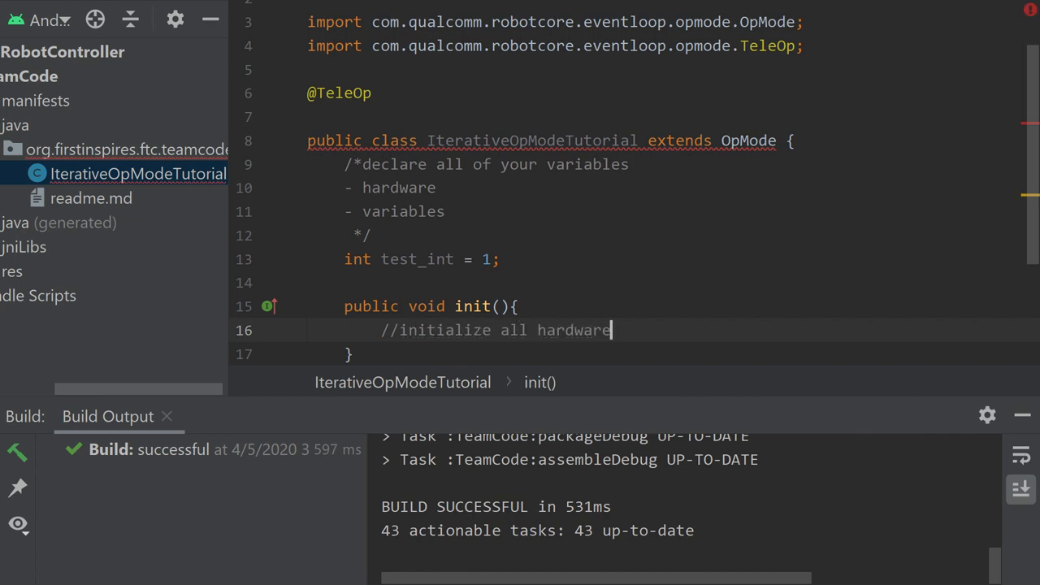
pyautogui.scroll(-3)
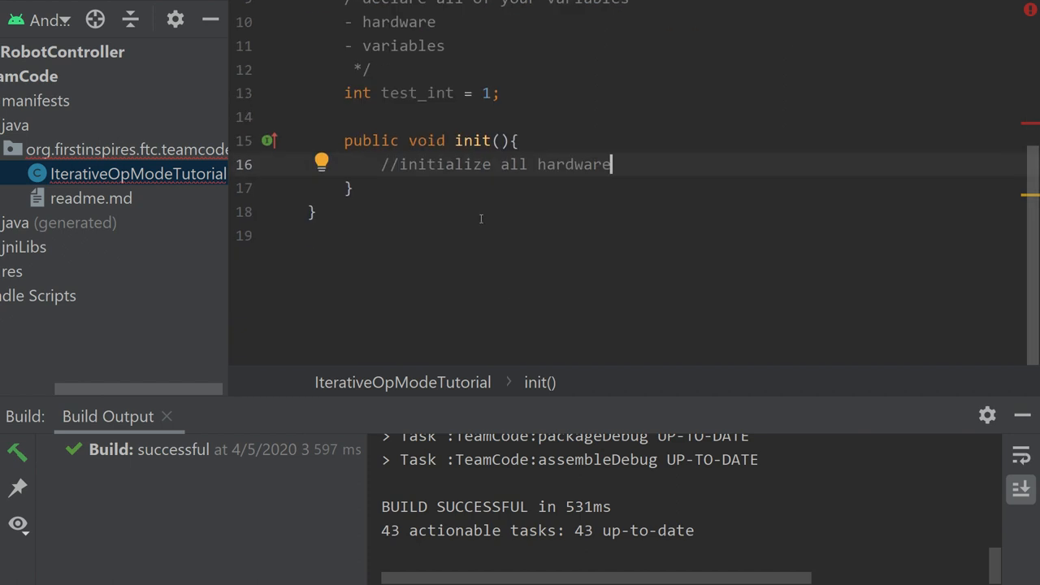
pyautogui.moveTo(604, 204)
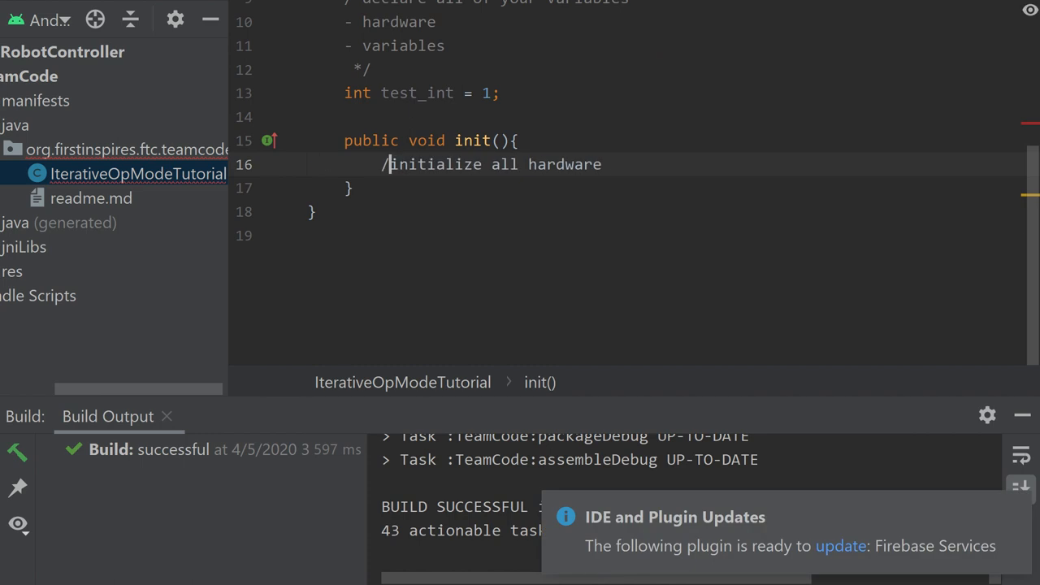
# Turn it into a block comment adding the line "- set starting positions"
pyautogui.write('*')
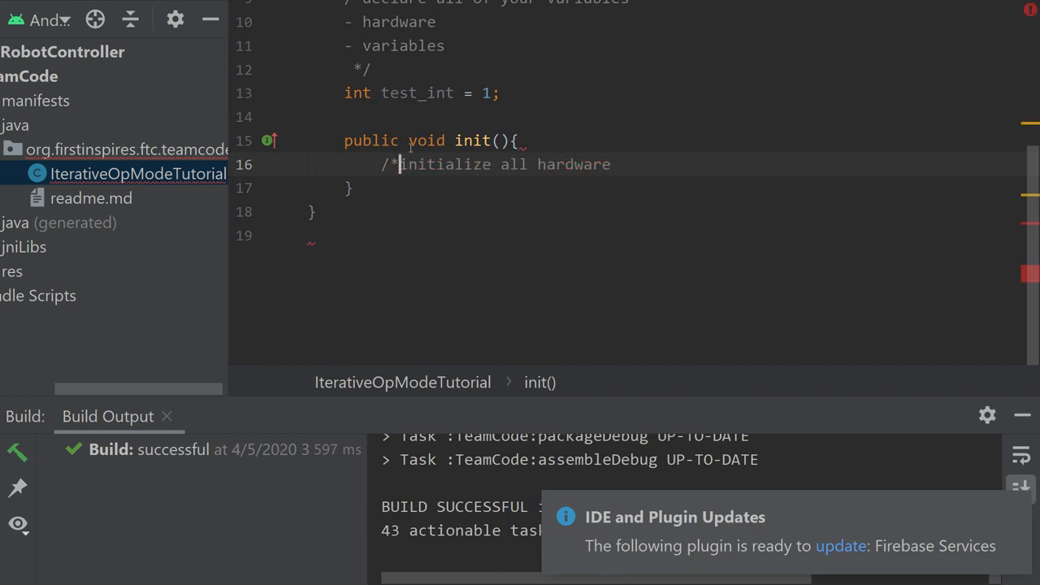
pyautogui.press('enter')
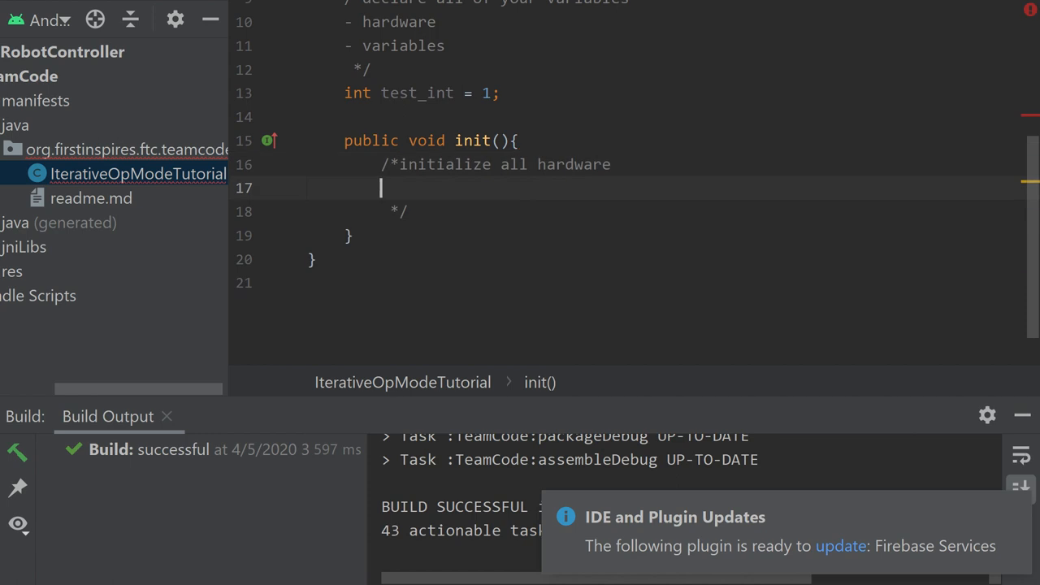
pyautogui.write('- set st')
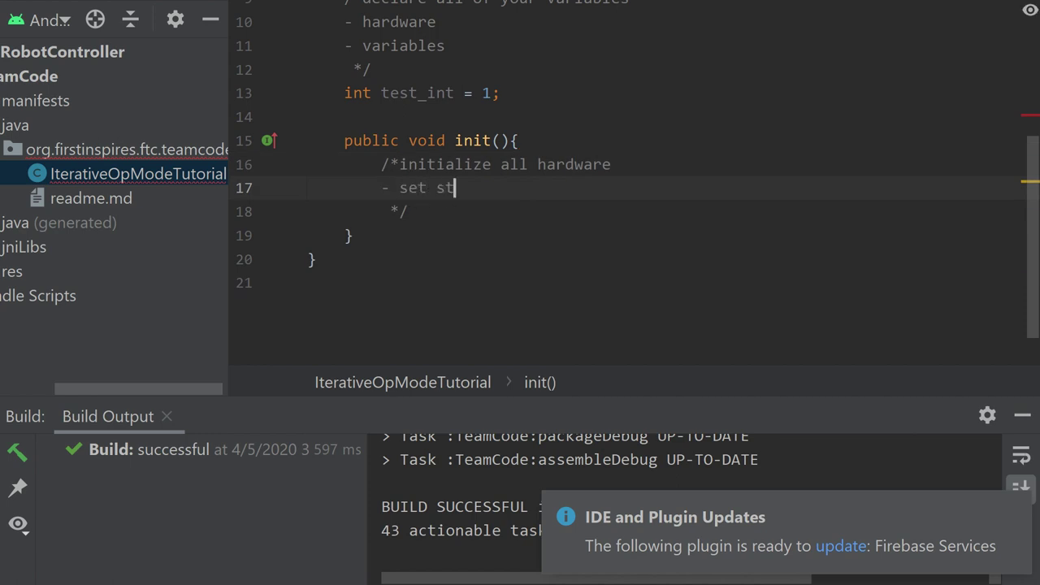
pyautogui.write('arting positi')
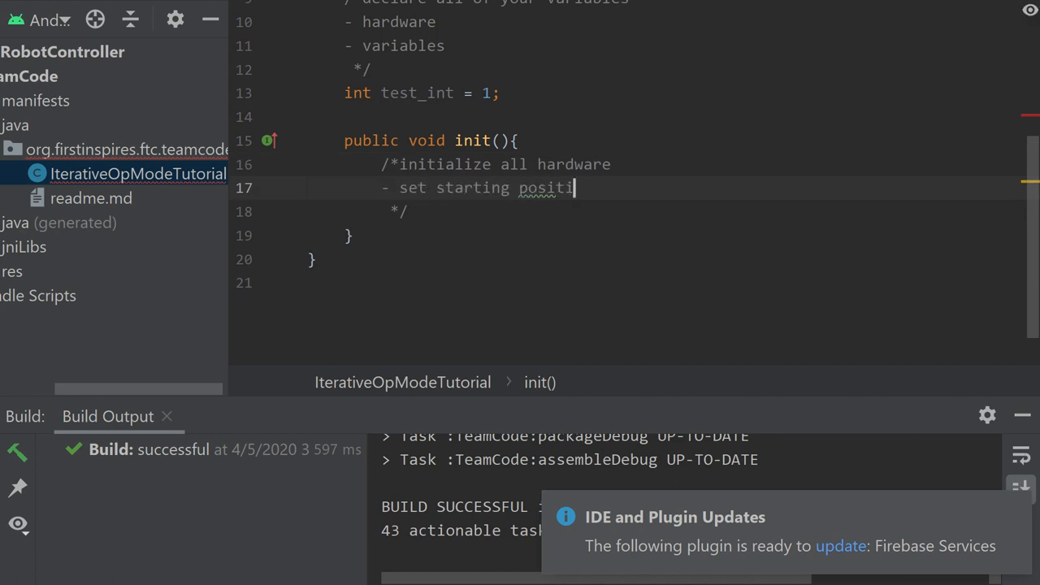
pyautogui.write('ons')
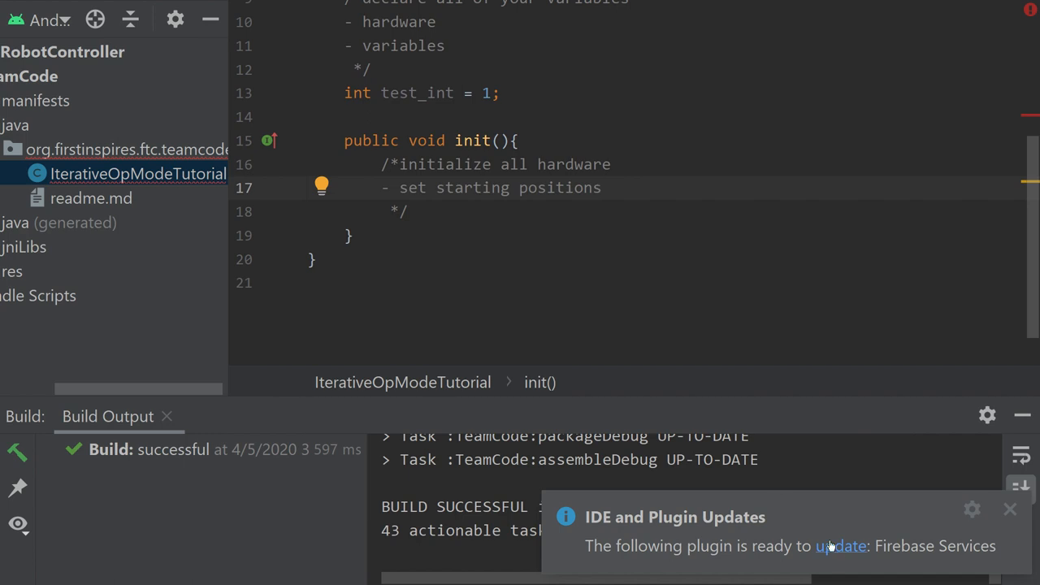
pyautogui.click(409, 211)
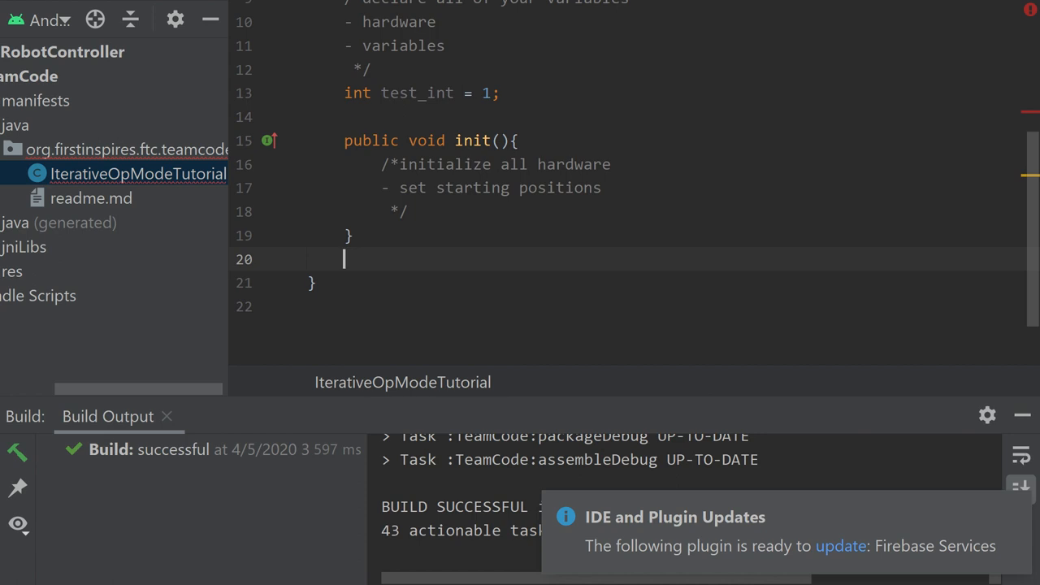
# Add a public void loop() method with the comment //all actions take place
pyautogui.write('public void')
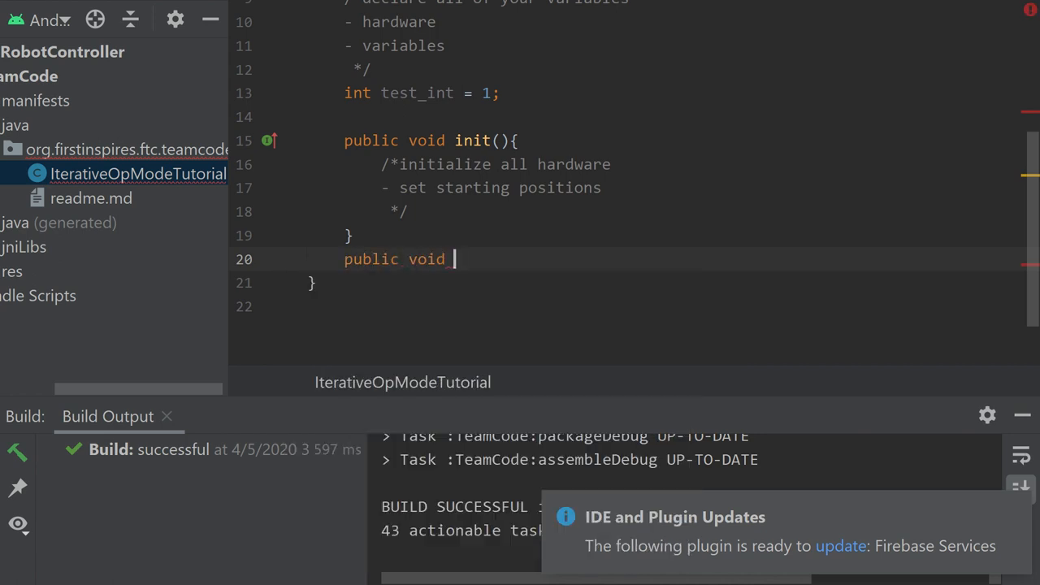
pyautogui.write('loop(){')
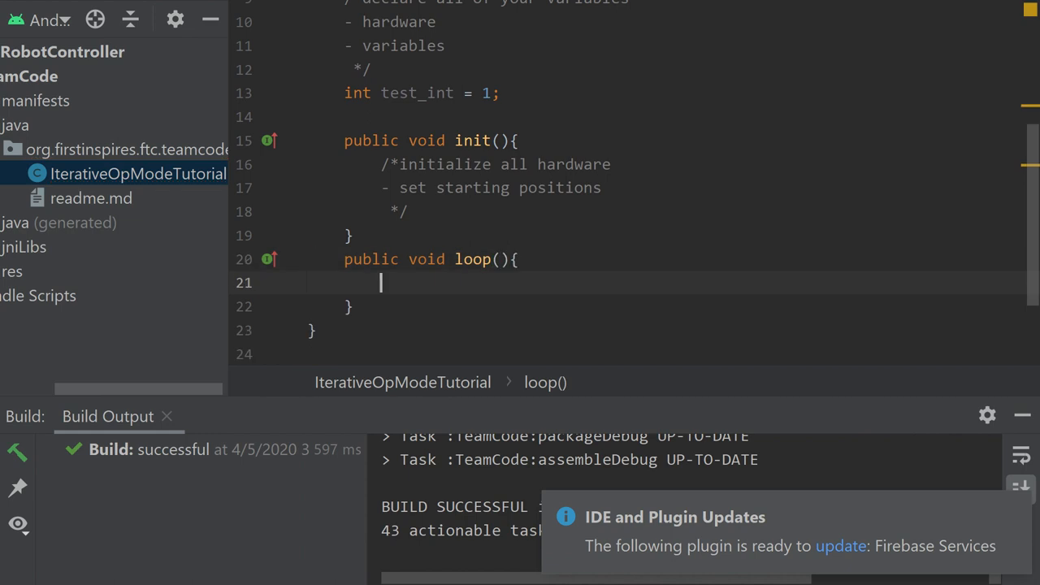
pyautogui.write('//all actions take pla')
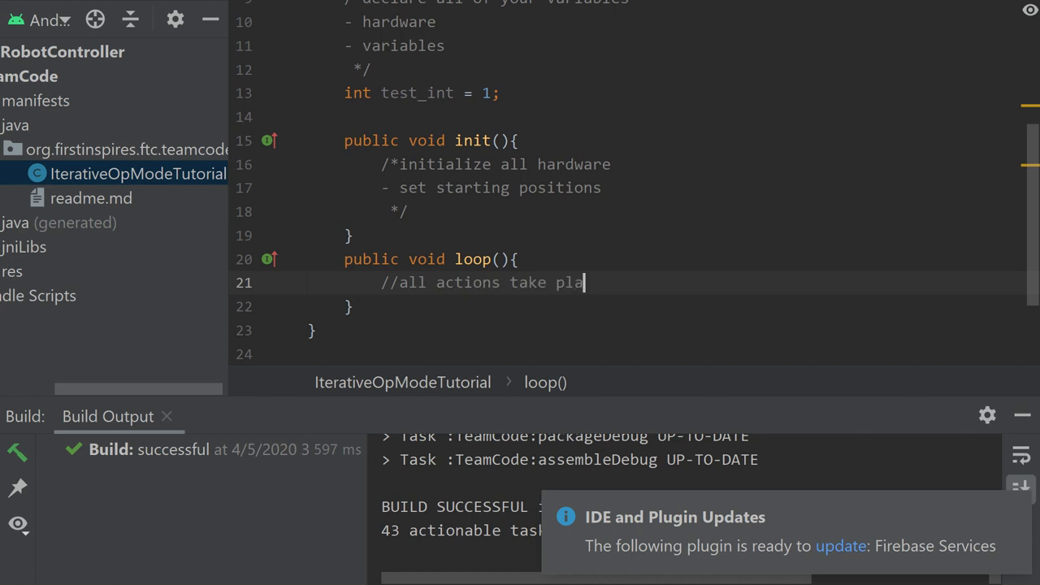
pyautogui.write('ce')
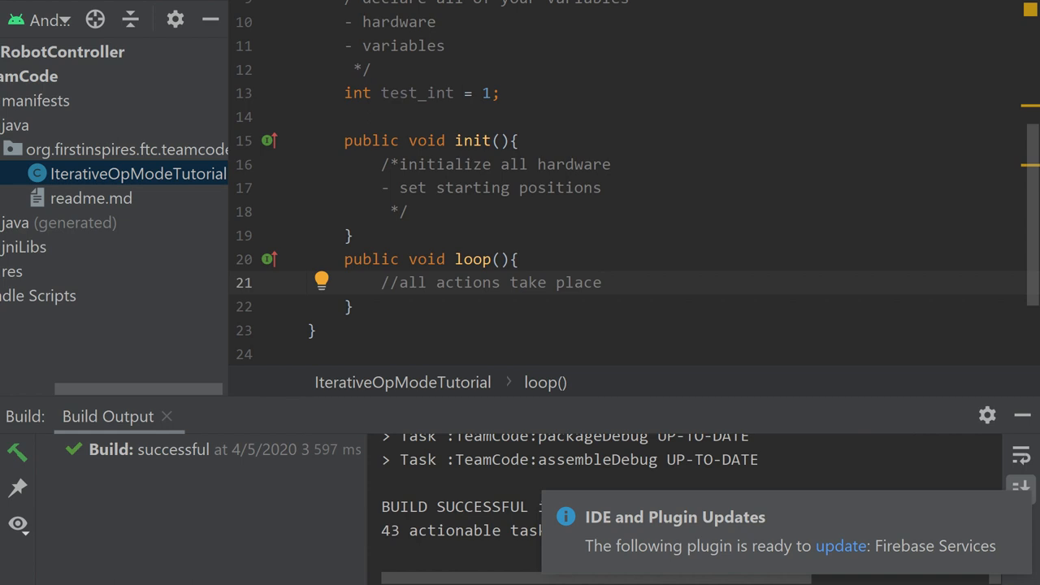
pyautogui.click(601, 282)
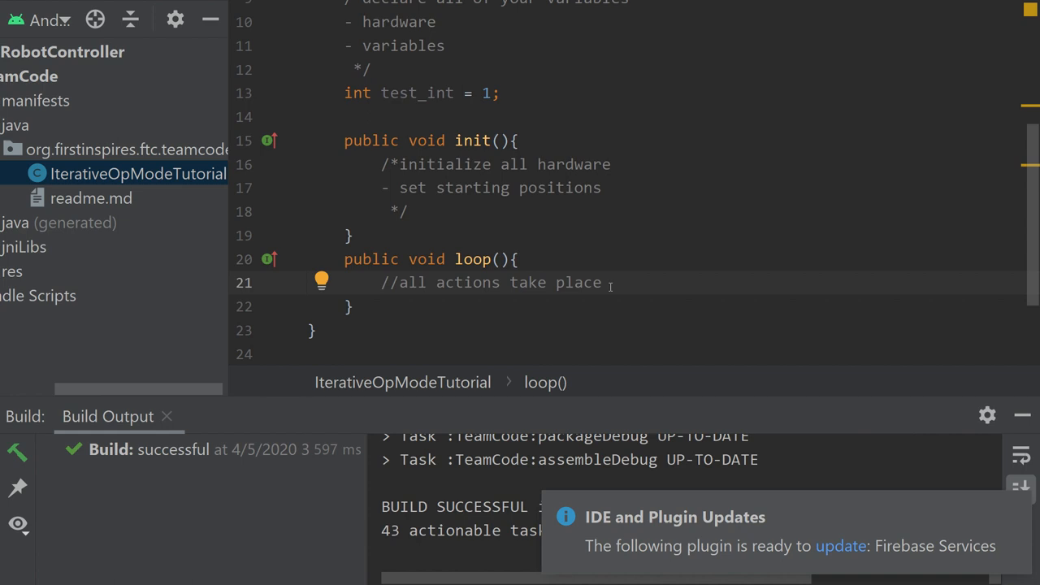
# Scroll the editor to review the init() and loop() methods
pyautogui.scroll(3)
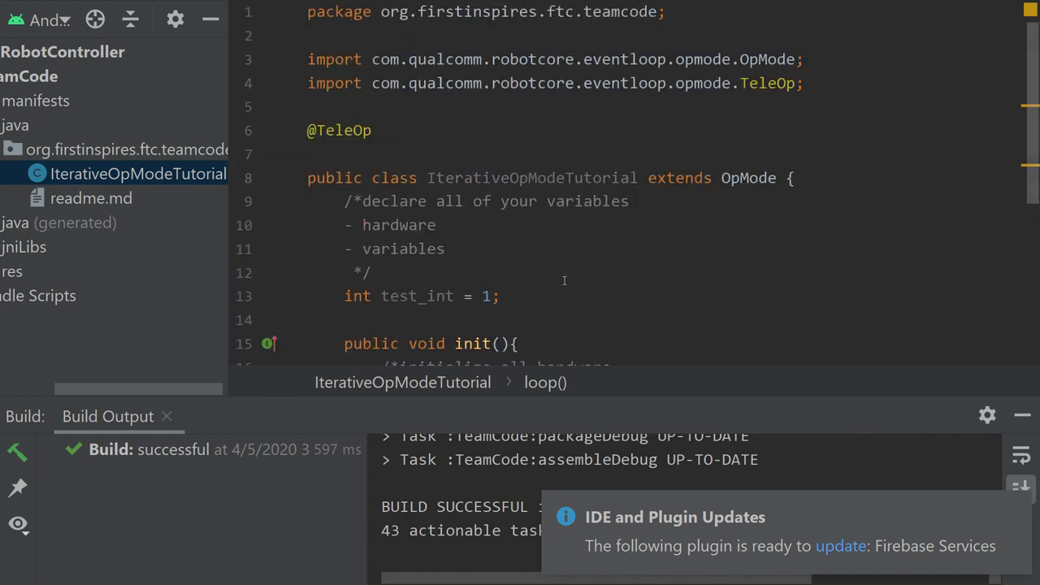
pyautogui.moveTo(559, 290)
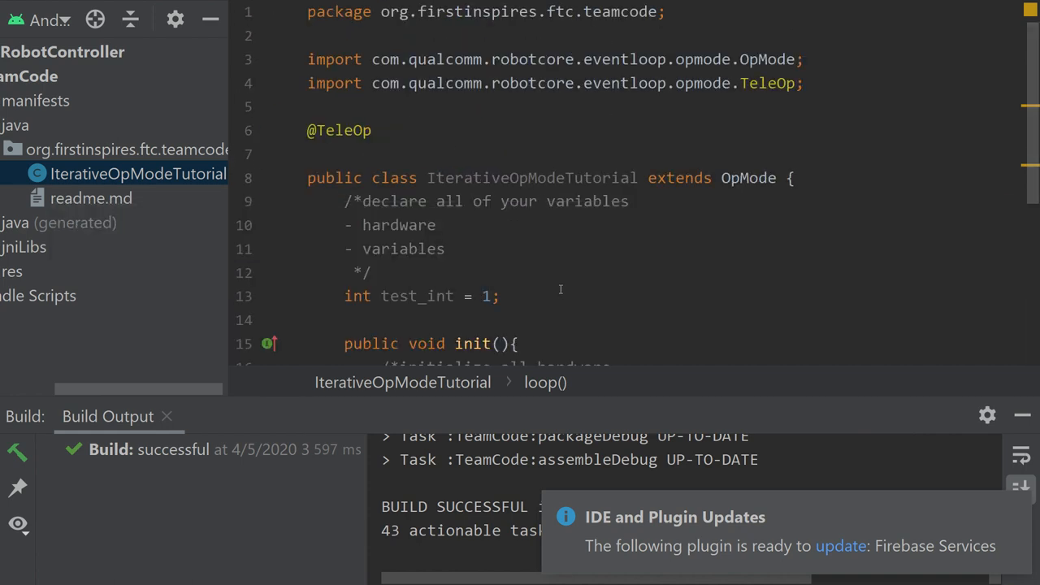
pyautogui.scroll(-3)
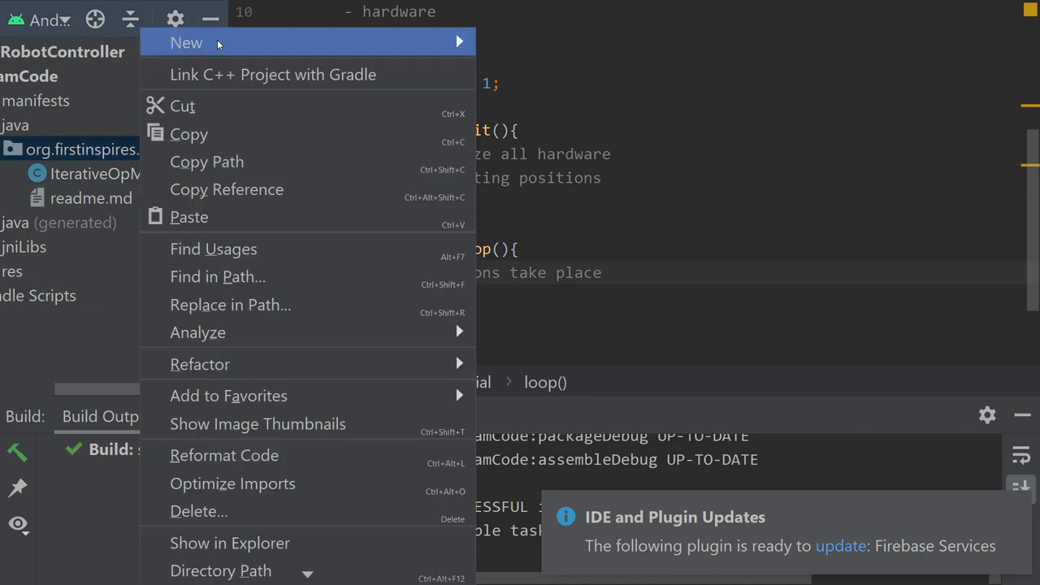
# Create a new Java class named LinearOpModeTutorial in the teamcode package
pyautogui.click(185, 42)
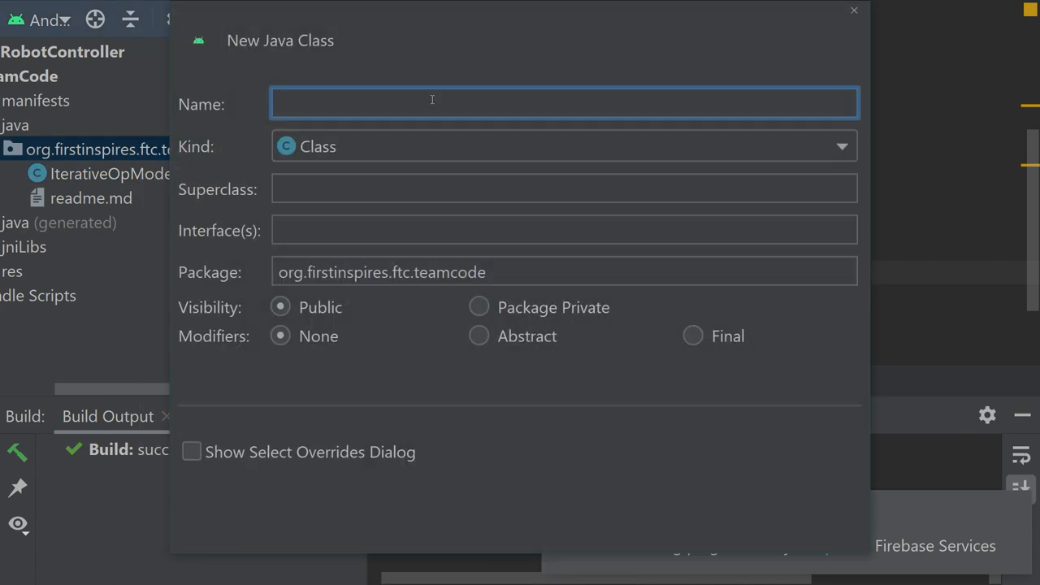
pyautogui.write('Linear')
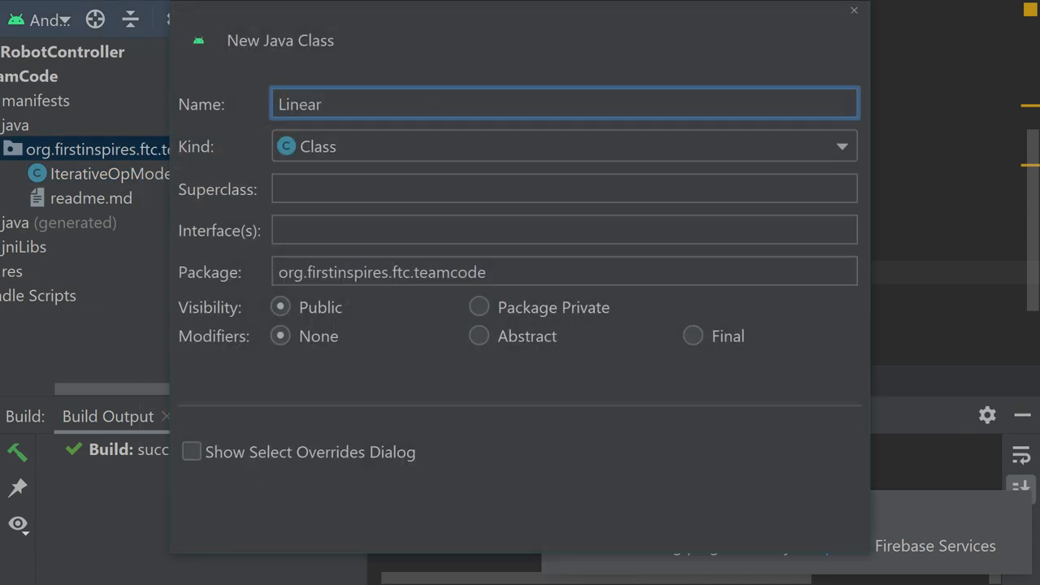
pyautogui.write('OpMode')
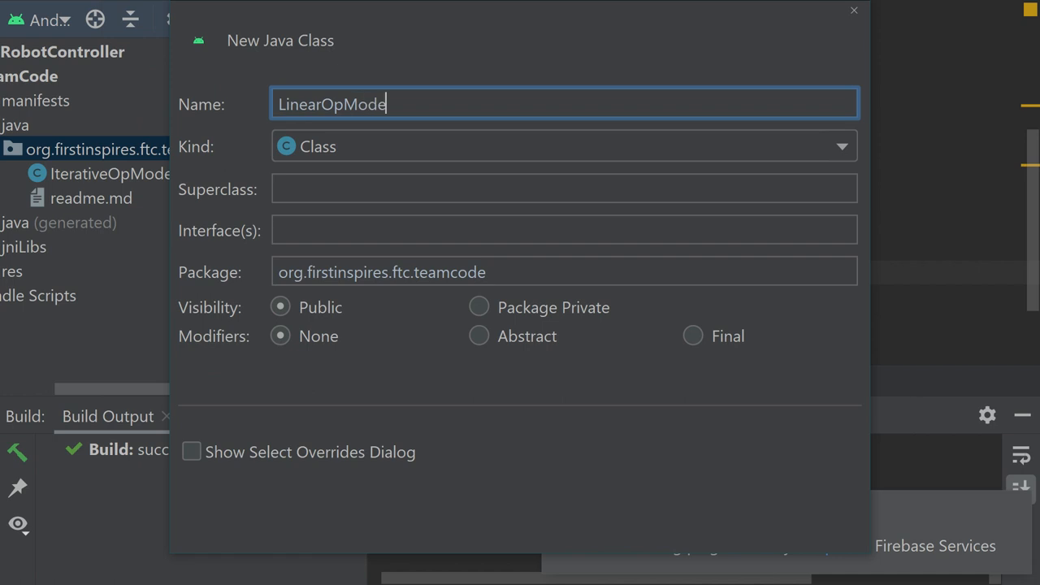
pyautogui.write('Tuto')
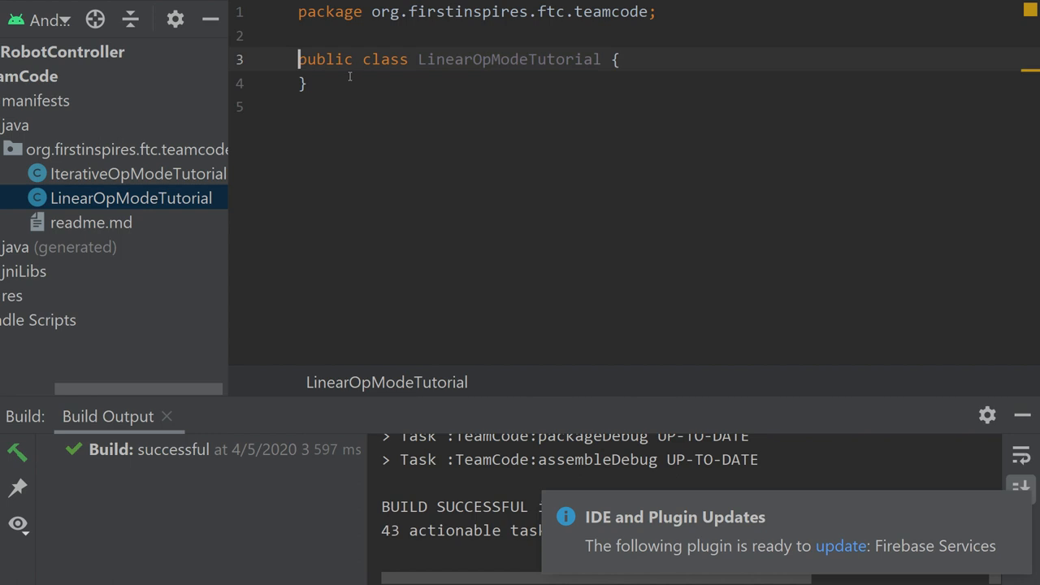
# Annotate the class and make it extend LinearOpMode, accepting autocomplete so the import is added
pyautogui.write('@')
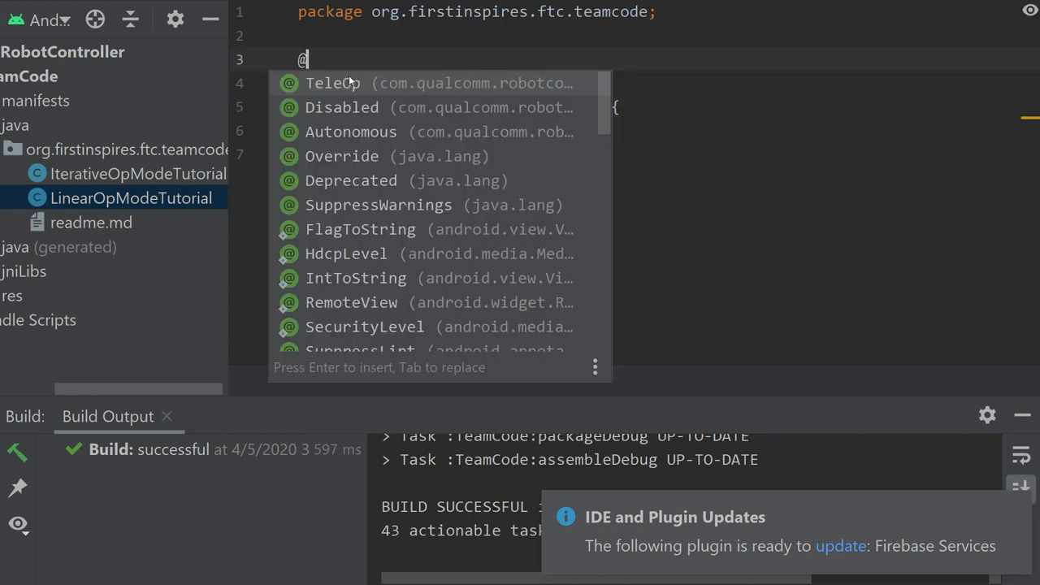
pyautogui.click(351, 132)
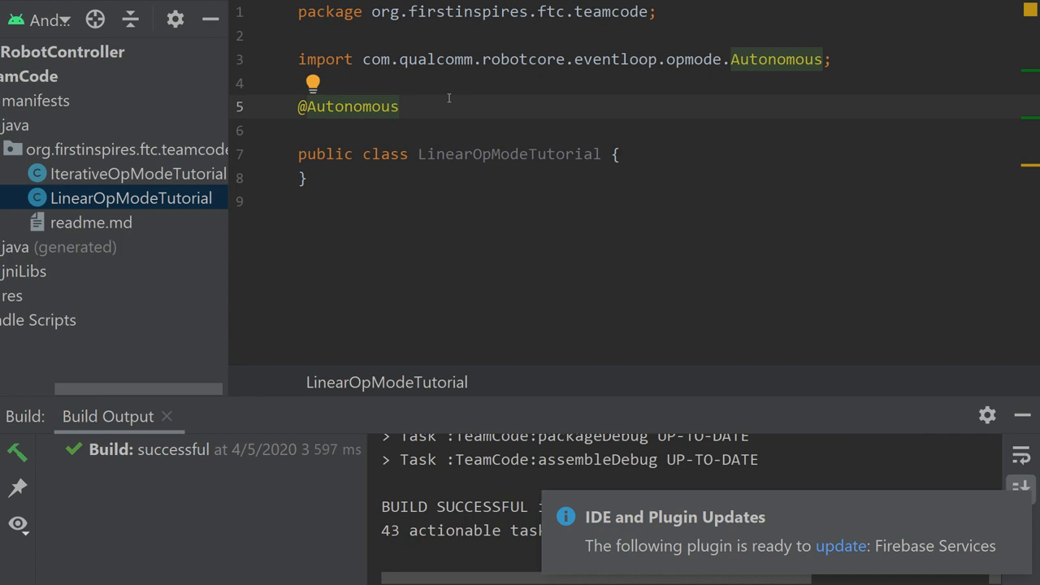
pyautogui.click(398, 107)
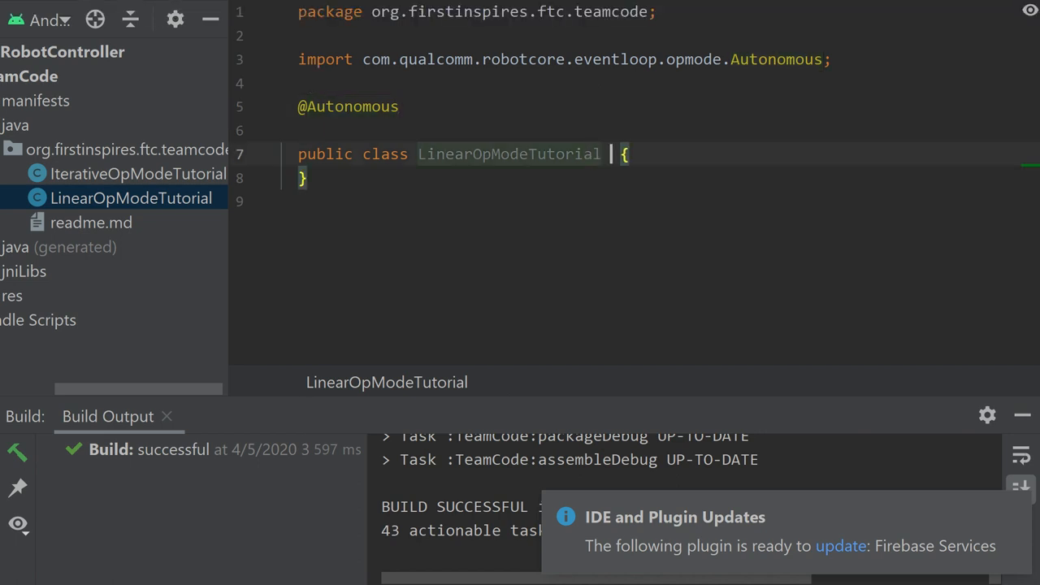
pyautogui.write('extends')
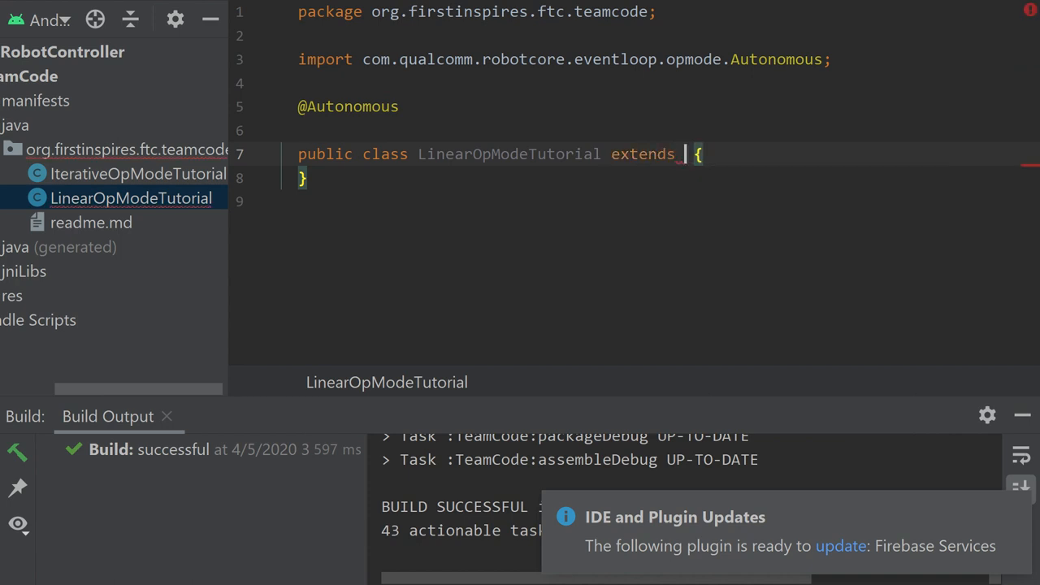
pyautogui.write('LinearOpMode')
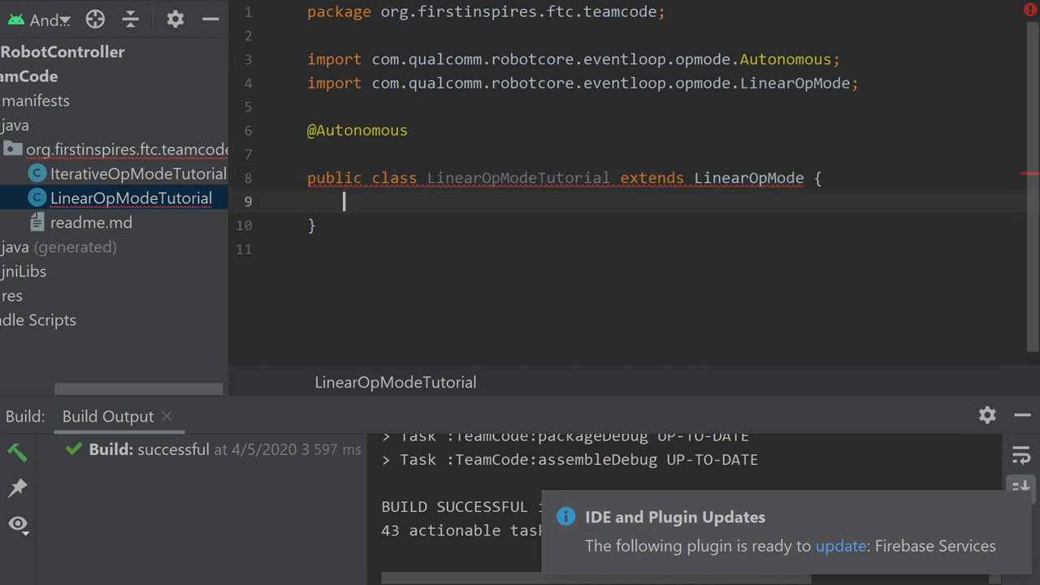
# Add a '//declare variables' comment inside the class body
pyautogui.write('//dec')
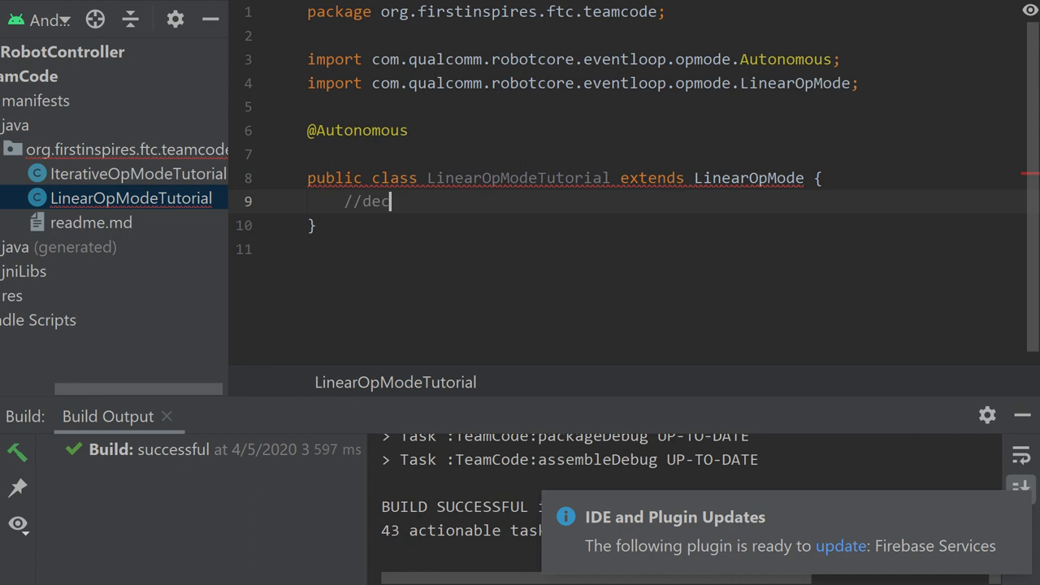
pyautogui.write('lare va')
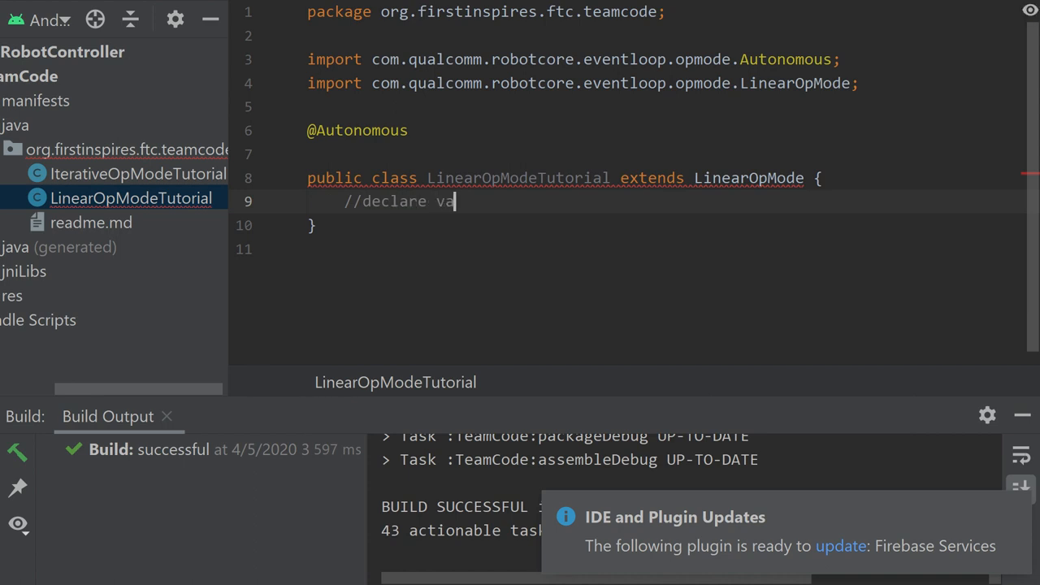
pyautogui.write('riables')
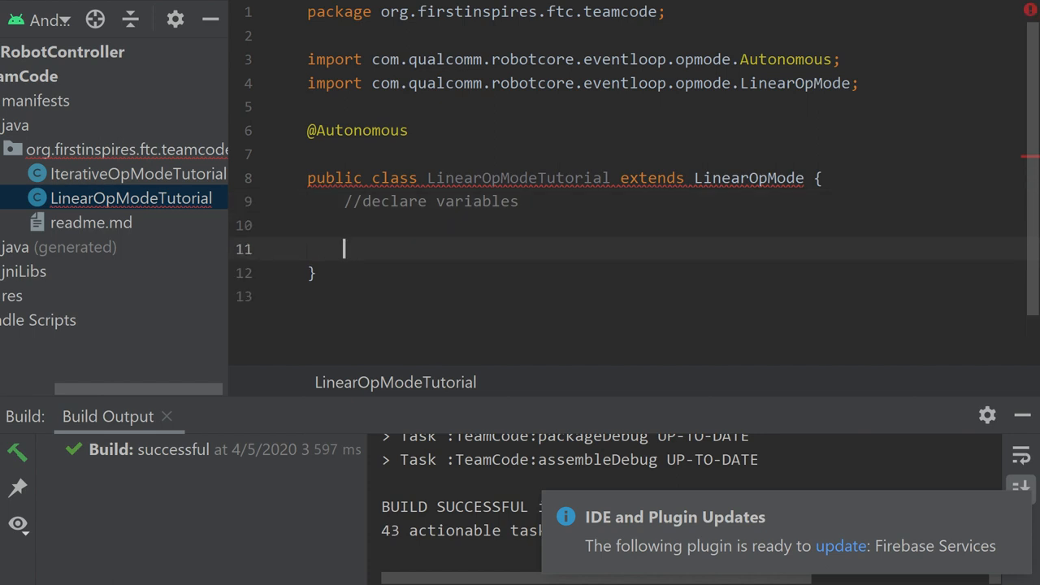
pyautogui.write('@Override')
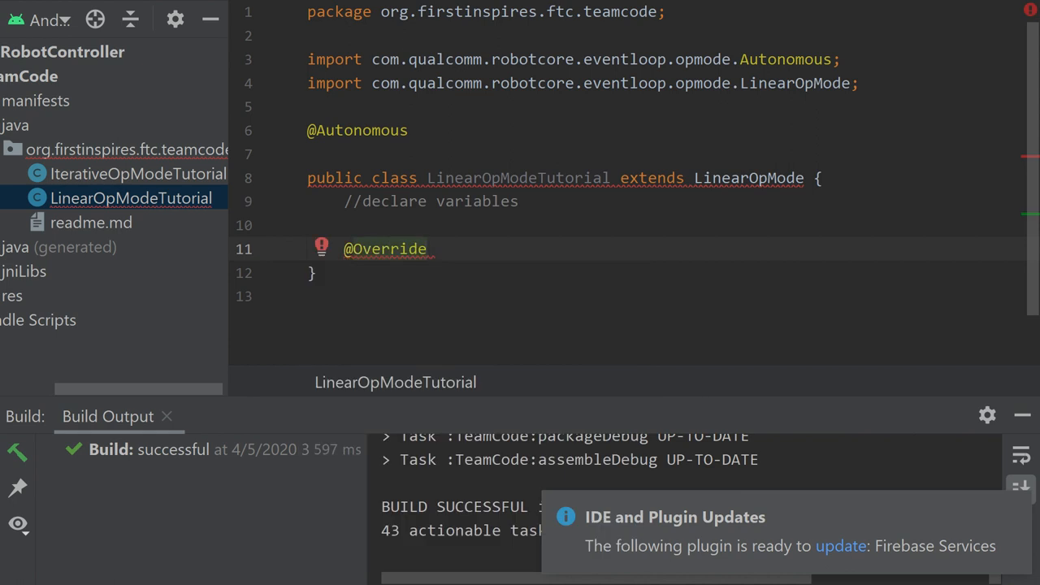
pyautogui.press('enter')
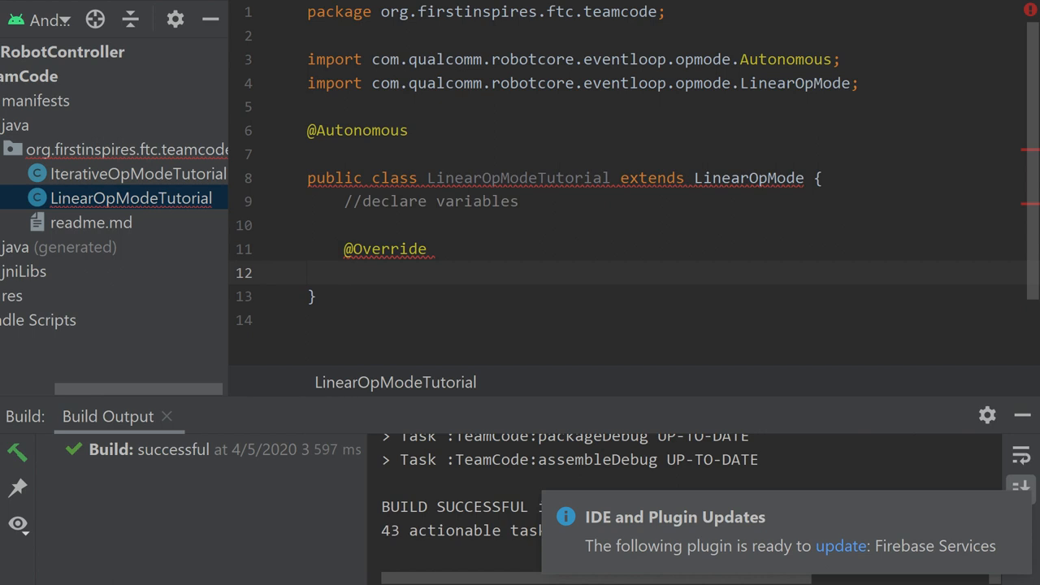
pyautogui.click(345, 273)
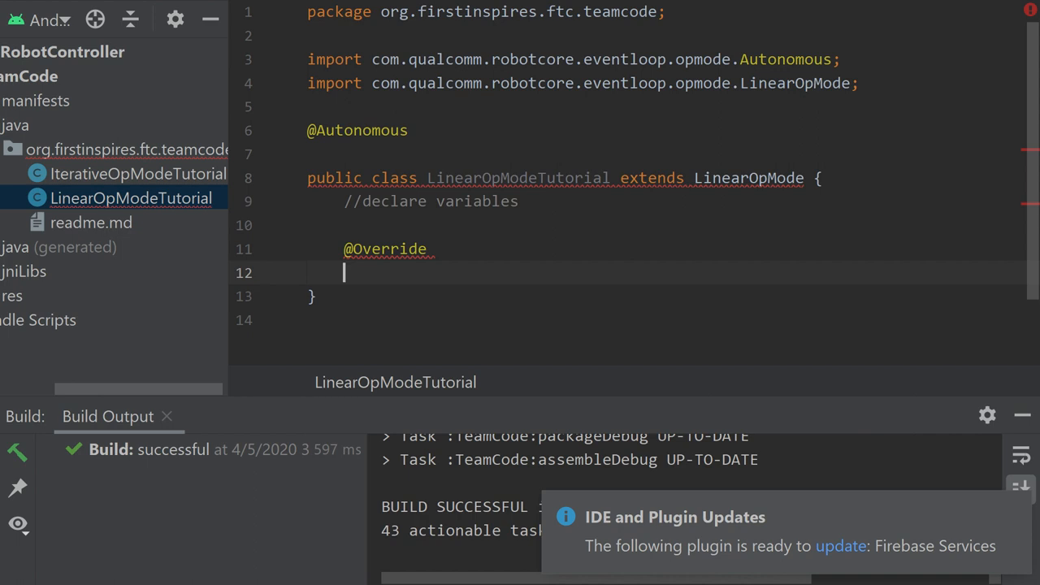
pyautogui.write('public void runOpM')
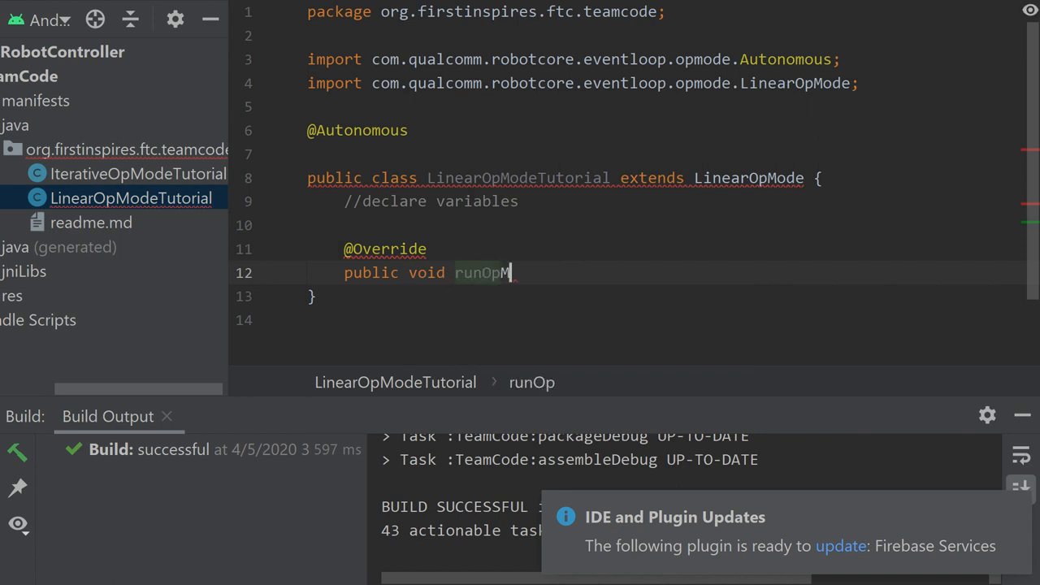
# Finish 'runOpMode()' and start a block comment saying all of the things happen here
pyautogui.write('ode(){')
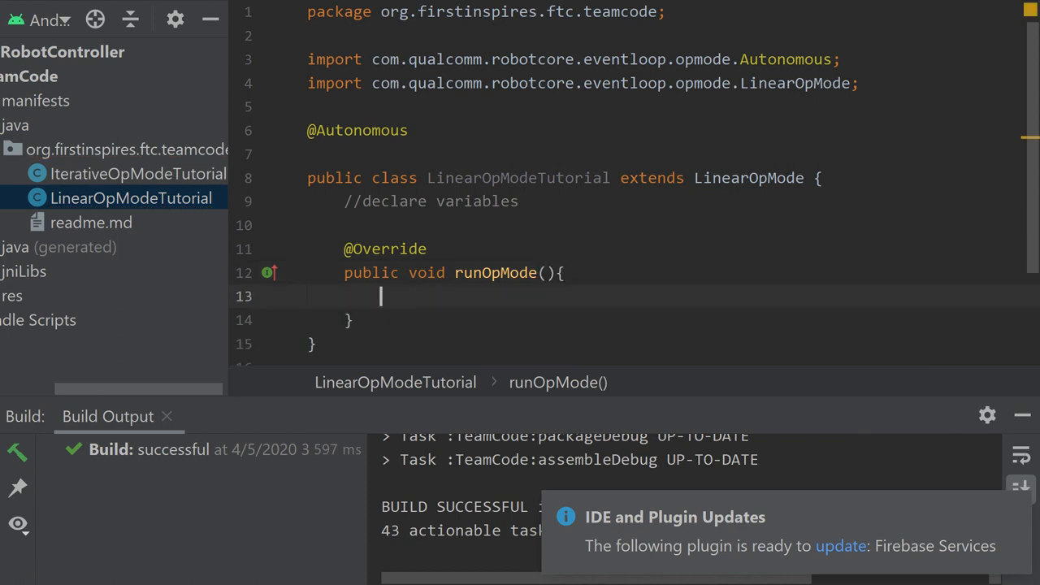
pyautogui.write('//')
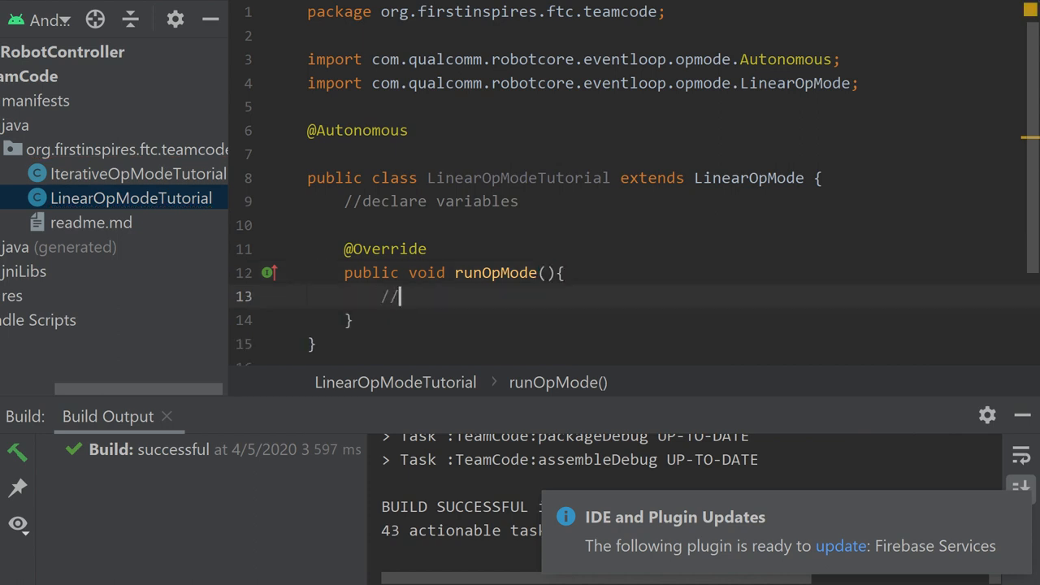
pyautogui.write('*')
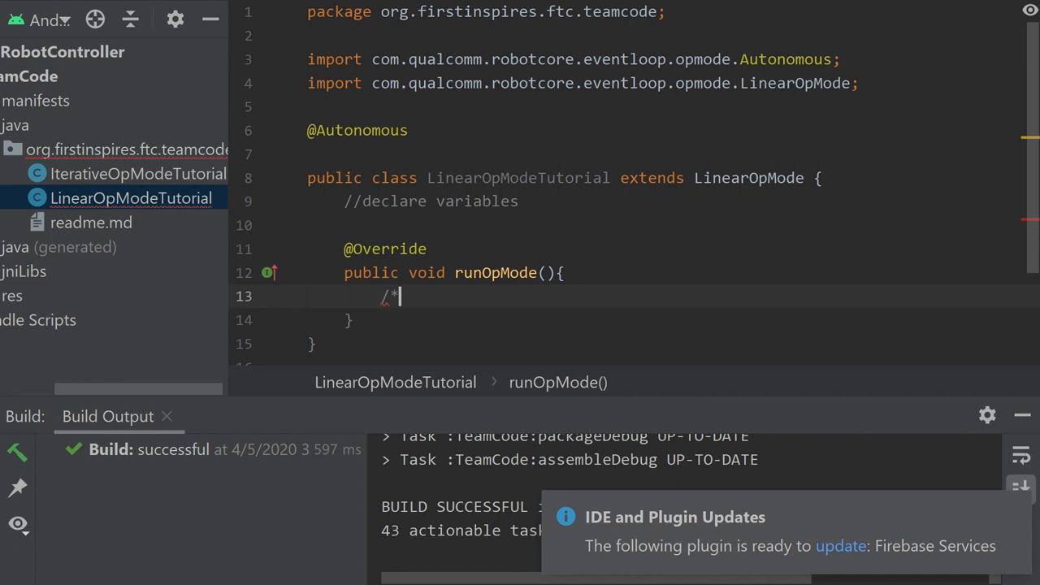
pyautogui.write('all o')
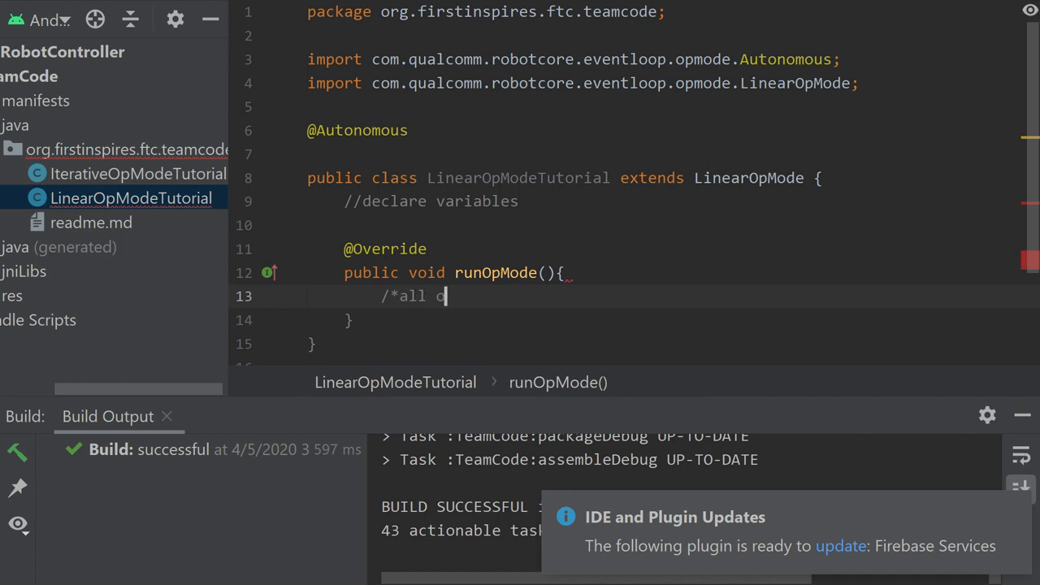
pyautogui.write('f the things happen')
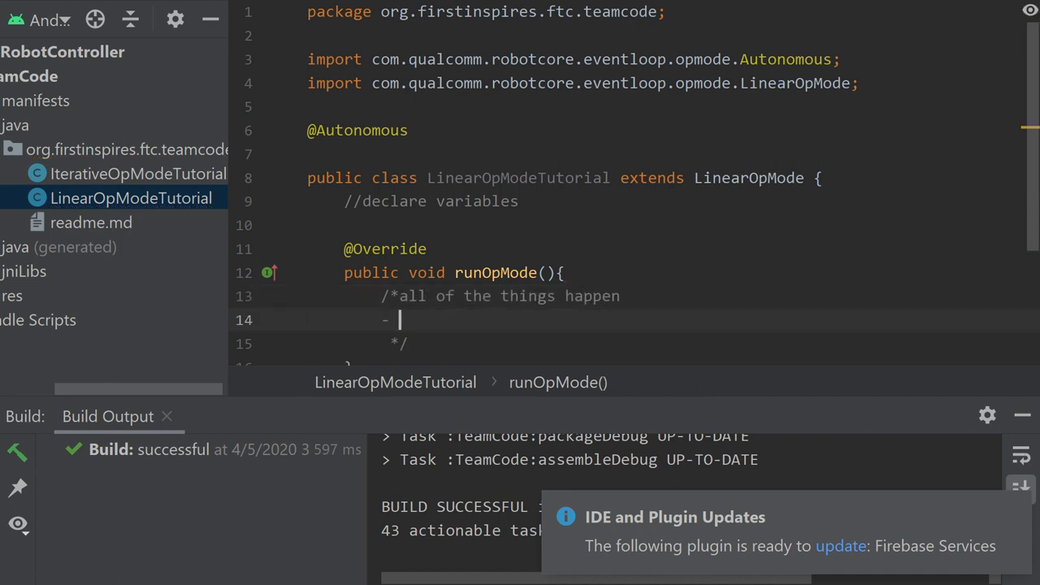
# List '- initialize', '- wait for start', '- tasks take place' inside the block comment
pyautogui.write('initialize')
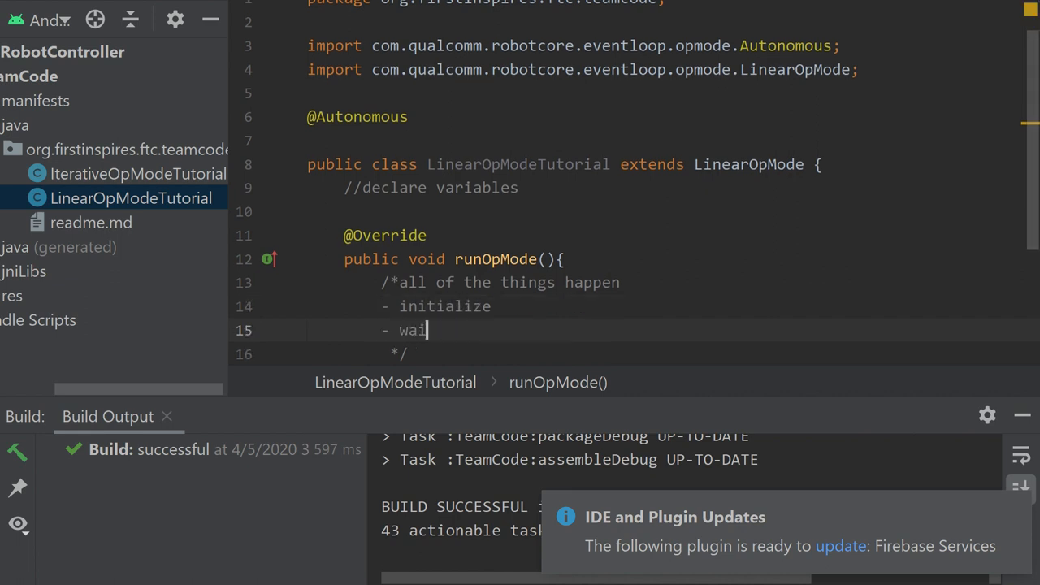
pyautogui.write('t for star')
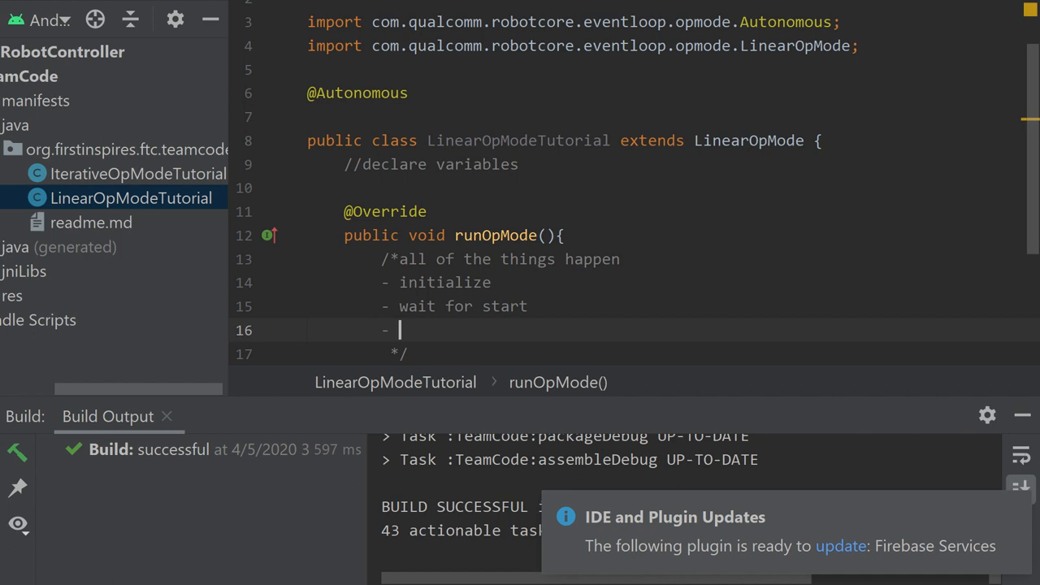
pyautogui.write('task')
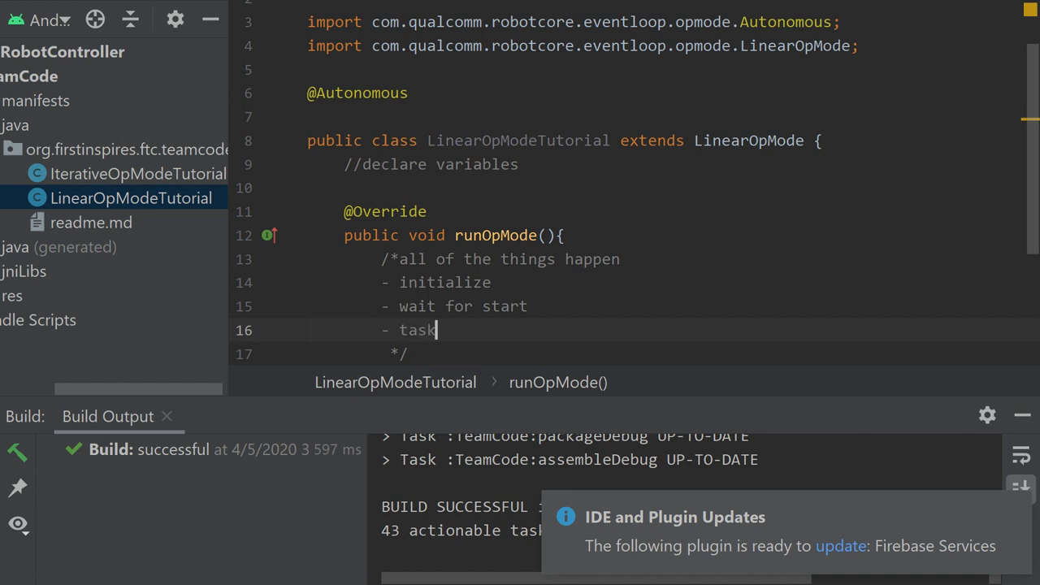
pyautogui.write('s take place')
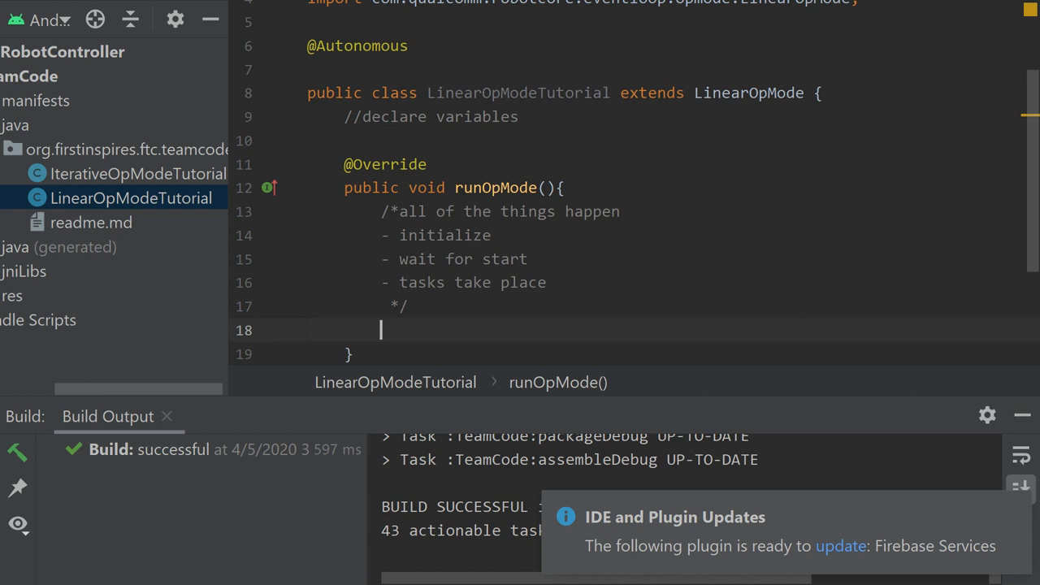
# Add a waitForStart(); call below the block comment, with blank lines after it
pyautogui.write('wait')
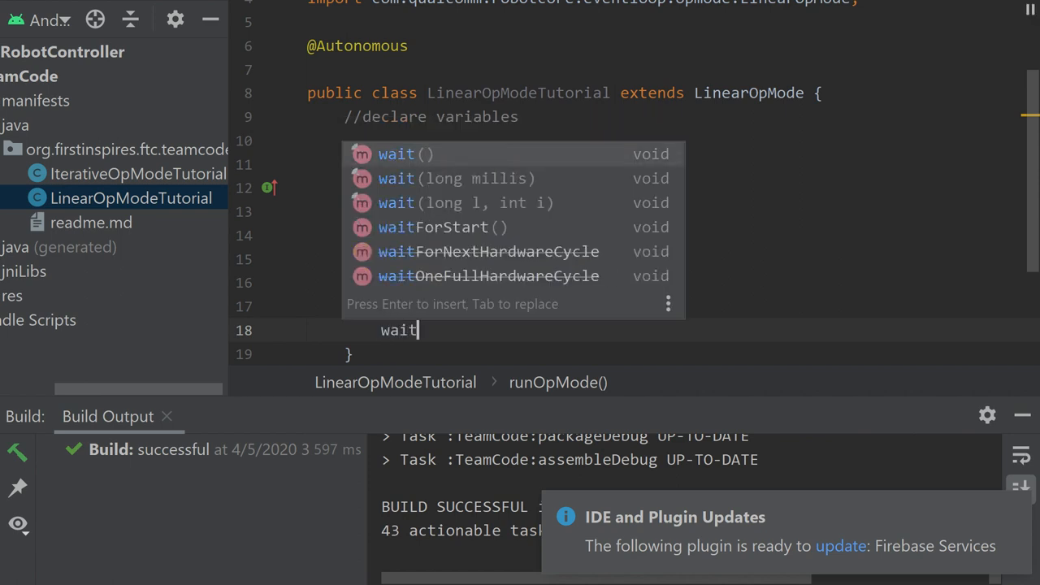
pyautogui.click(442, 228)
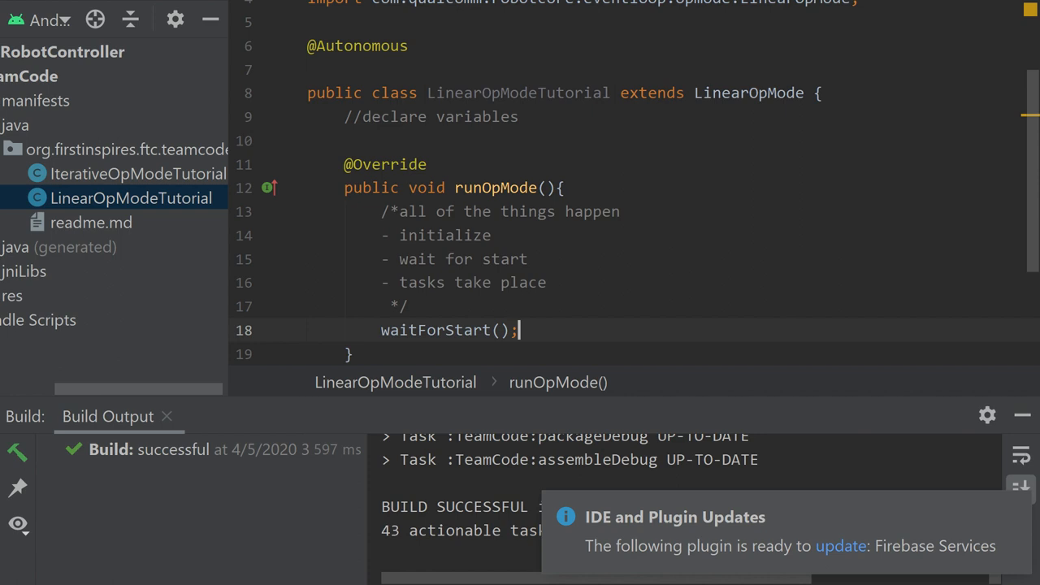
pyautogui.press('Return')
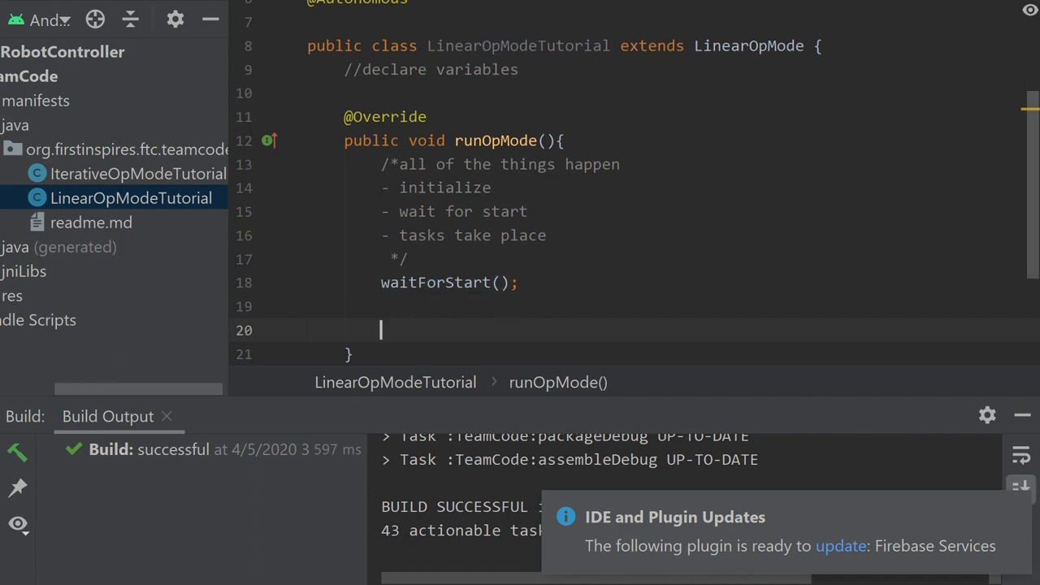
# Add an empty while (opModeIsActive()) loop after waitForStart()
pyautogui.write('while(op')
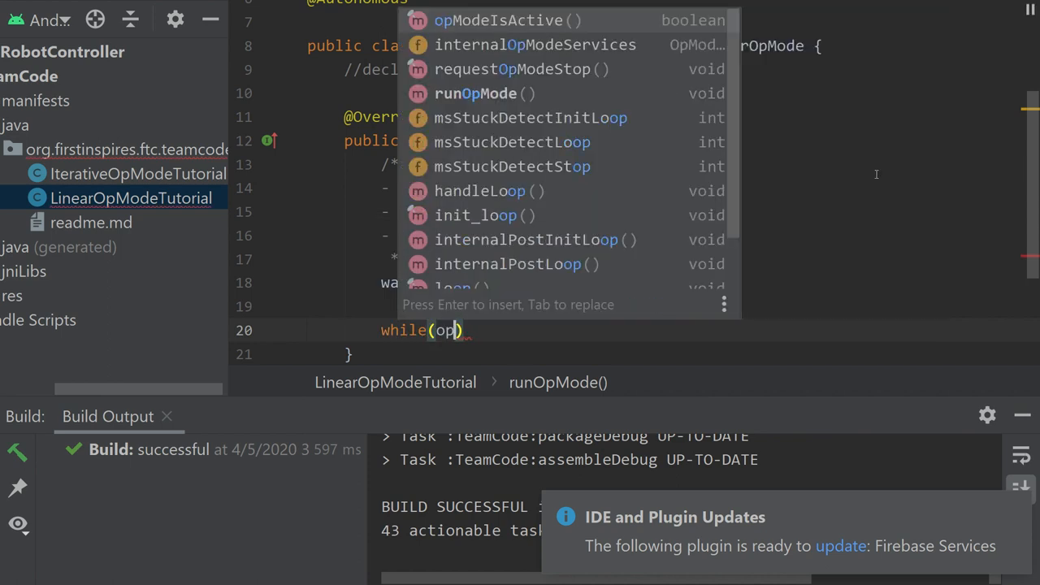
pyautogui.click(497, 19)
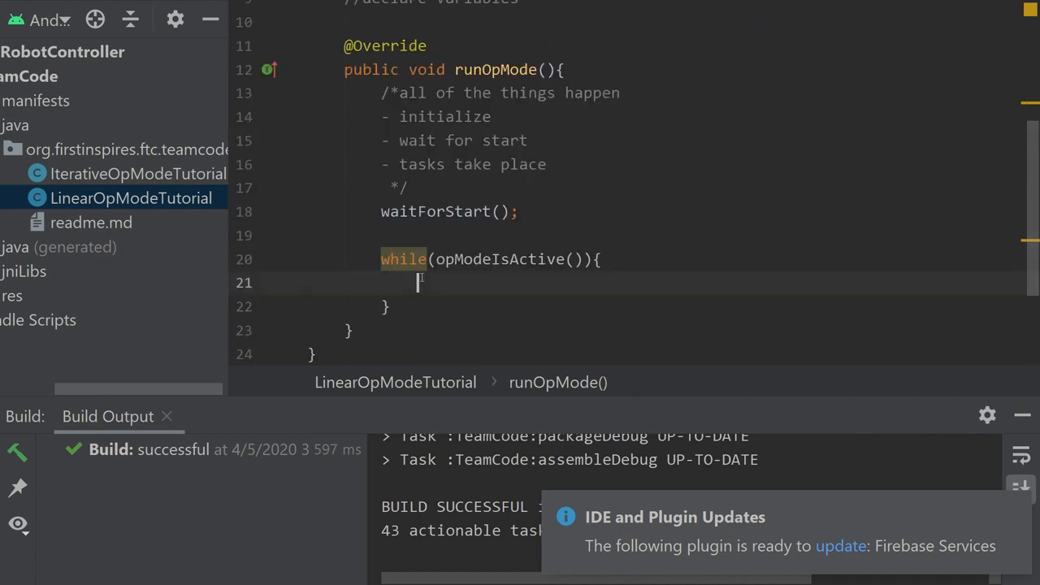
pyautogui.moveTo(439, 286)
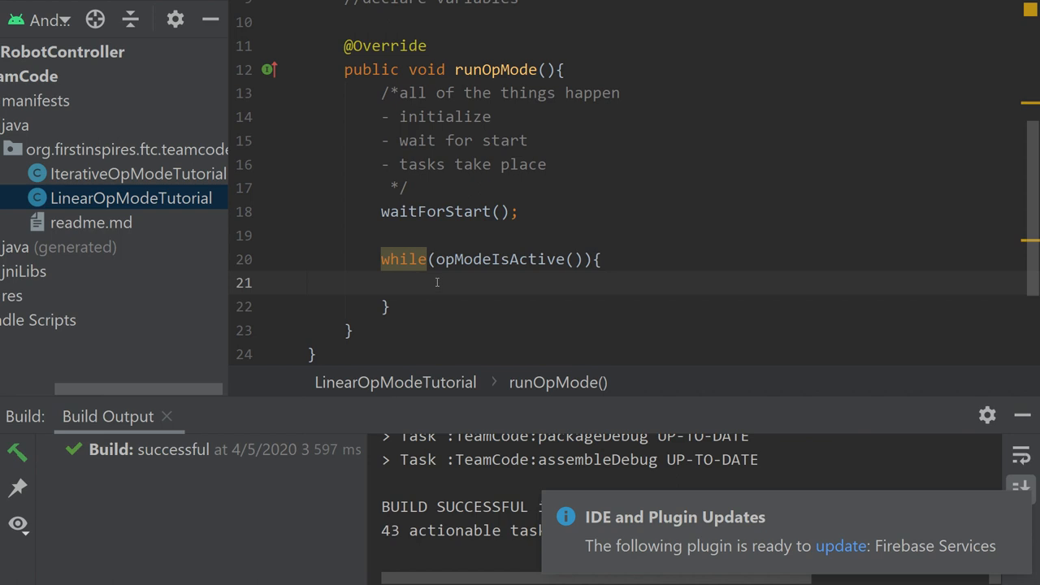
pyautogui.moveTo(448, 286)
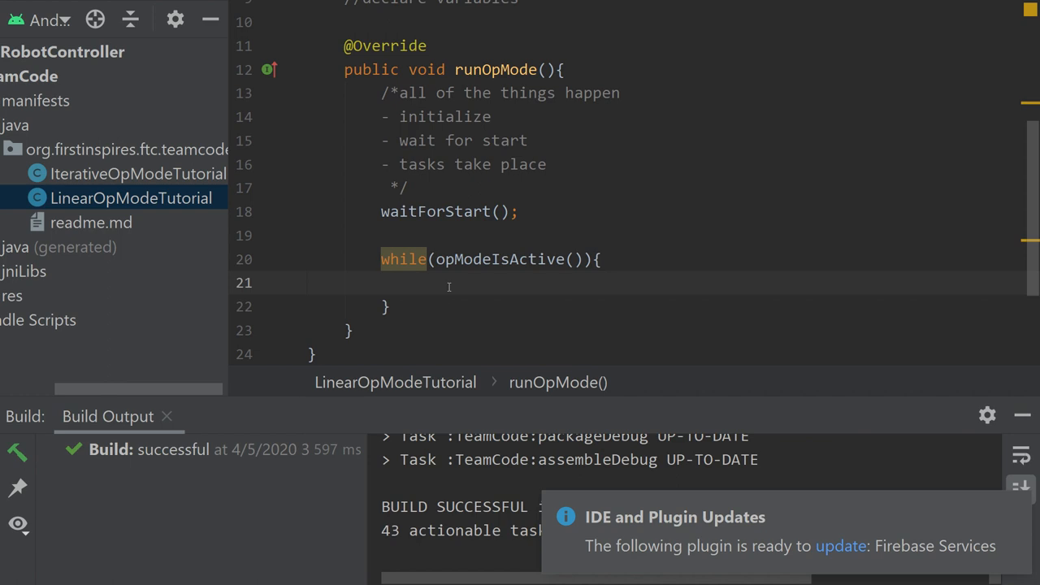
pyautogui.click(416, 283)
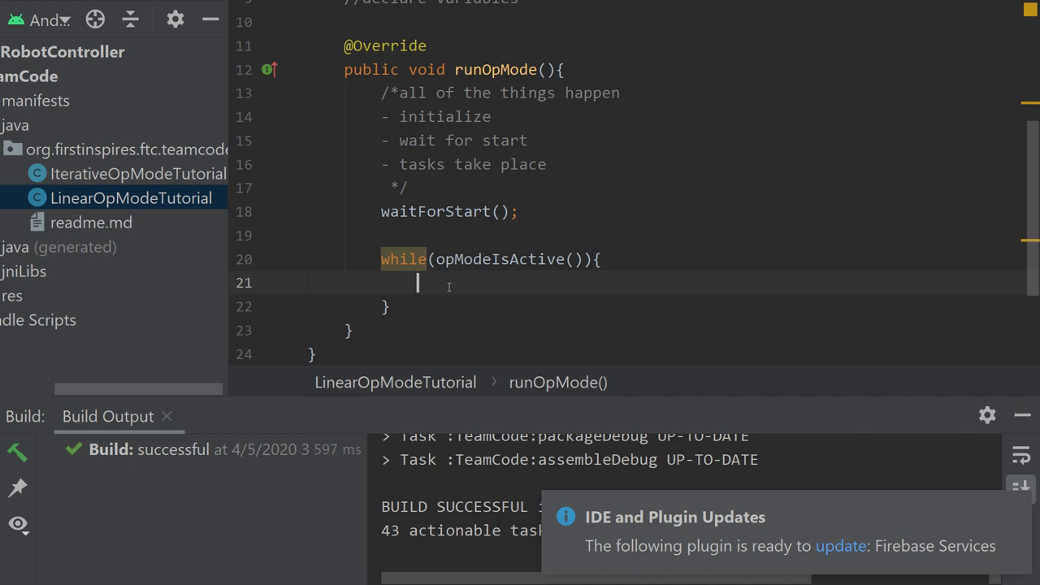
pyautogui.moveTo(541, 247)
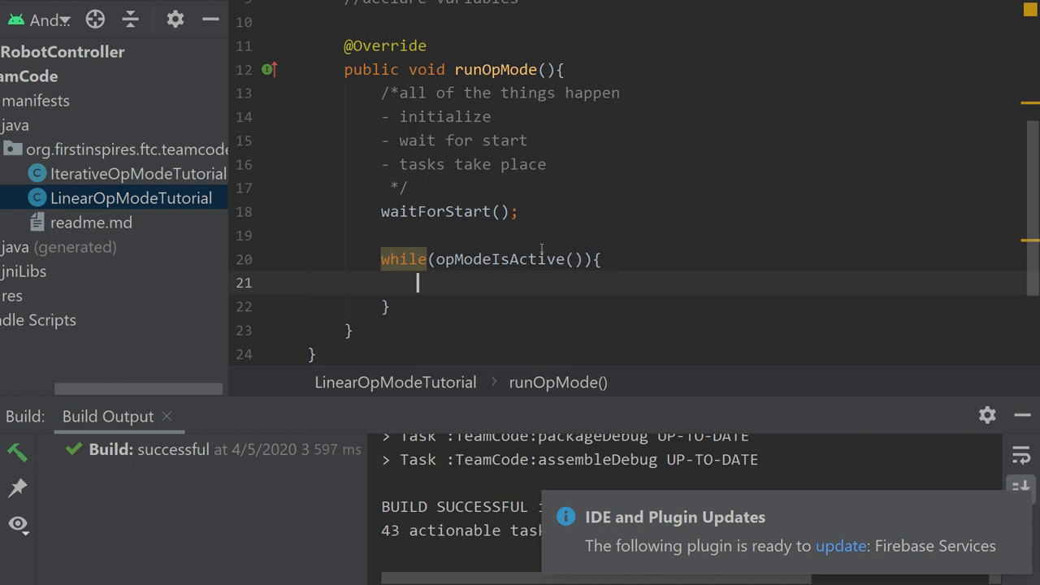